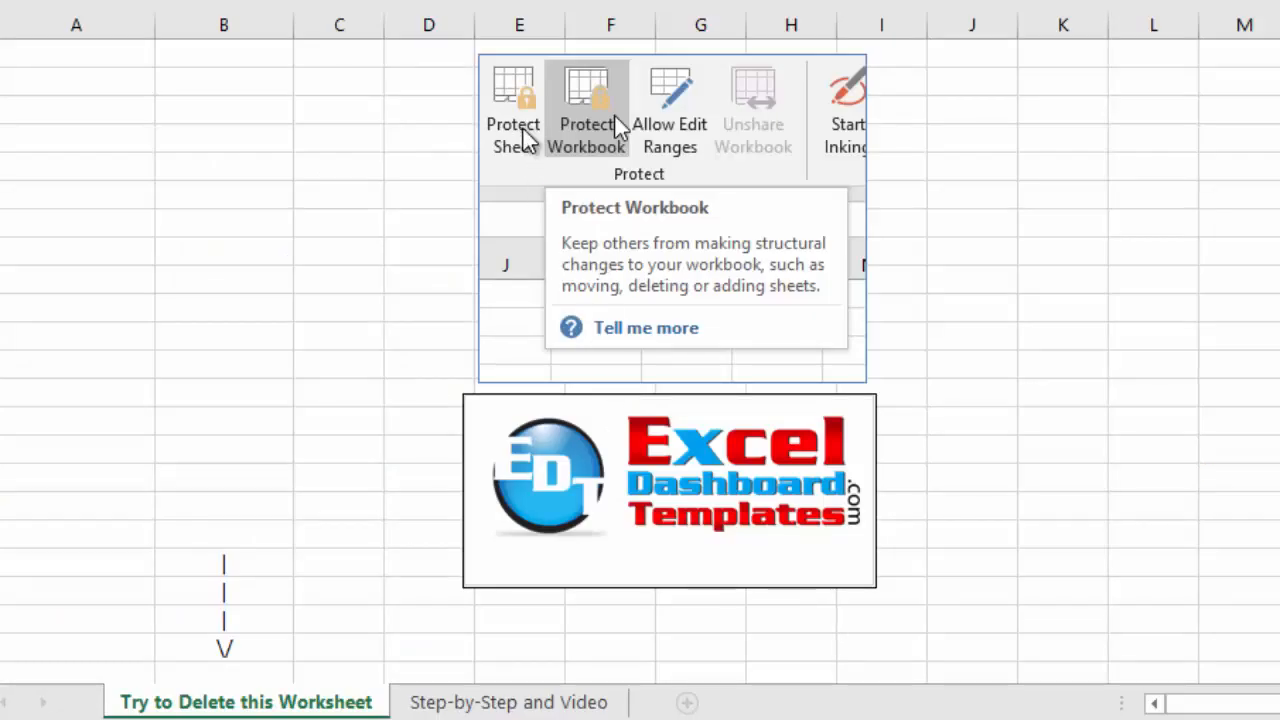
{"action": "mouse_move", "coordinate": [520, 162]}
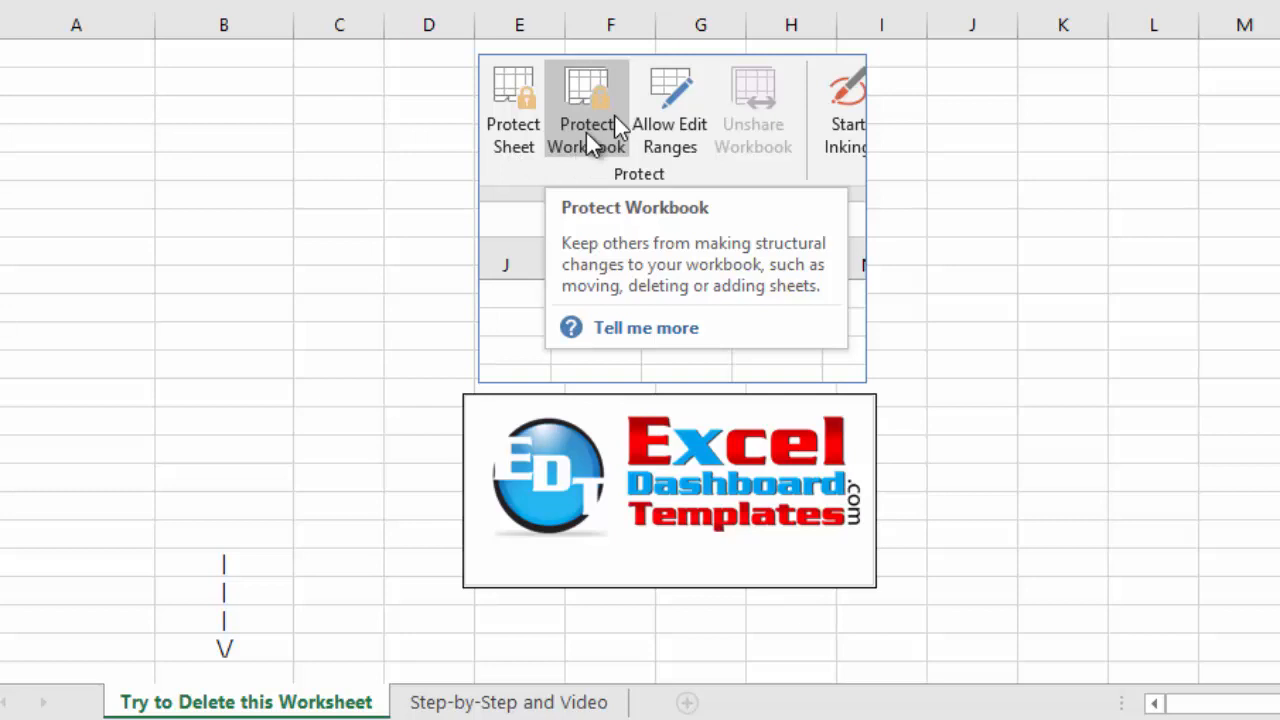
{"action": "mouse_move", "coordinate": [620, 222]}
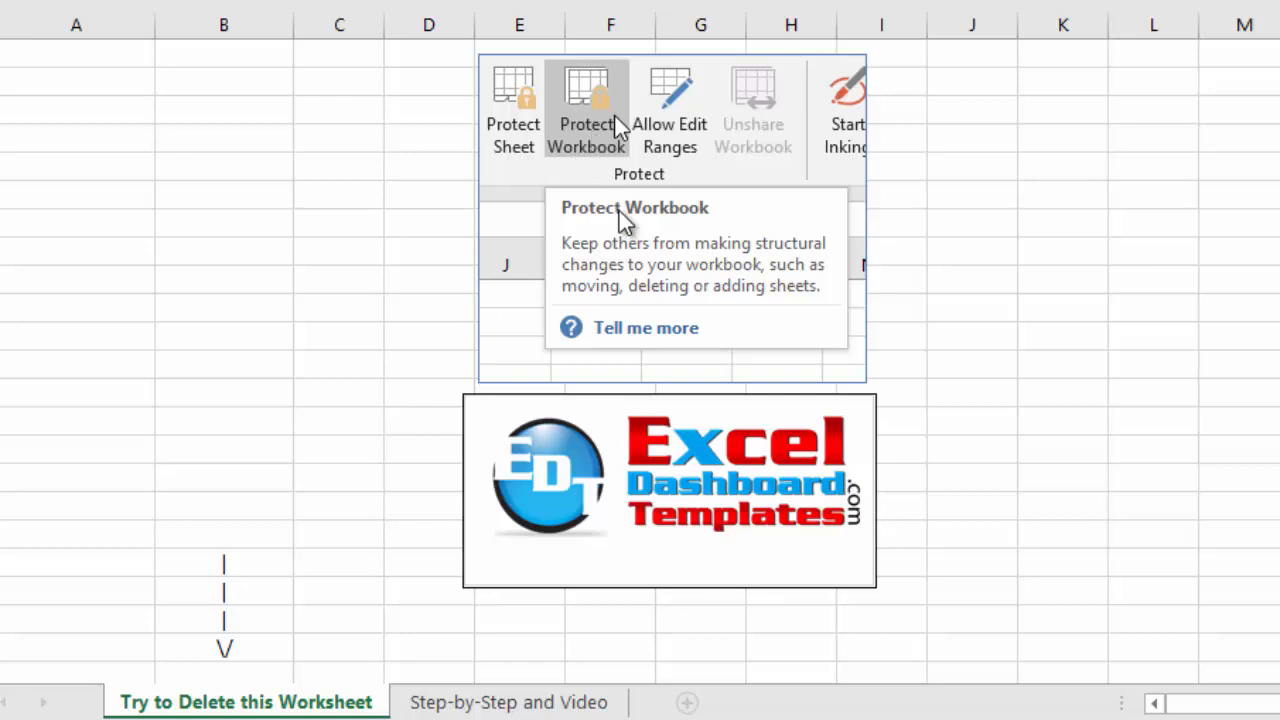
{"action": "mouse_move", "coordinate": [688, 264]}
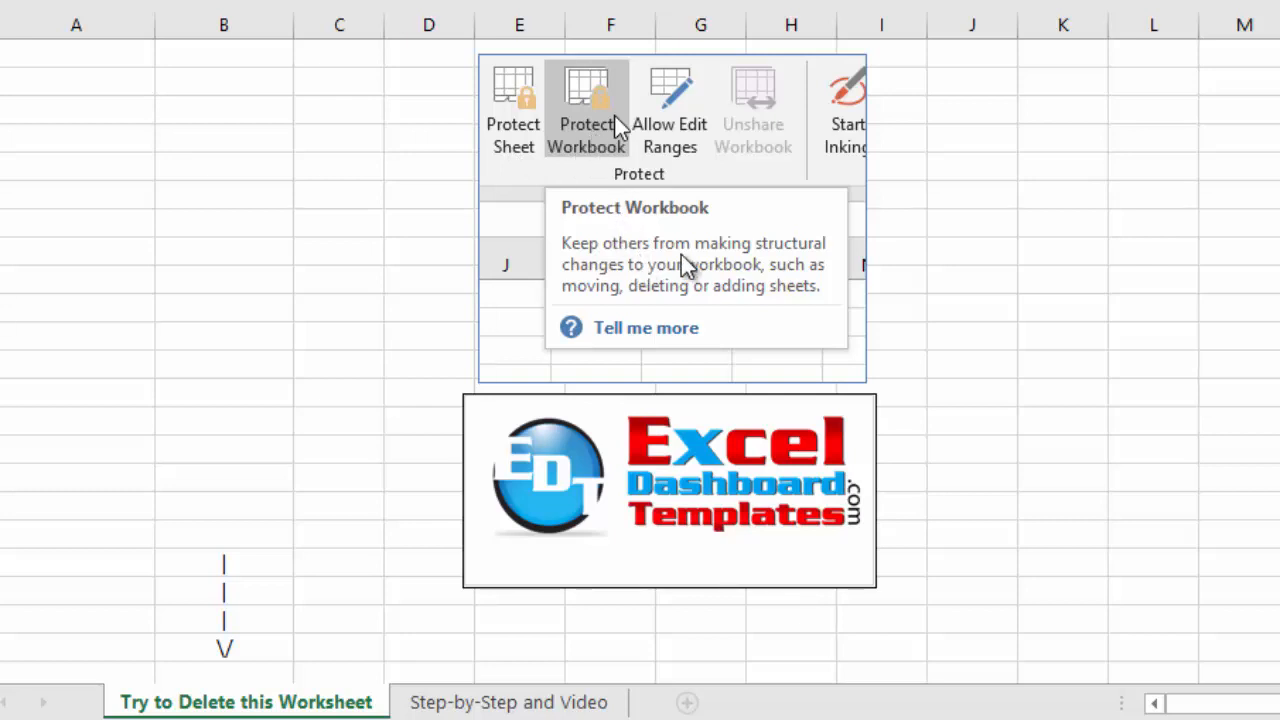
{"action": "mouse_move", "coordinate": [696, 320]}
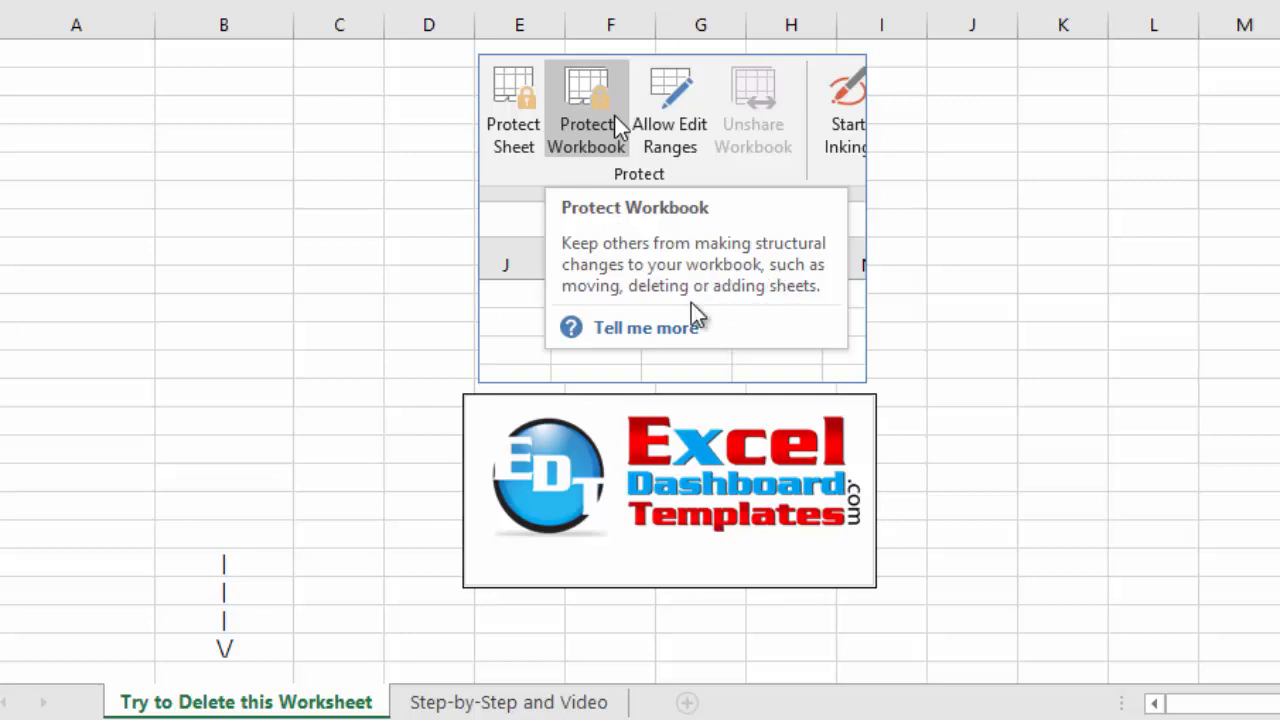
{"action": "mouse_move", "coordinate": [350, 480]}
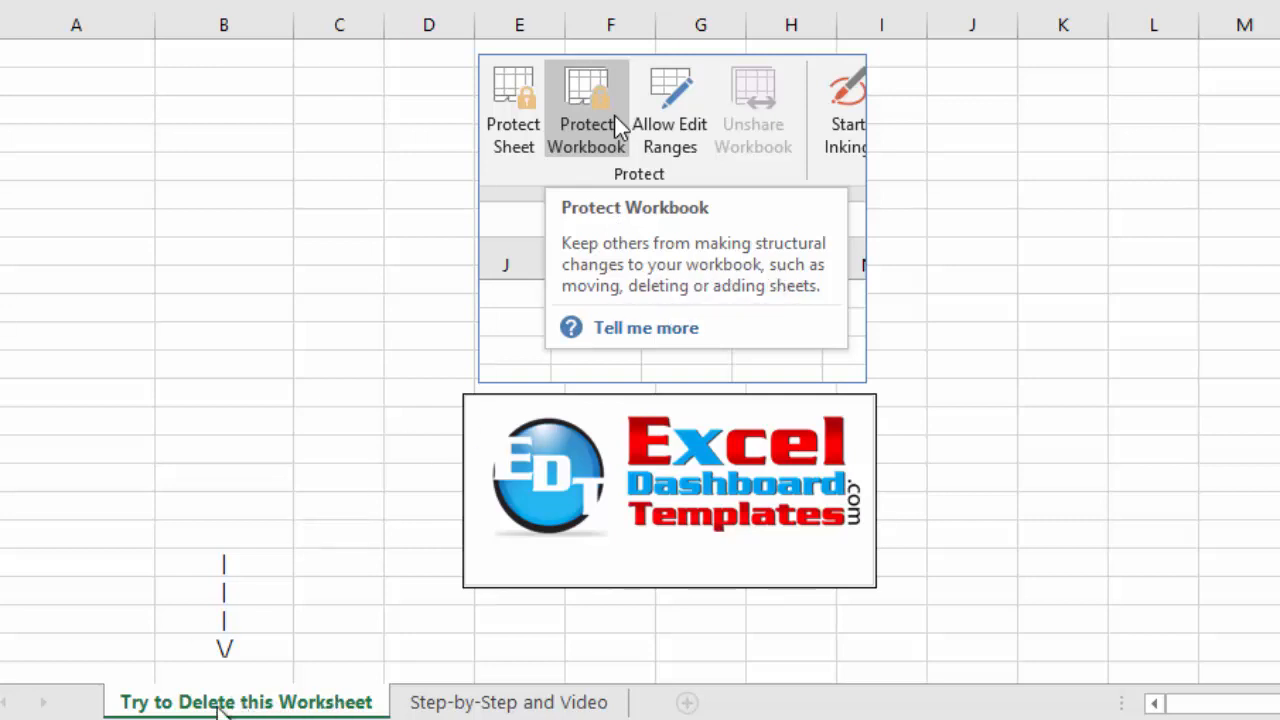
Step: Show the worksheet's context actions, then the Review ribbon with Protect Workbook
{"action": "right_click", "coordinate": [244, 700]}
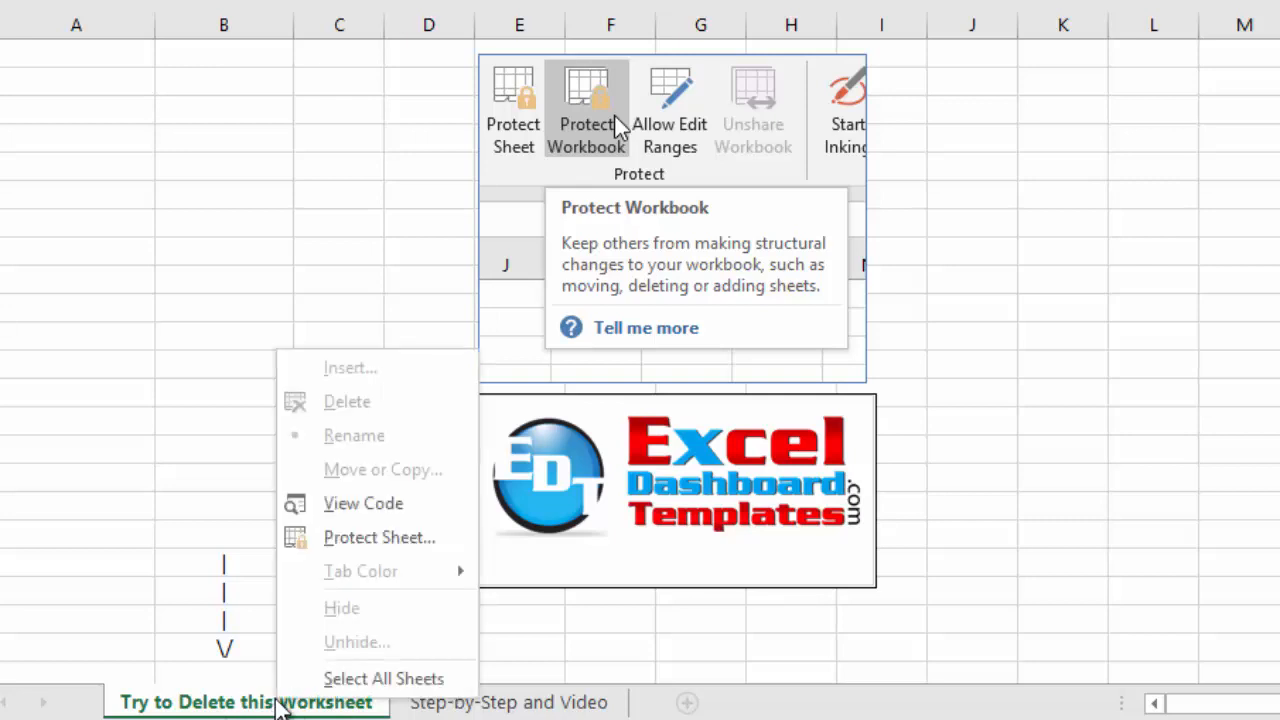
{"action": "mouse_move", "coordinate": [356, 656]}
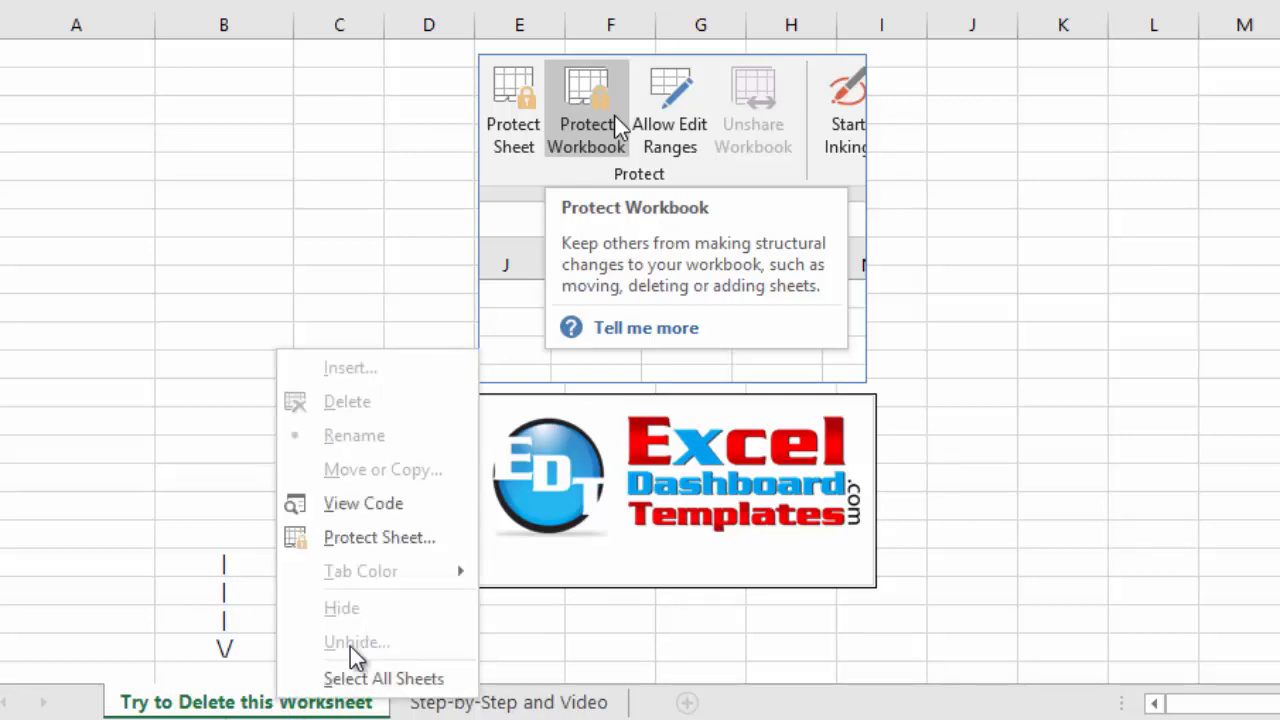
{"action": "mouse_move", "coordinate": [386, 574]}
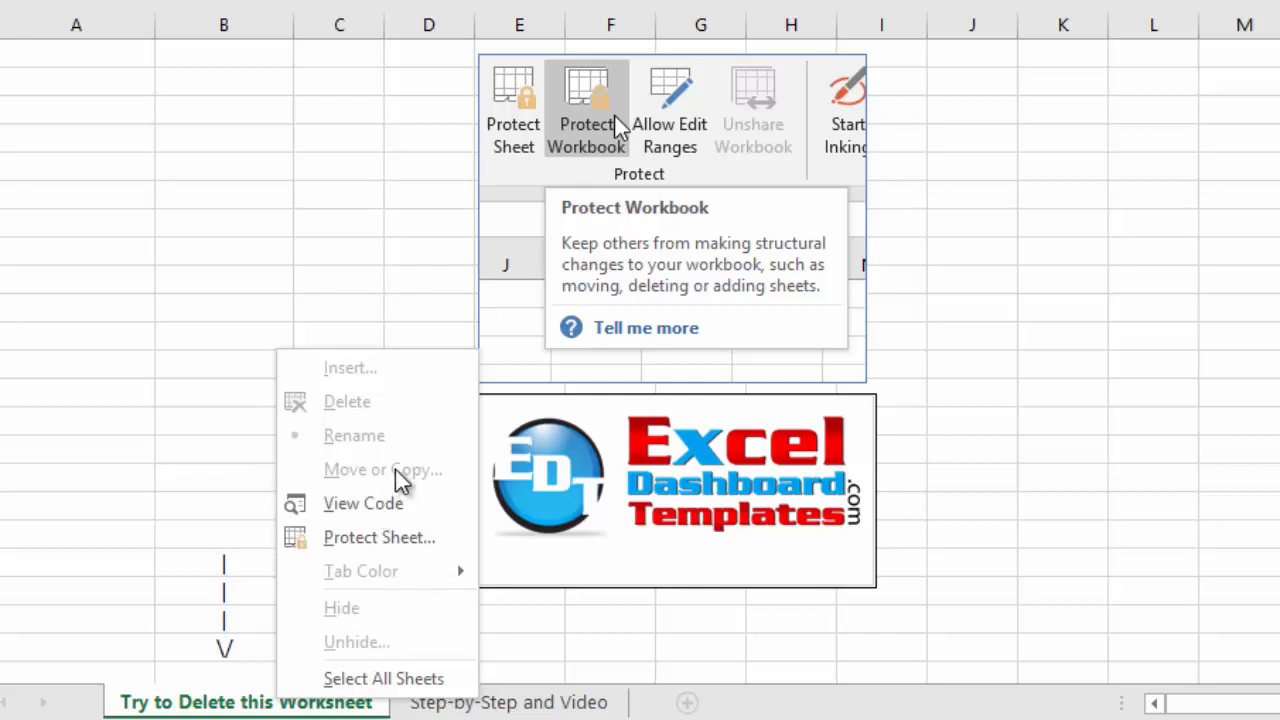
{"action": "mouse_move", "coordinate": [392, 384]}
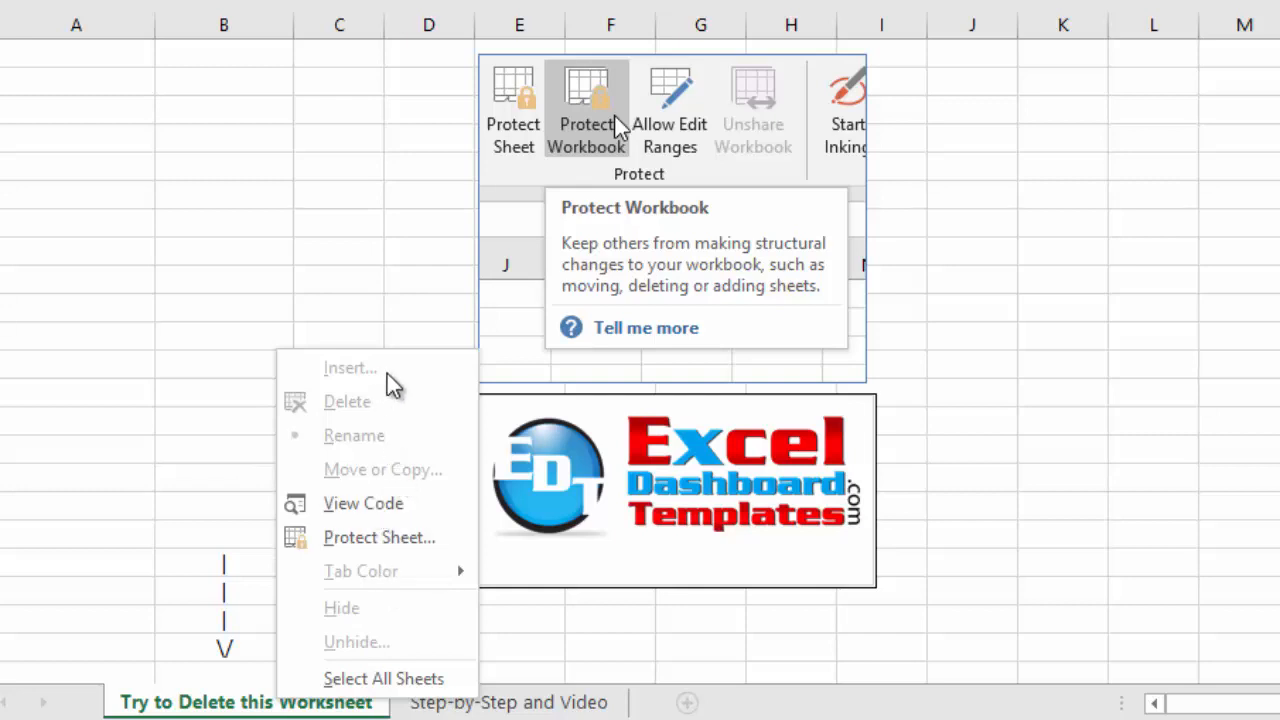
{"action": "mouse_move", "coordinate": [808, 384]}
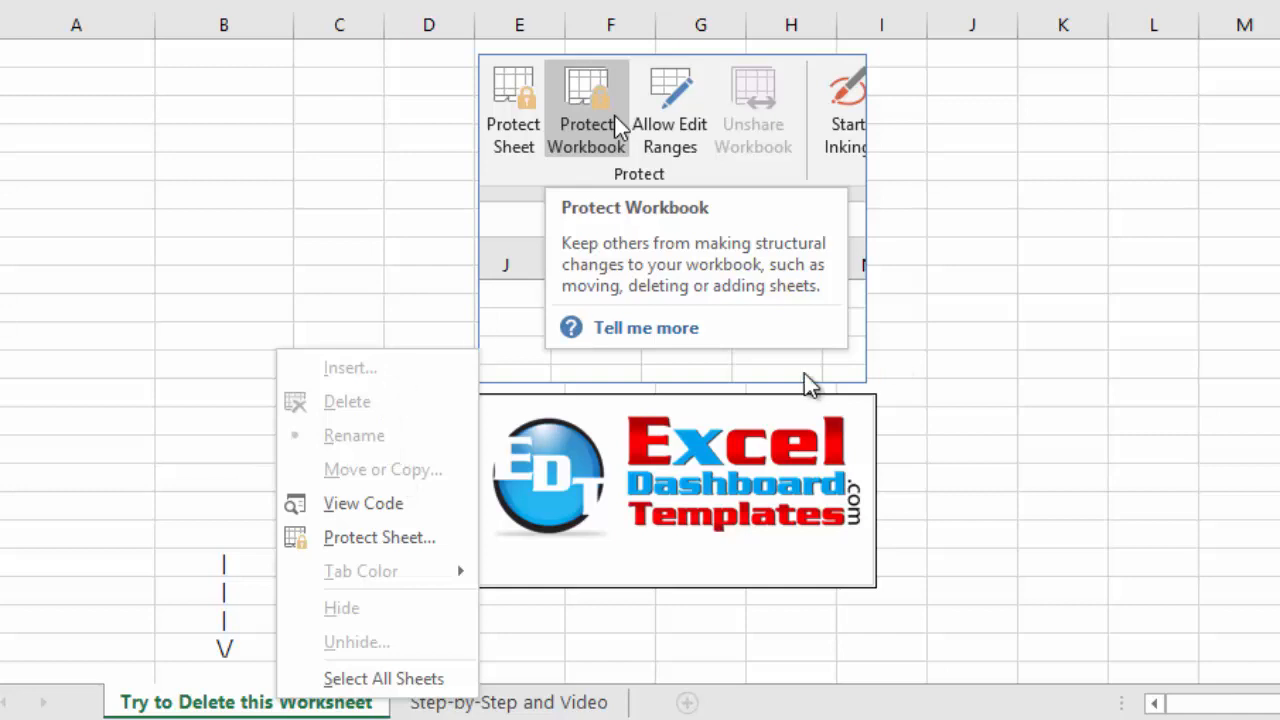
{"action": "mouse_move", "coordinate": [378, 390]}
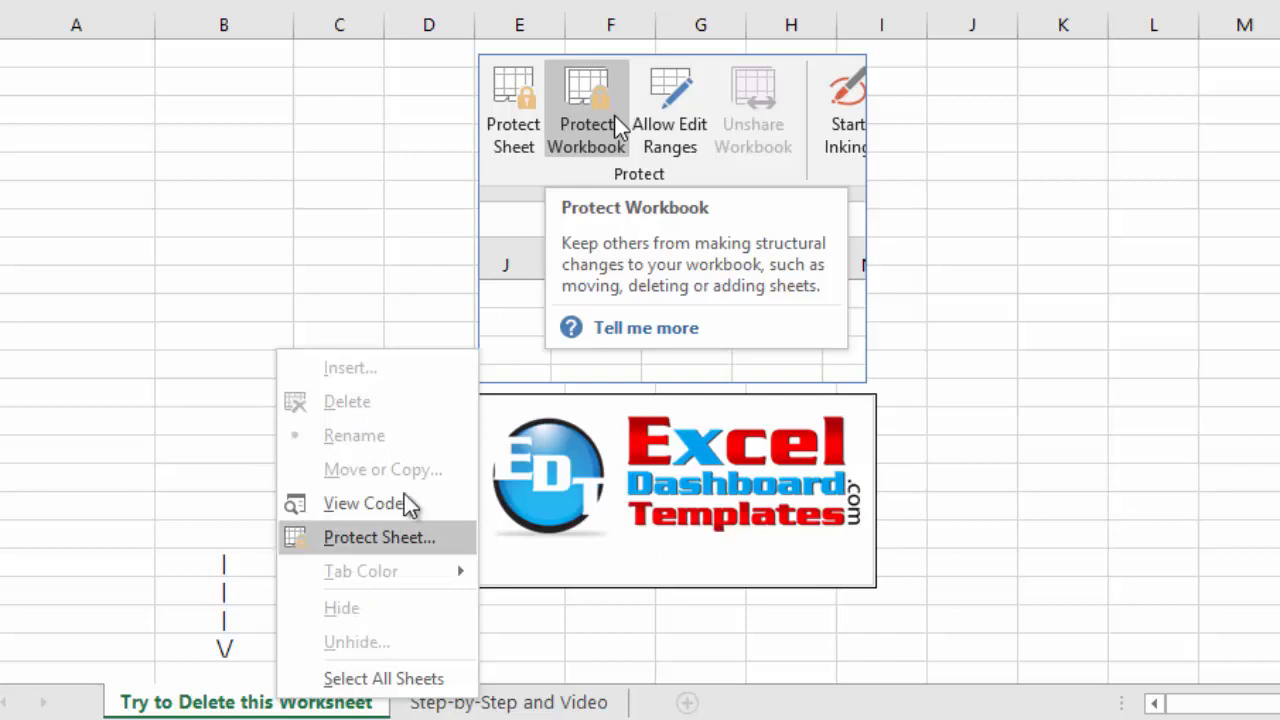
{"action": "mouse_move", "coordinate": [420, 400]}
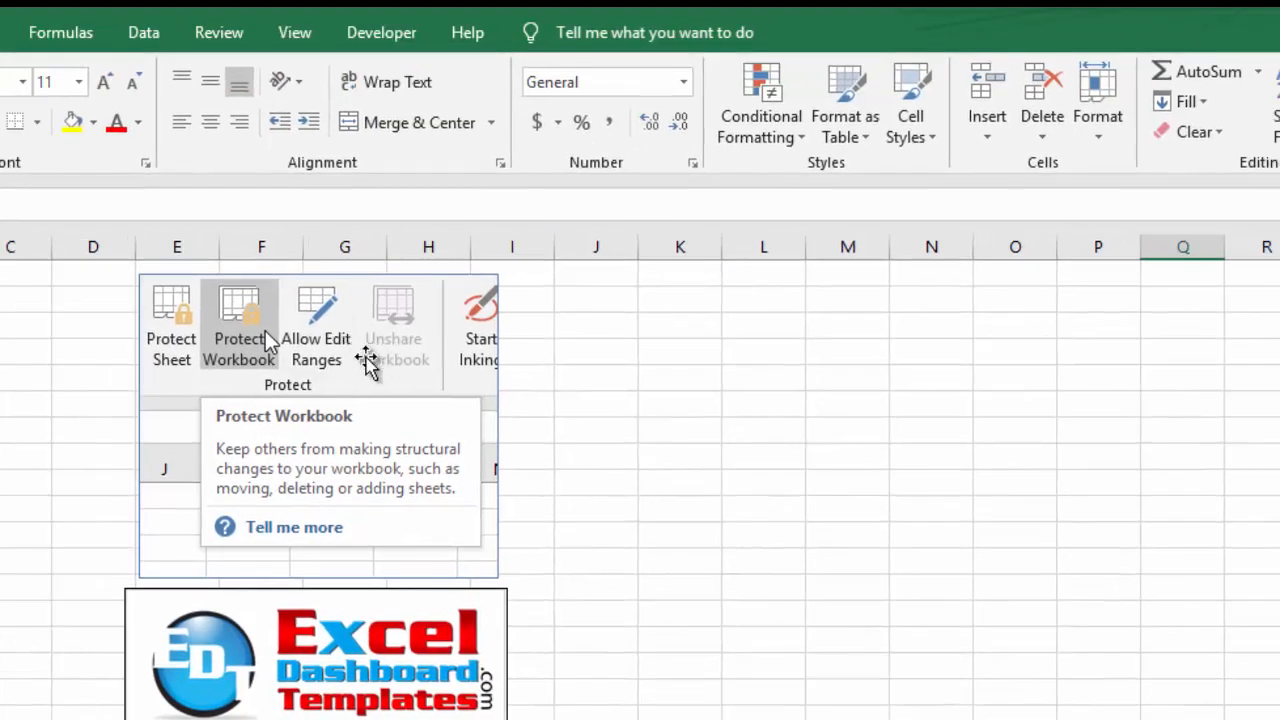
{"action": "left_click", "coordinate": [218, 32]}
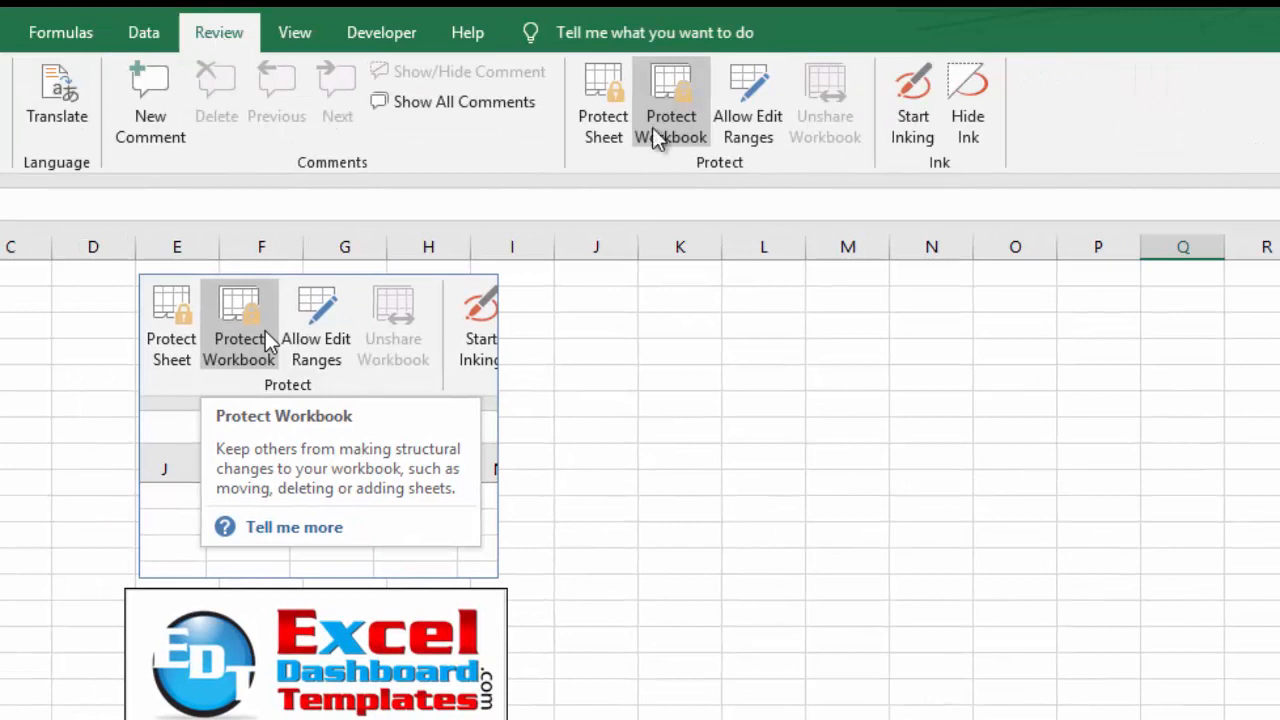
{"action": "mouse_move", "coordinate": [730, 164]}
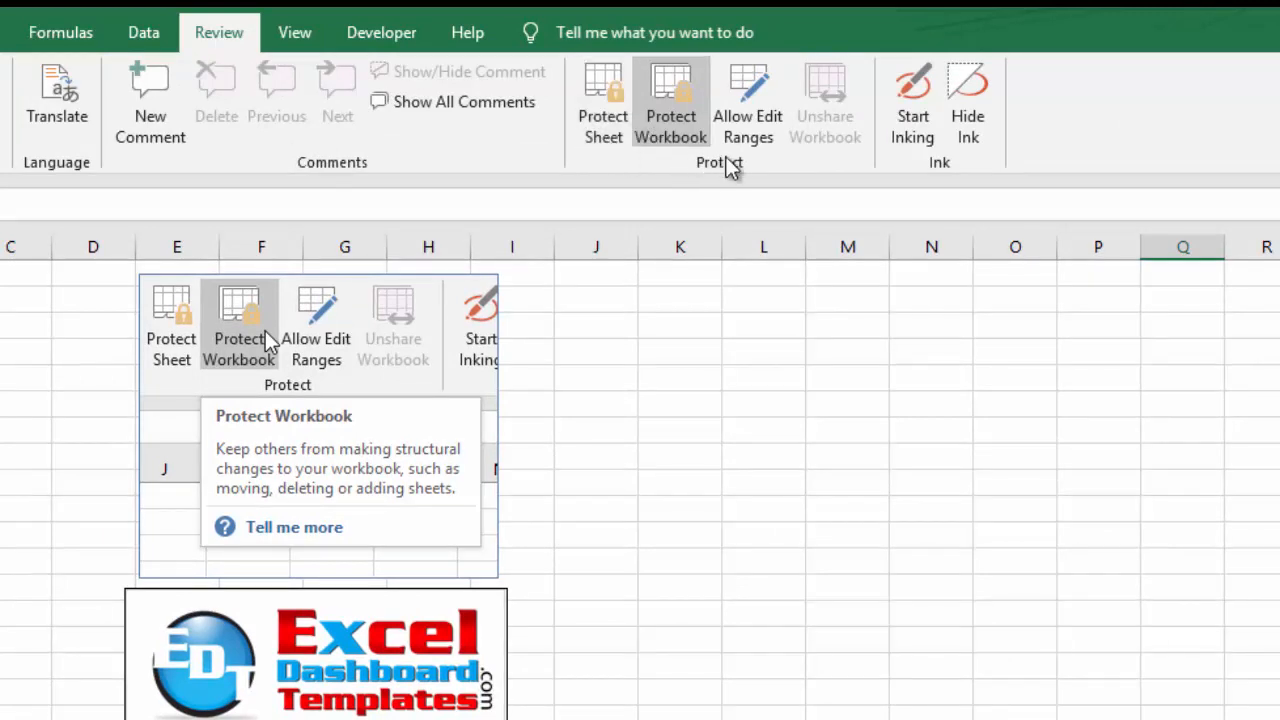
{"action": "mouse_move", "coordinate": [668, 100]}
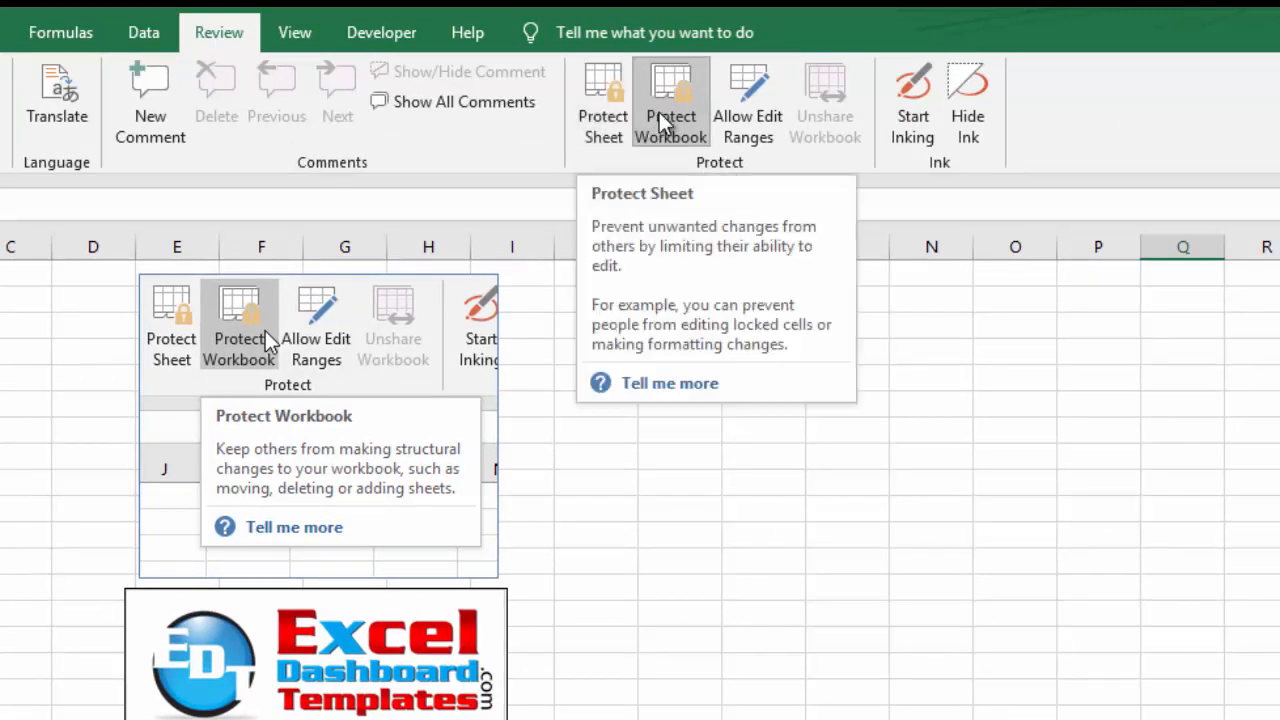
{"action": "mouse_move", "coordinate": [672, 112]}
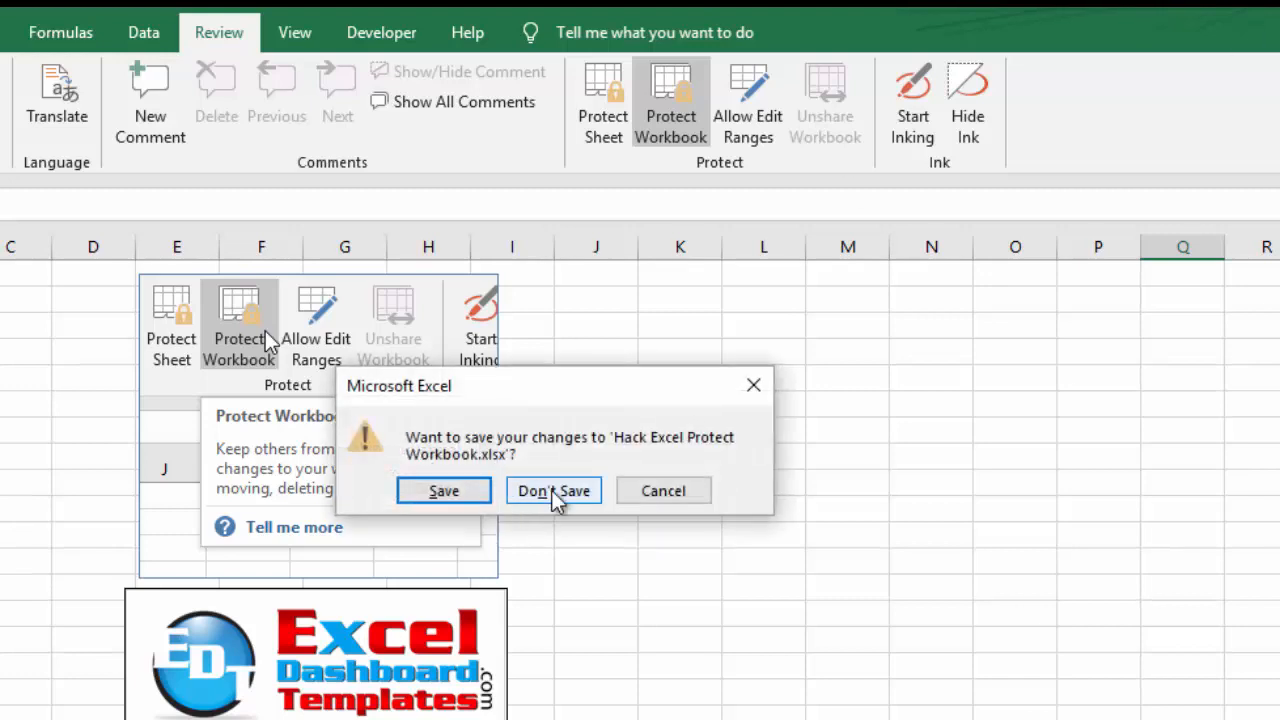
Step: Close the workbook without saving changes
{"action": "left_click", "coordinate": [552, 490]}
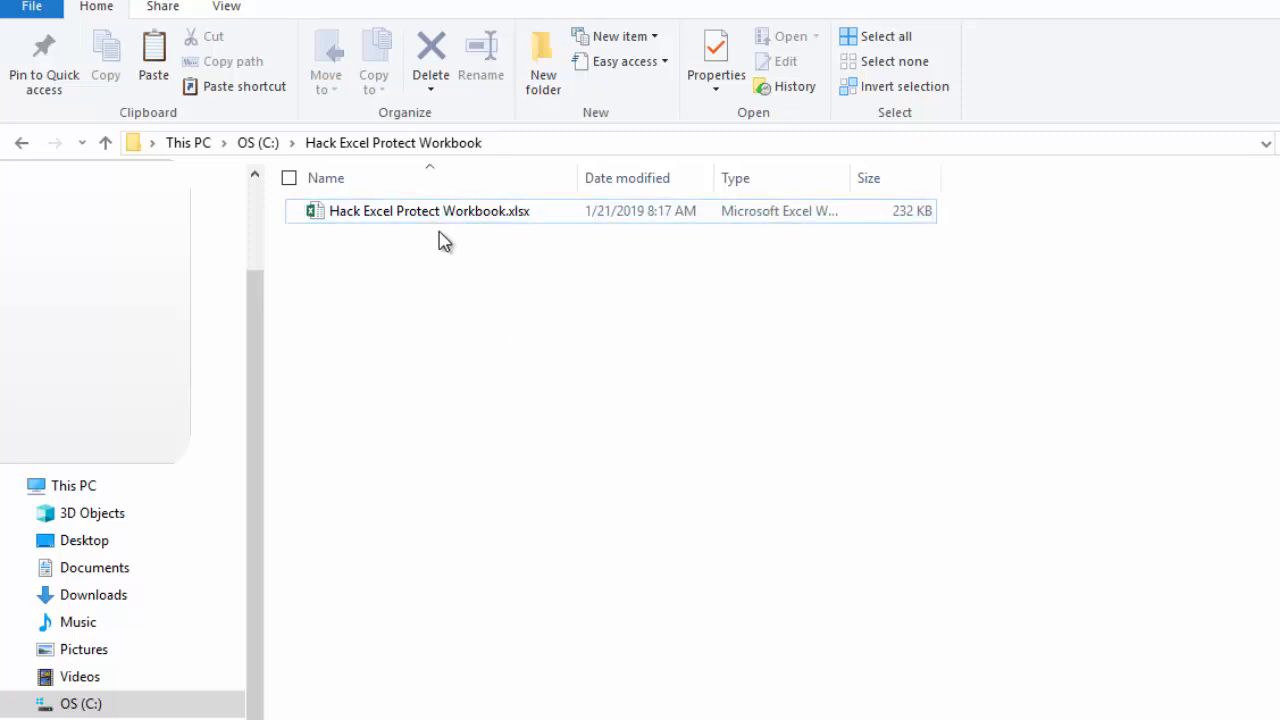
{"action": "mouse_move", "coordinate": [462, 260]}
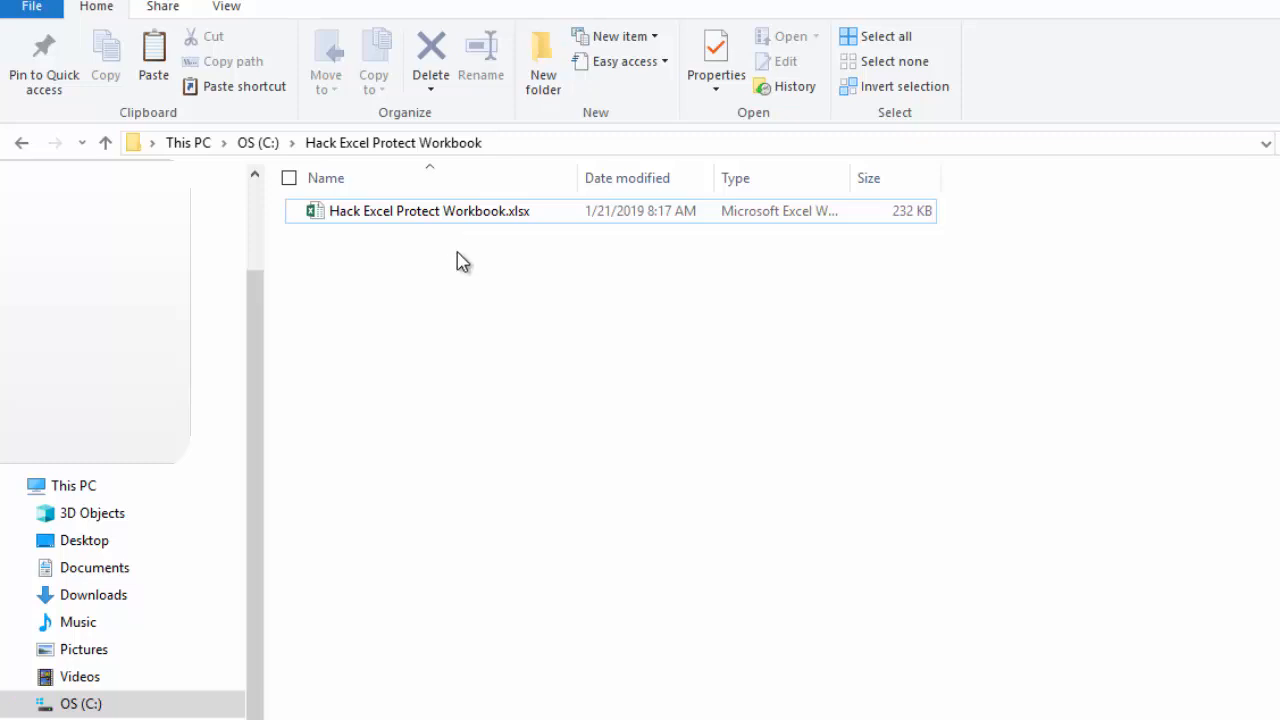
{"action": "mouse_move", "coordinate": [452, 246]}
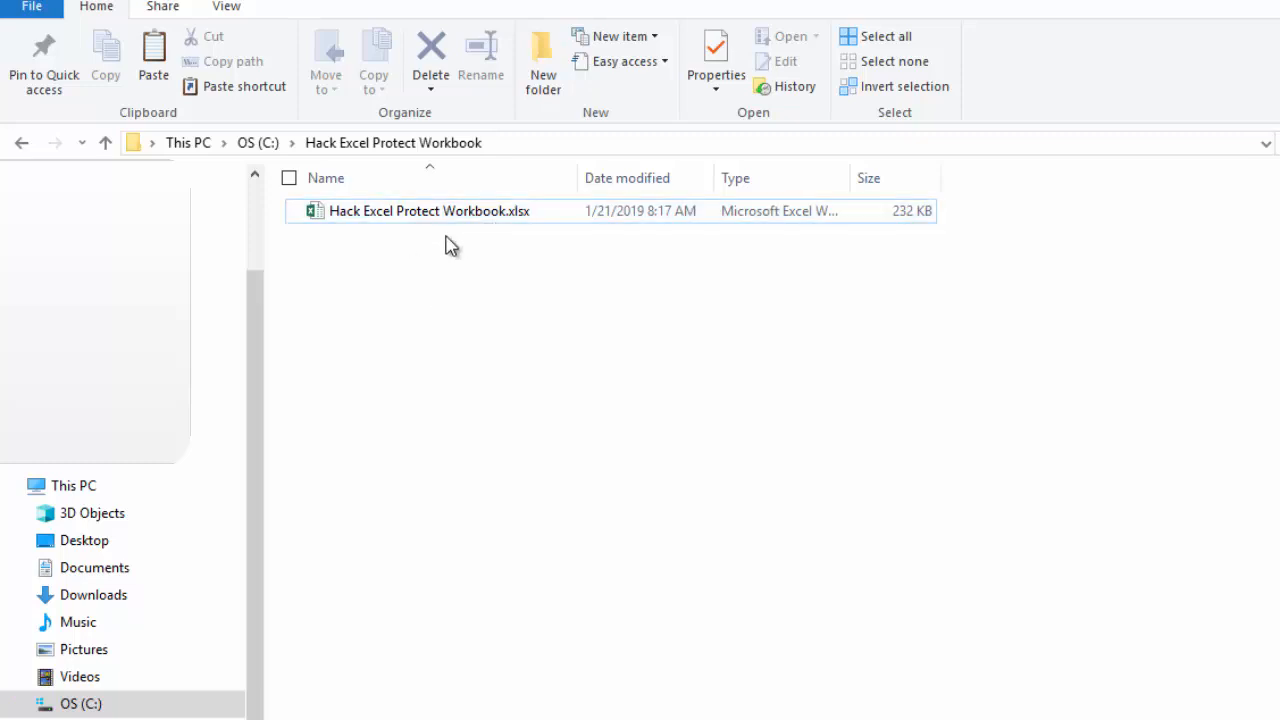
{"action": "mouse_move", "coordinate": [184, 8]}
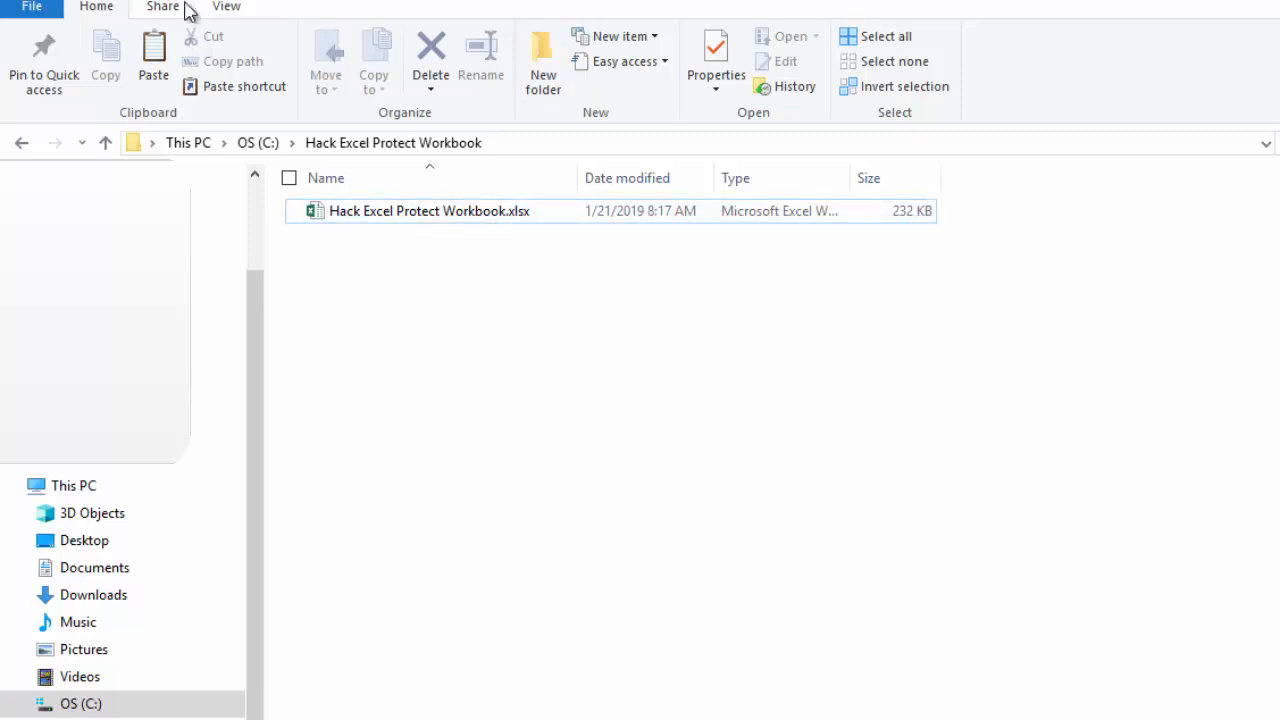
{"action": "left_click", "coordinate": [228, 8]}
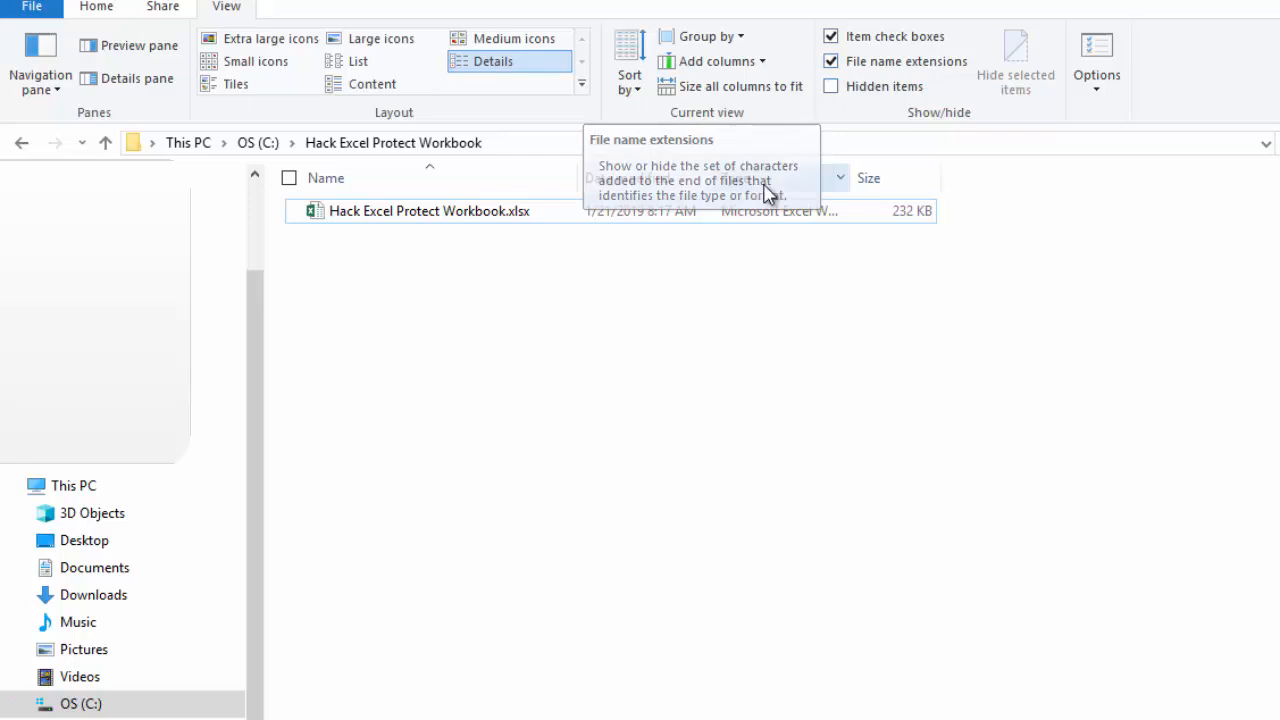
{"action": "mouse_move", "coordinate": [528, 218]}
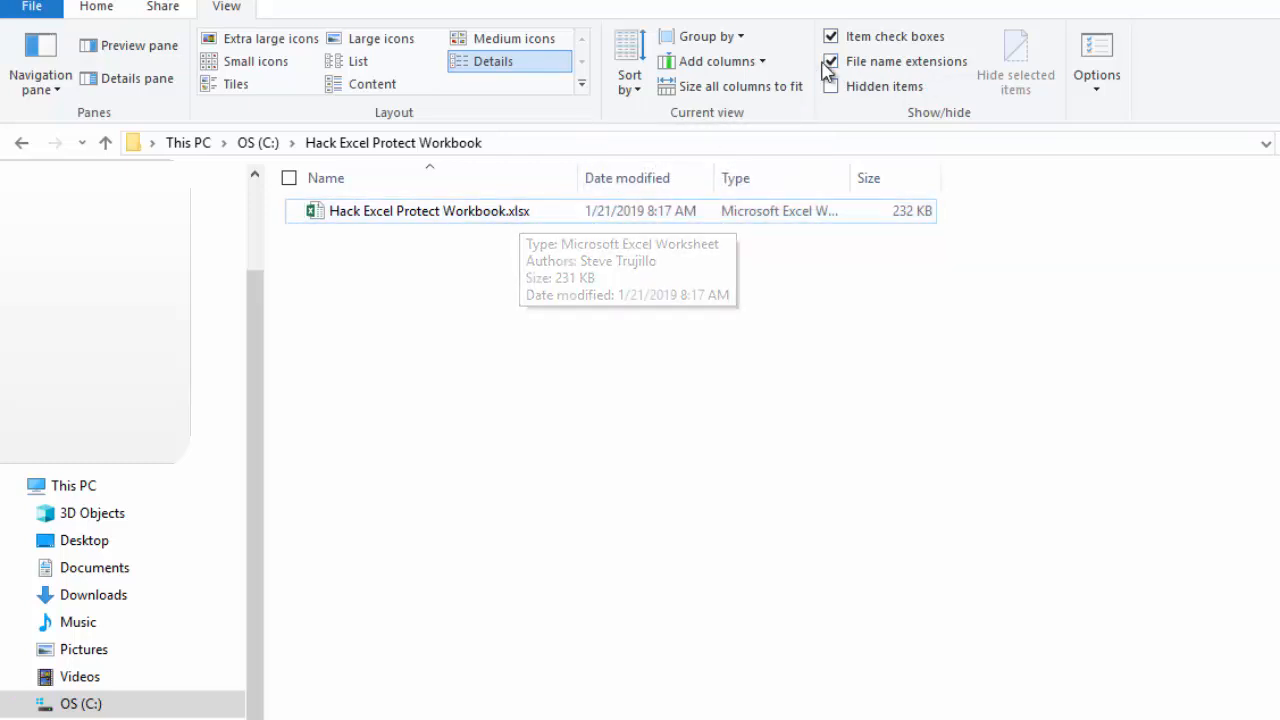
{"action": "mouse_move", "coordinate": [900, 70]}
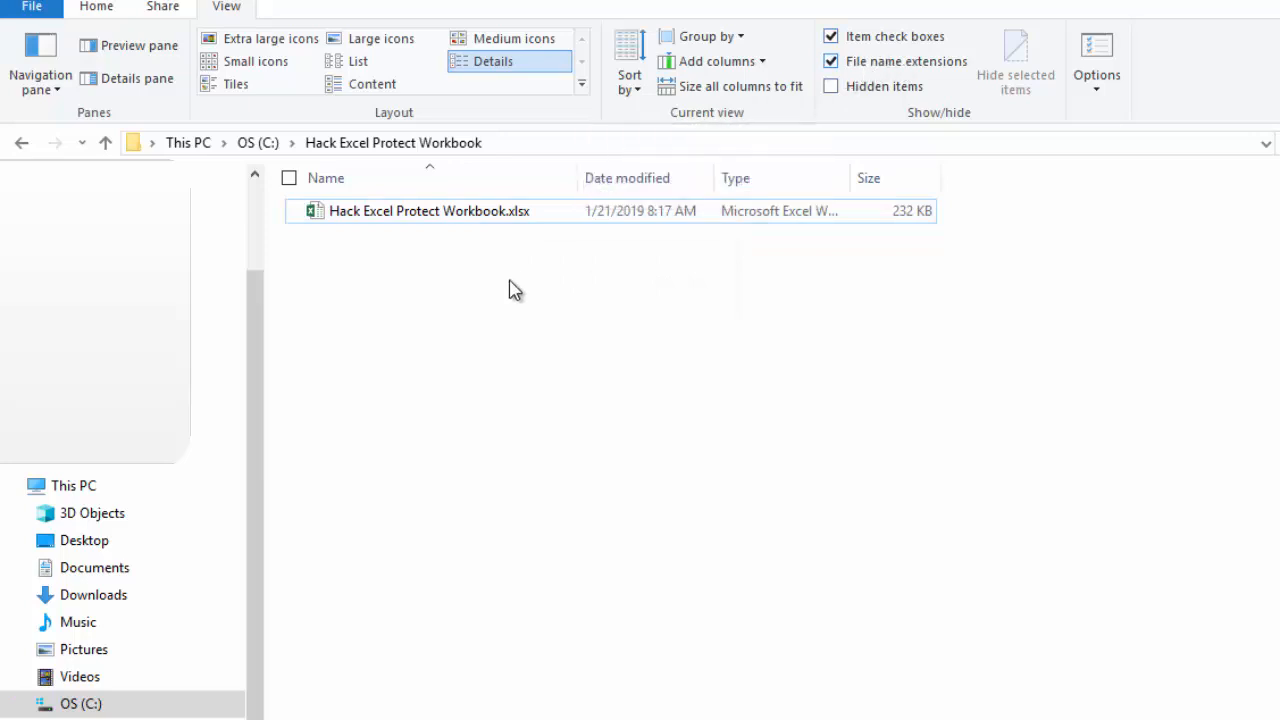
{"action": "left_click", "coordinate": [96, 8]}
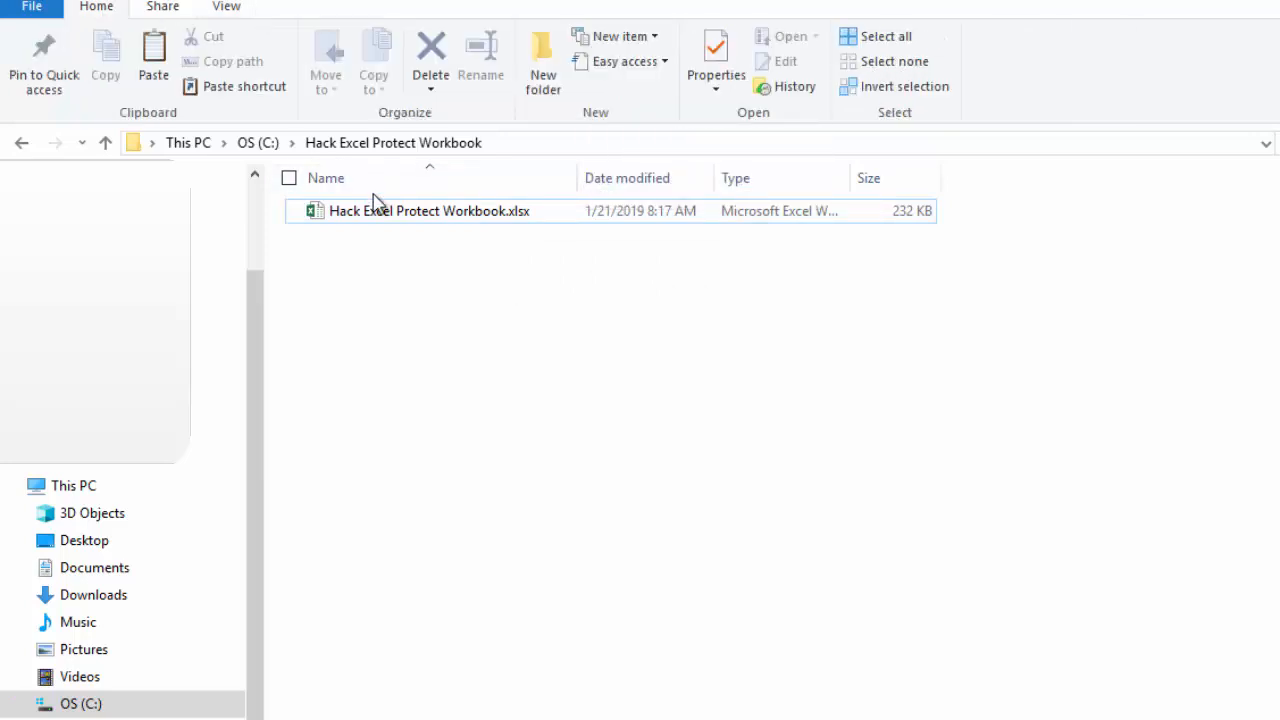
Step: Rename Hack Excel Protect Workbook.xlsx to .zip and confirm the extension warning
{"action": "left_click", "coordinate": [420, 210]}
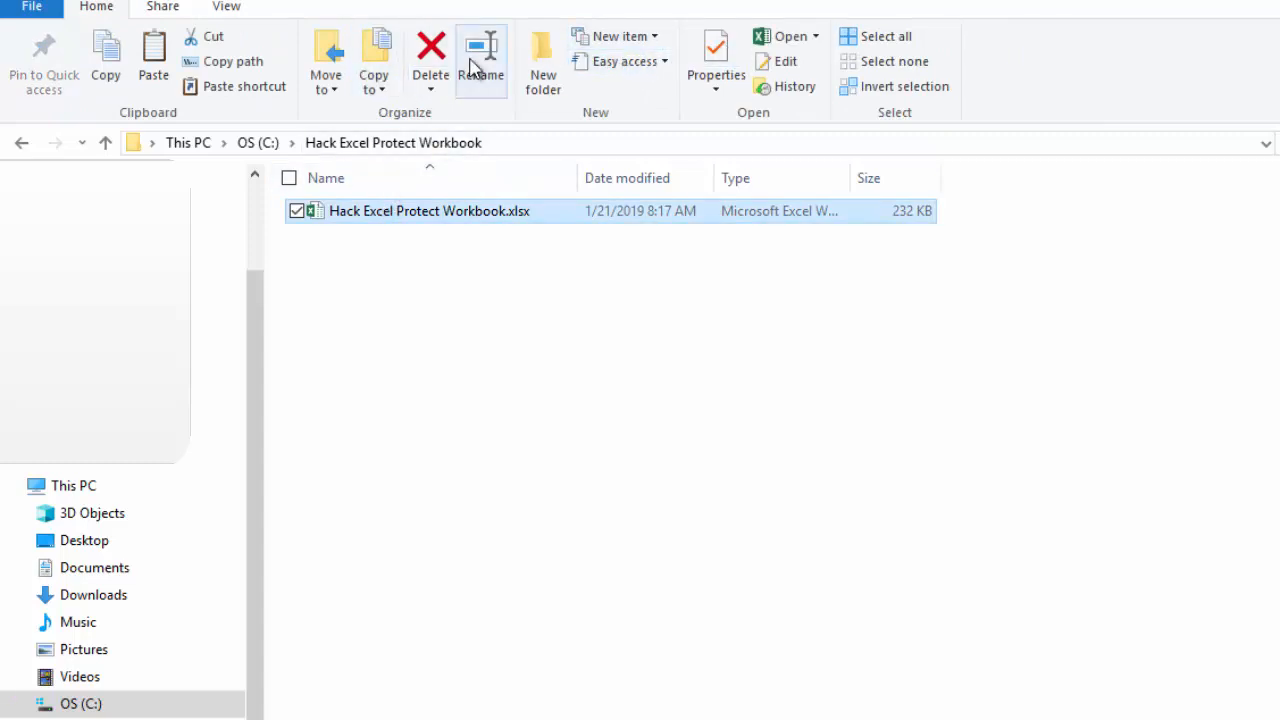
{"action": "left_click", "coordinate": [480, 56]}
{"action": "type", "text": "zip"}
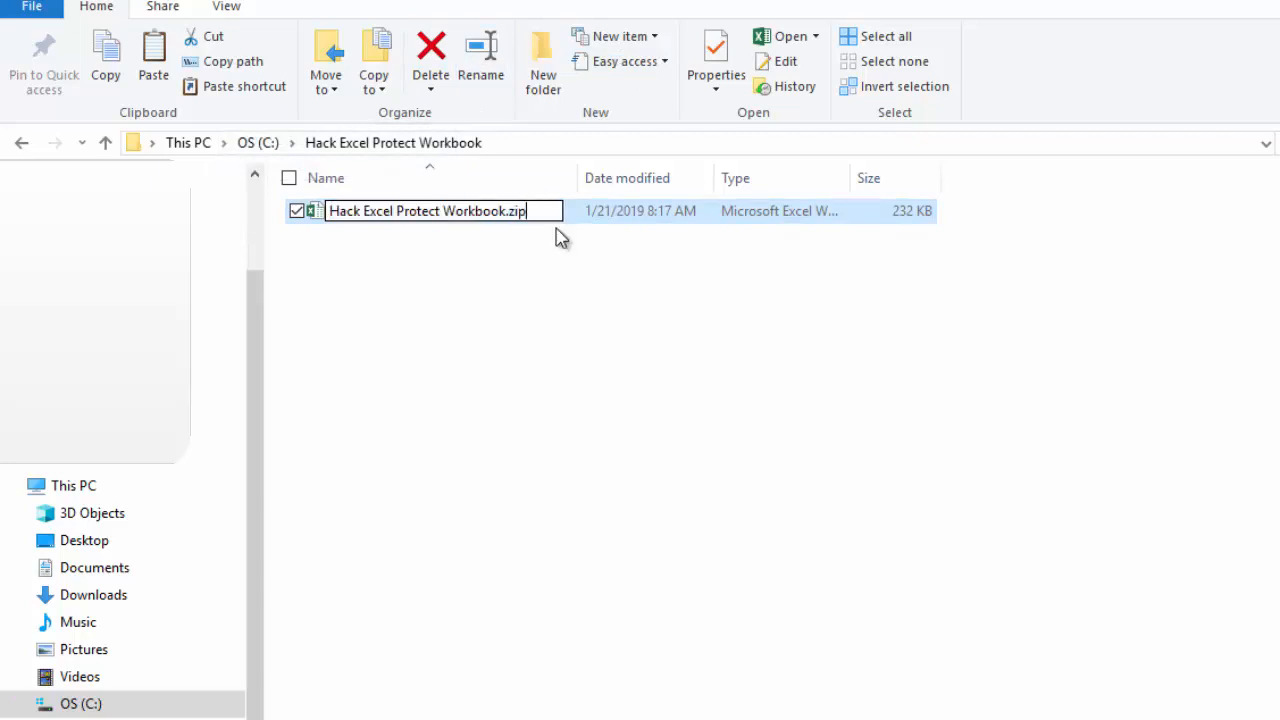
{"action": "key", "text": "Enter"}
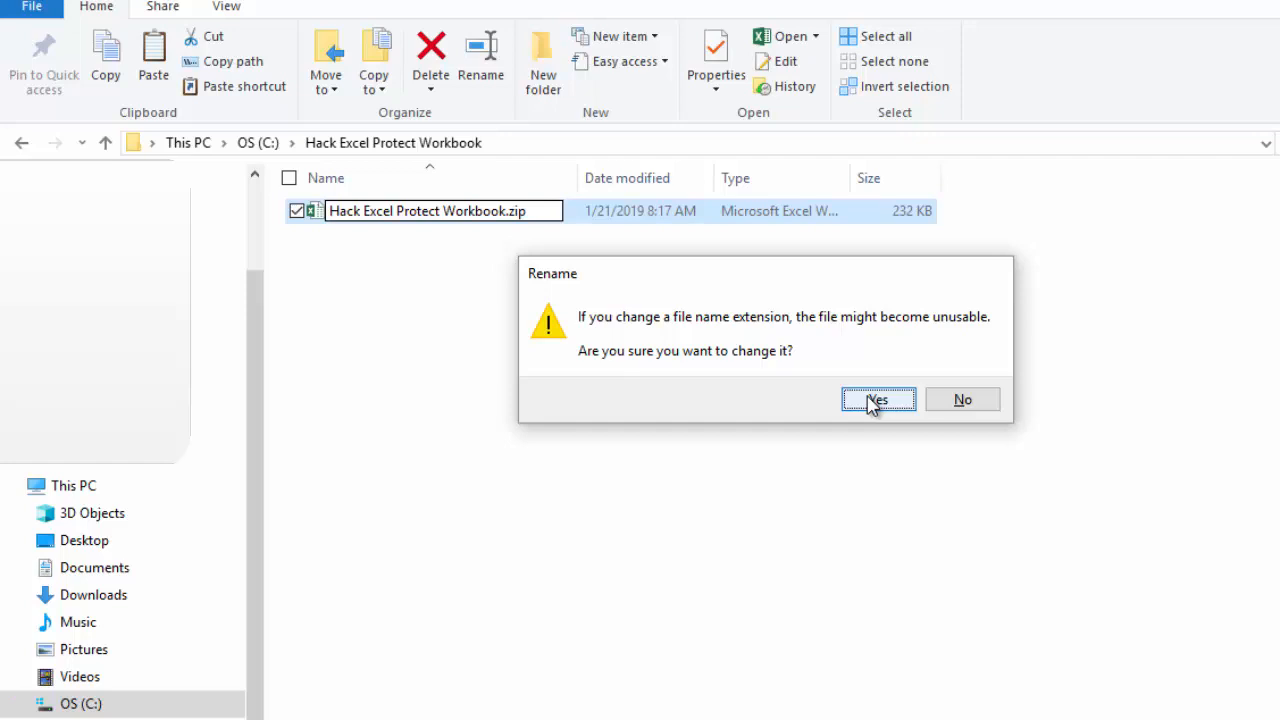
{"action": "left_click", "coordinate": [878, 400]}
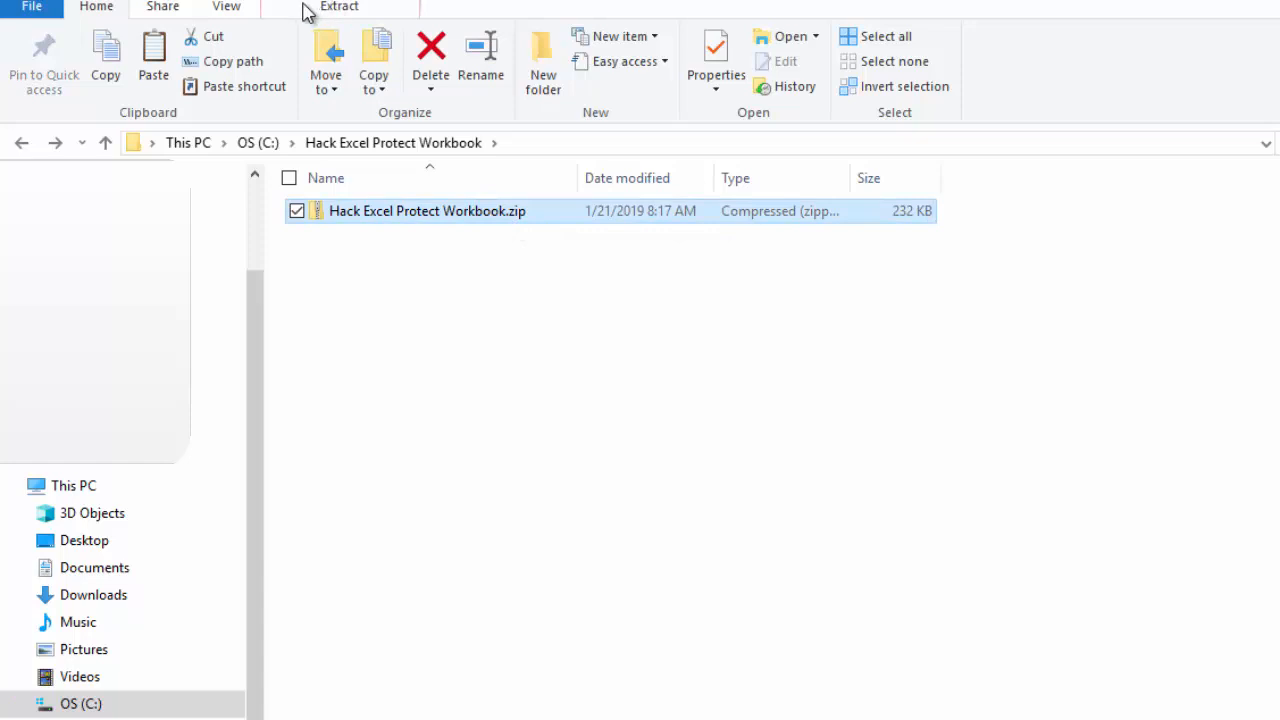
{"action": "mouse_move", "coordinate": [342, 20]}
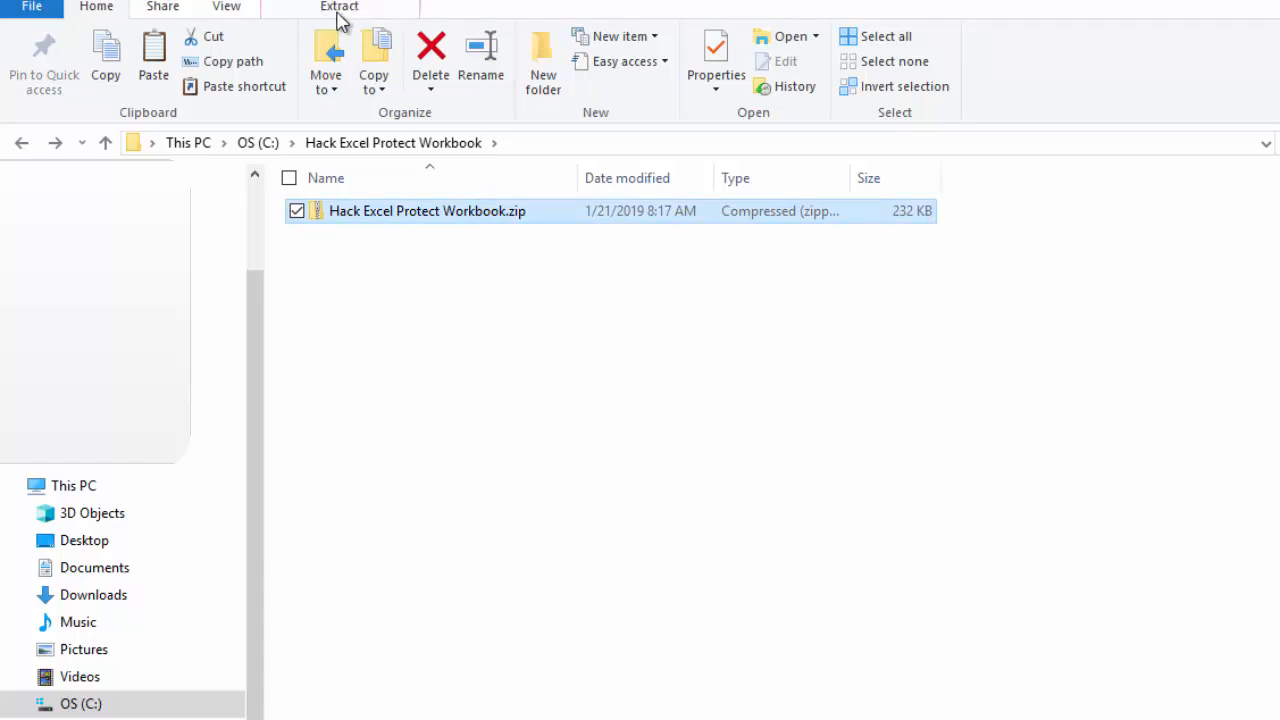
Step: Extract all files from the zip into the Hack Excel Protect Workbook folder
{"action": "left_click", "coordinate": [340, 6]}
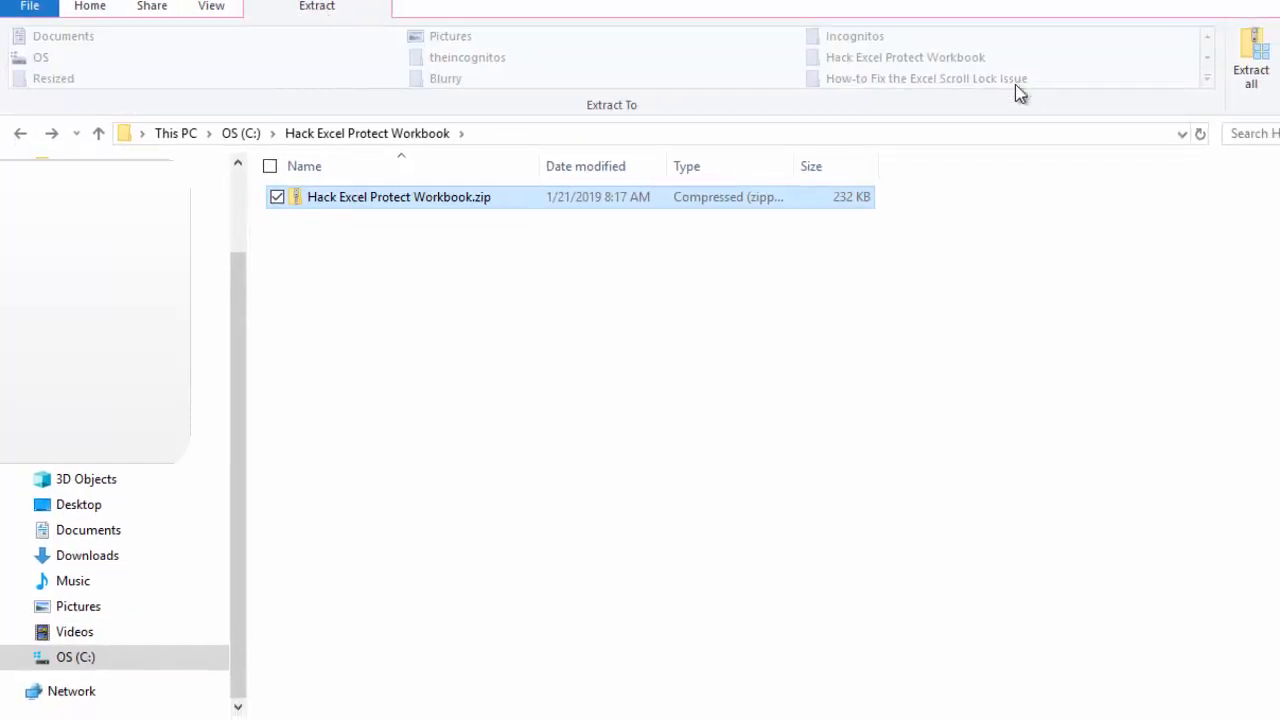
{"action": "mouse_move", "coordinate": [1254, 72]}
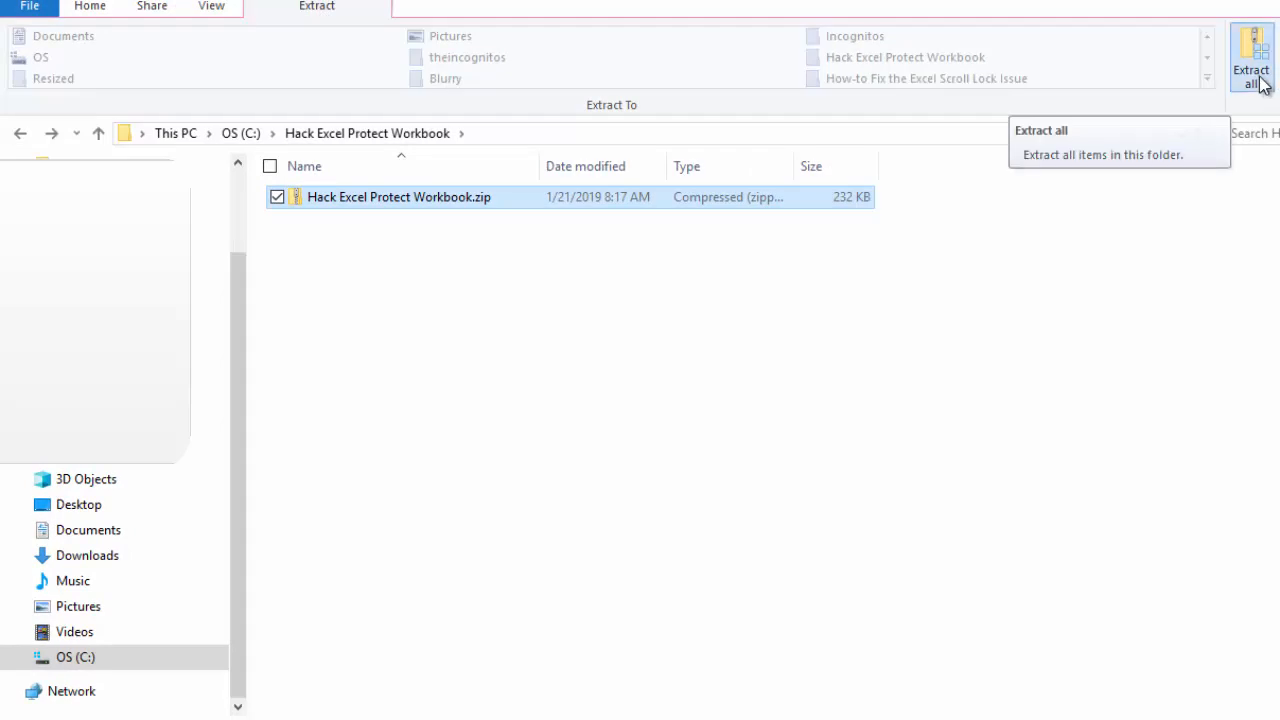
{"action": "left_click", "coordinate": [1252, 50]}
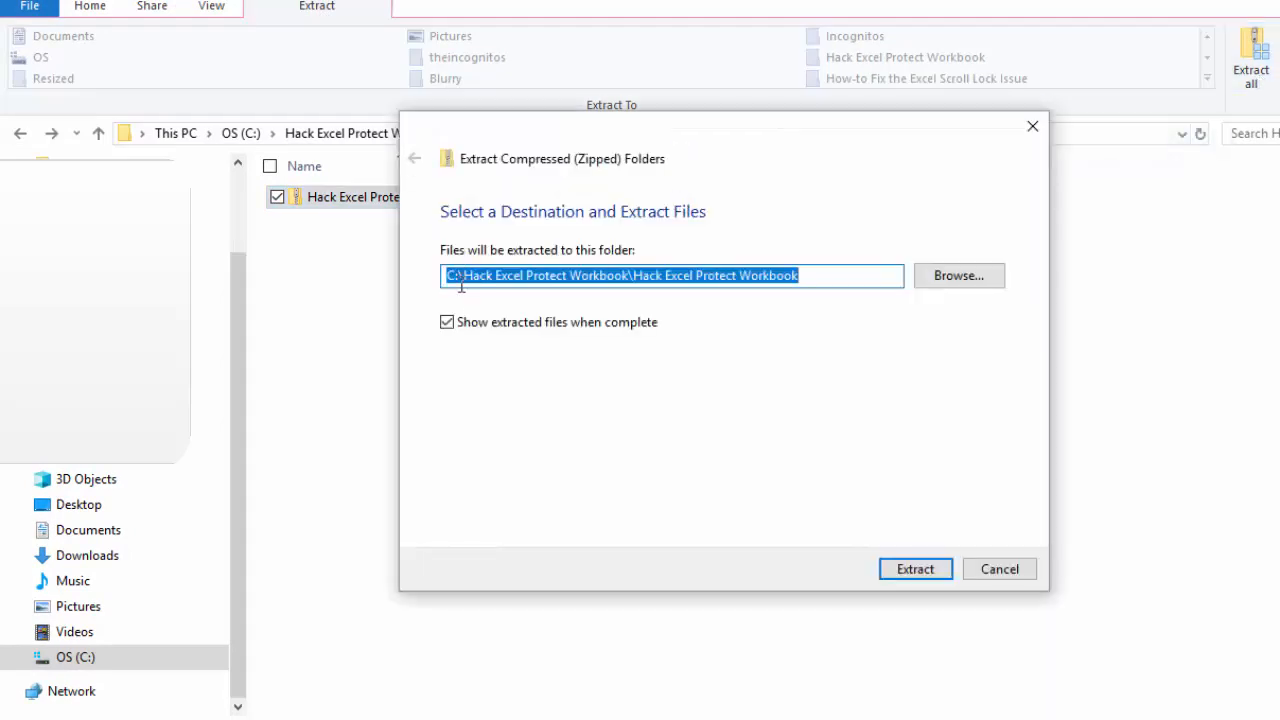
{"action": "mouse_move", "coordinate": [956, 276]}
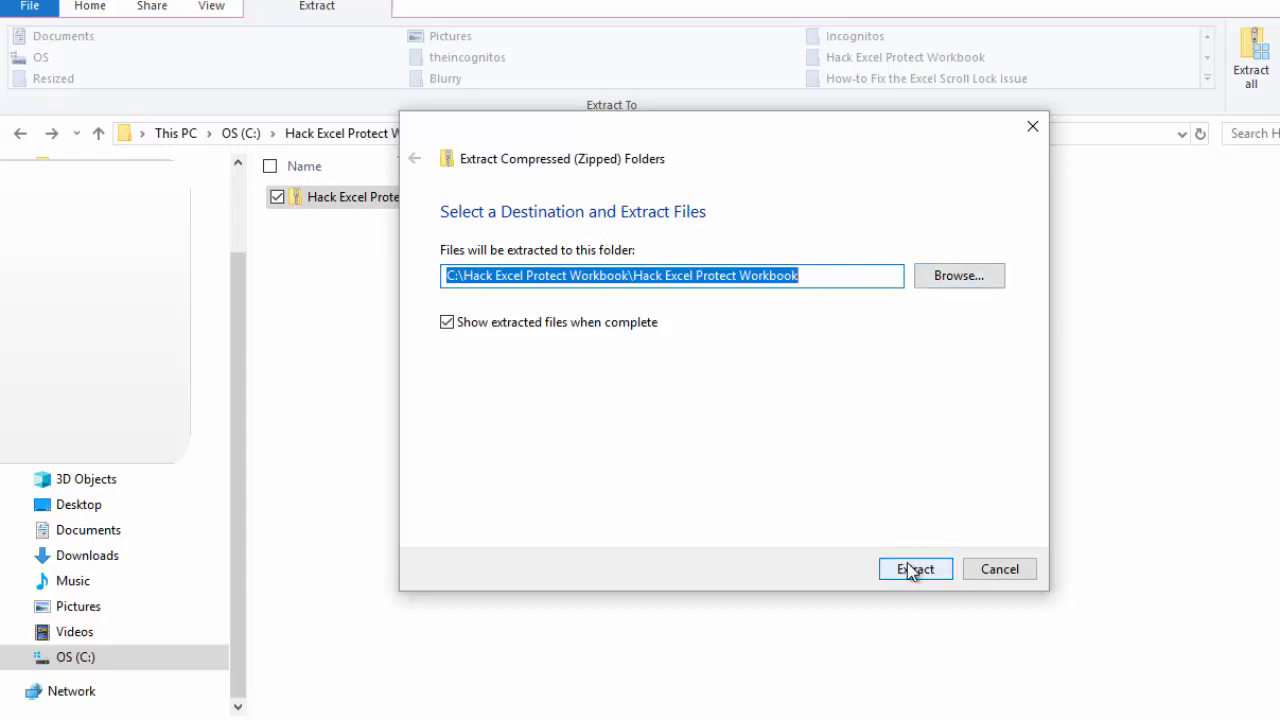
{"action": "left_click", "coordinate": [916, 568]}
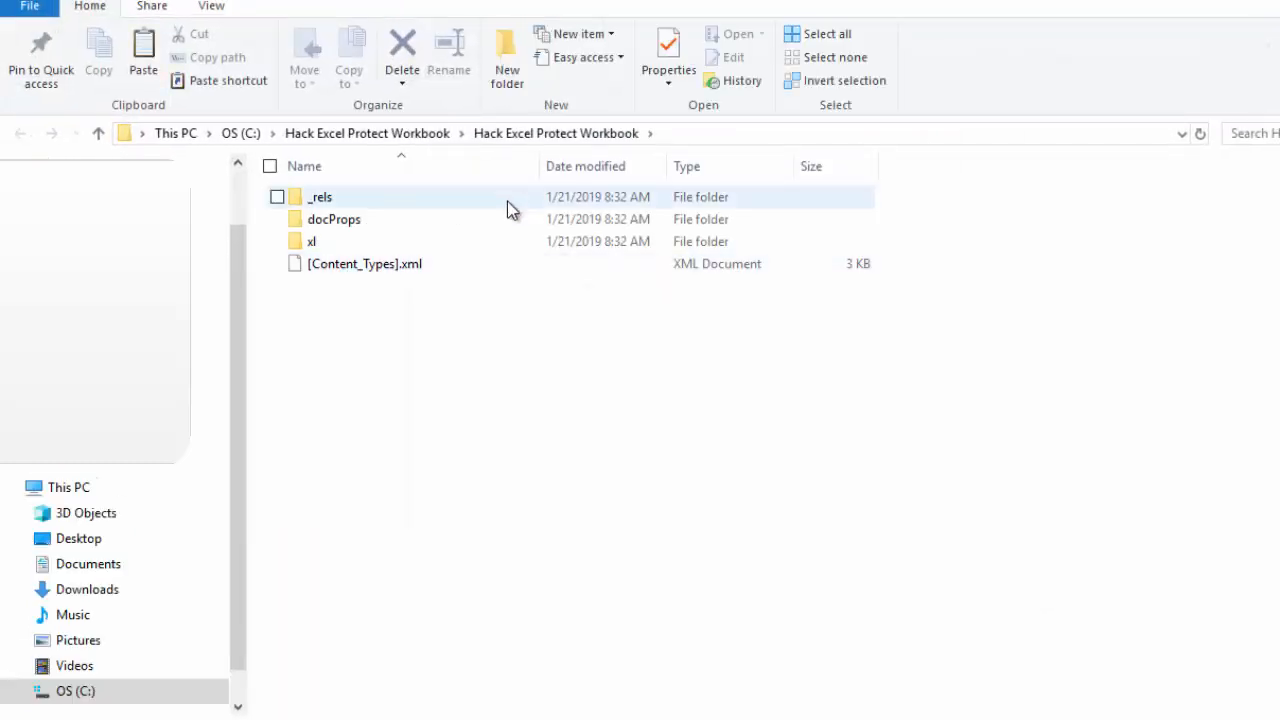
{"action": "mouse_move", "coordinate": [352, 210]}
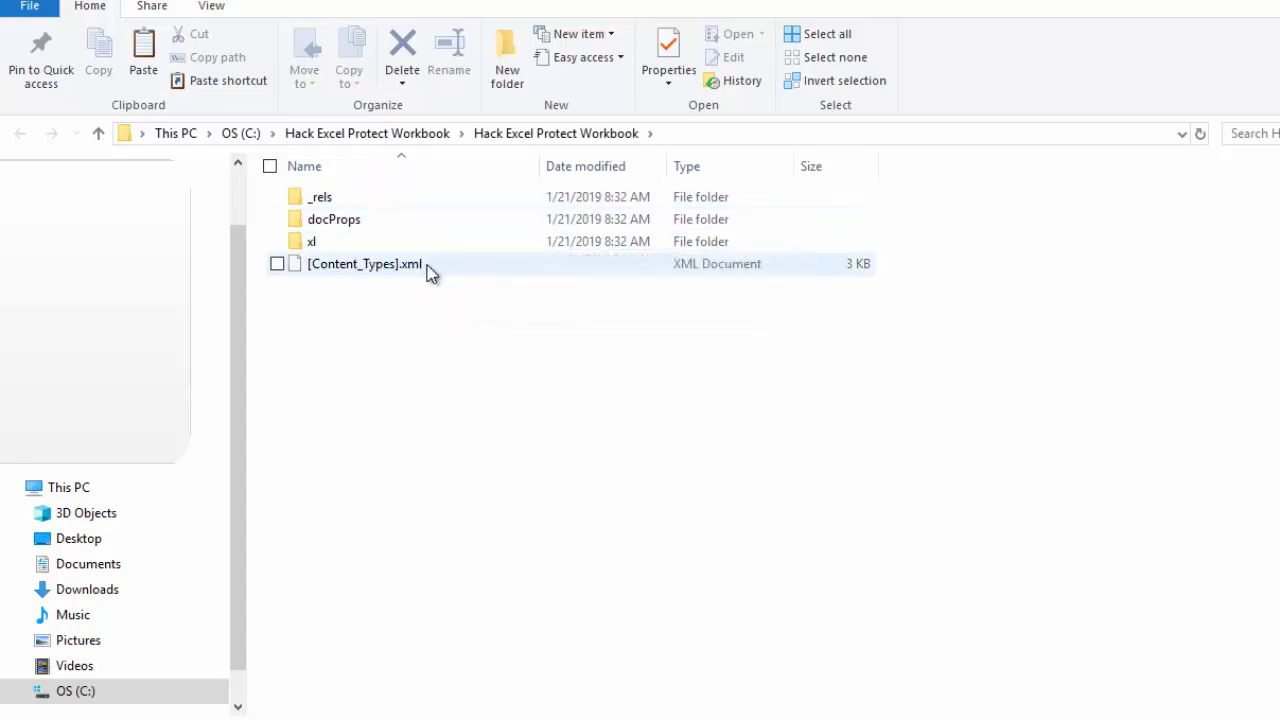
{"action": "mouse_move", "coordinate": [320, 240]}
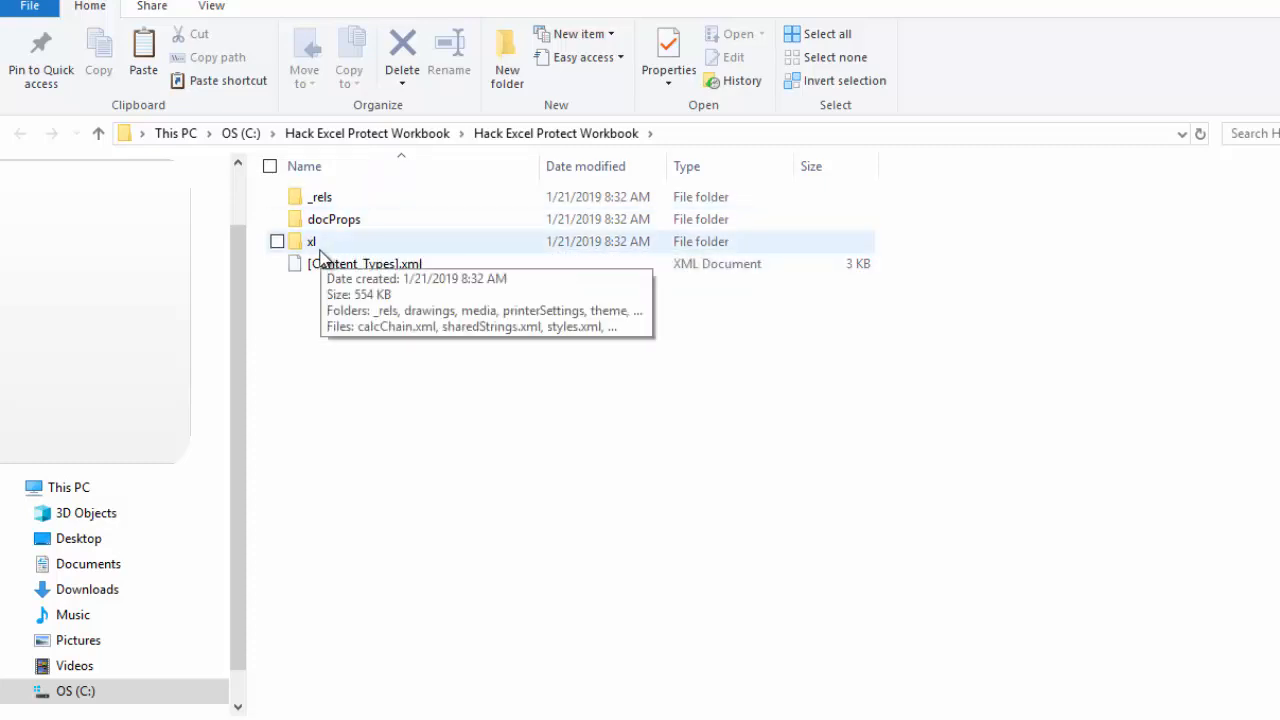
Step: Enter the xl folder and select workbook.xml
{"action": "double_click", "coordinate": [312, 240]}
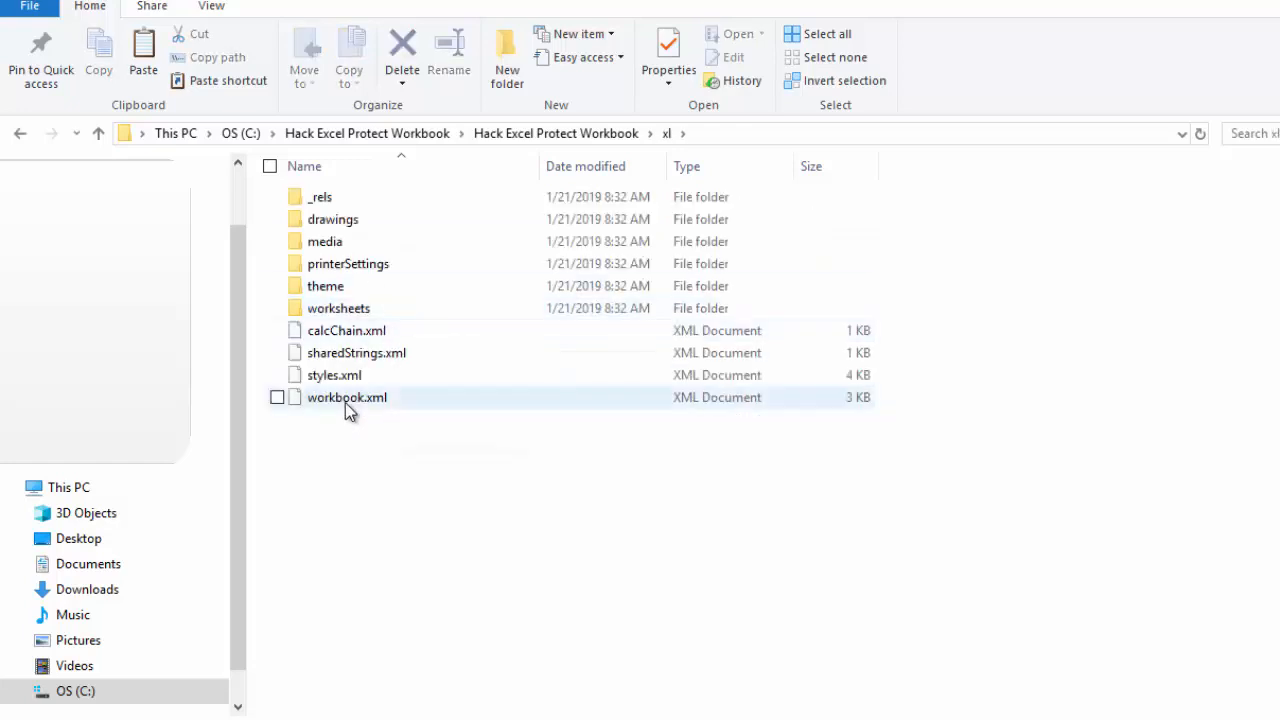
{"action": "left_click", "coordinate": [344, 396]}
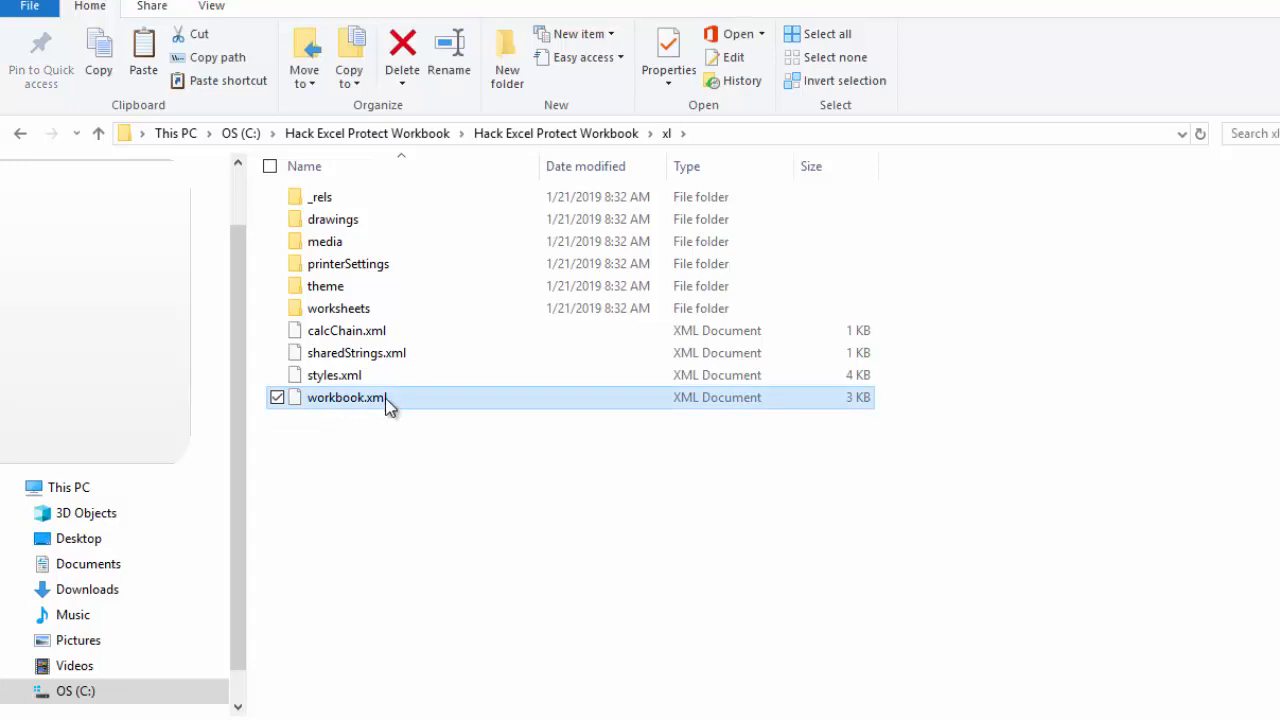
Step: Bring up the Open with app choices for workbook.xml
{"action": "right_click", "coordinate": [346, 396]}
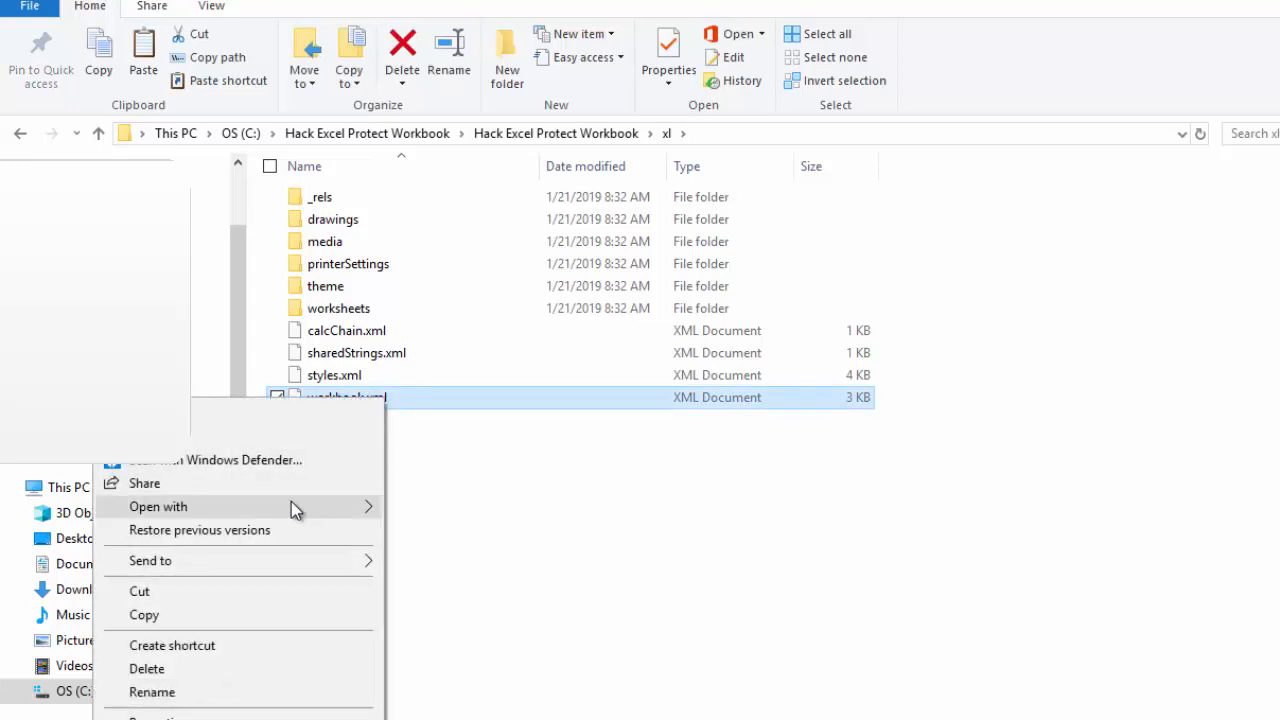
{"action": "left_click", "coordinate": [156, 508]}
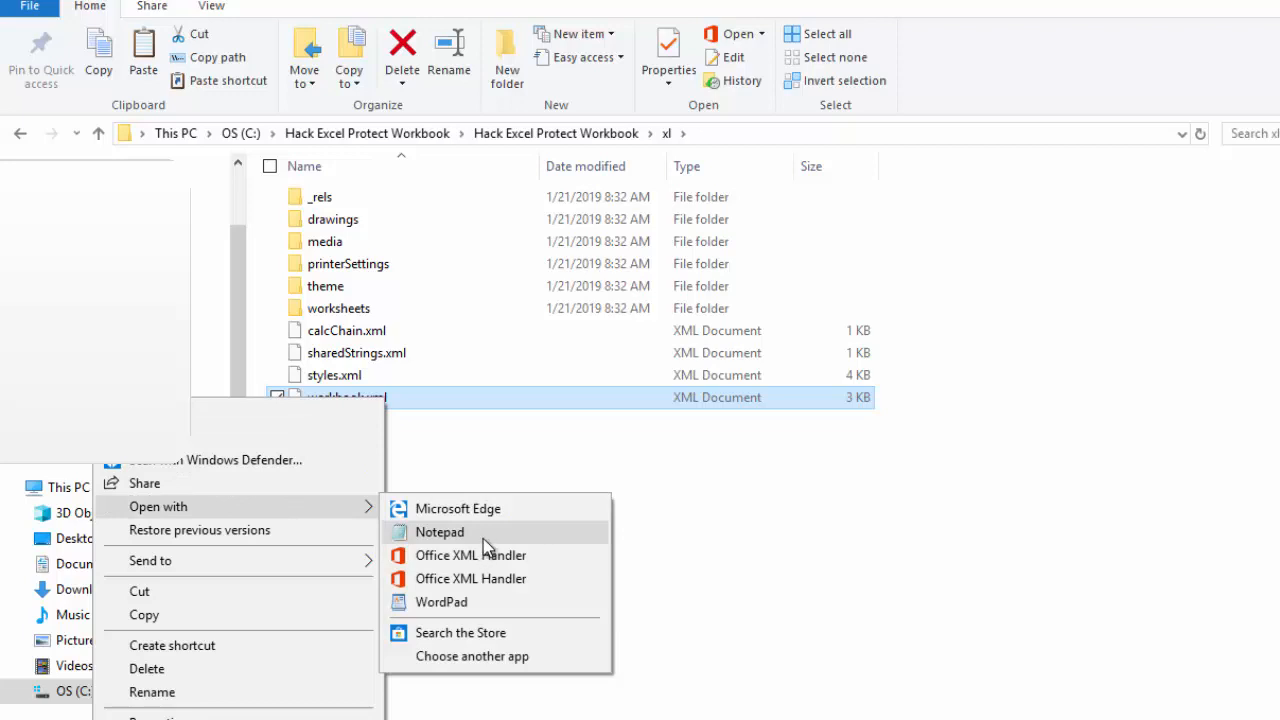
{"action": "mouse_move", "coordinate": [500, 544]}
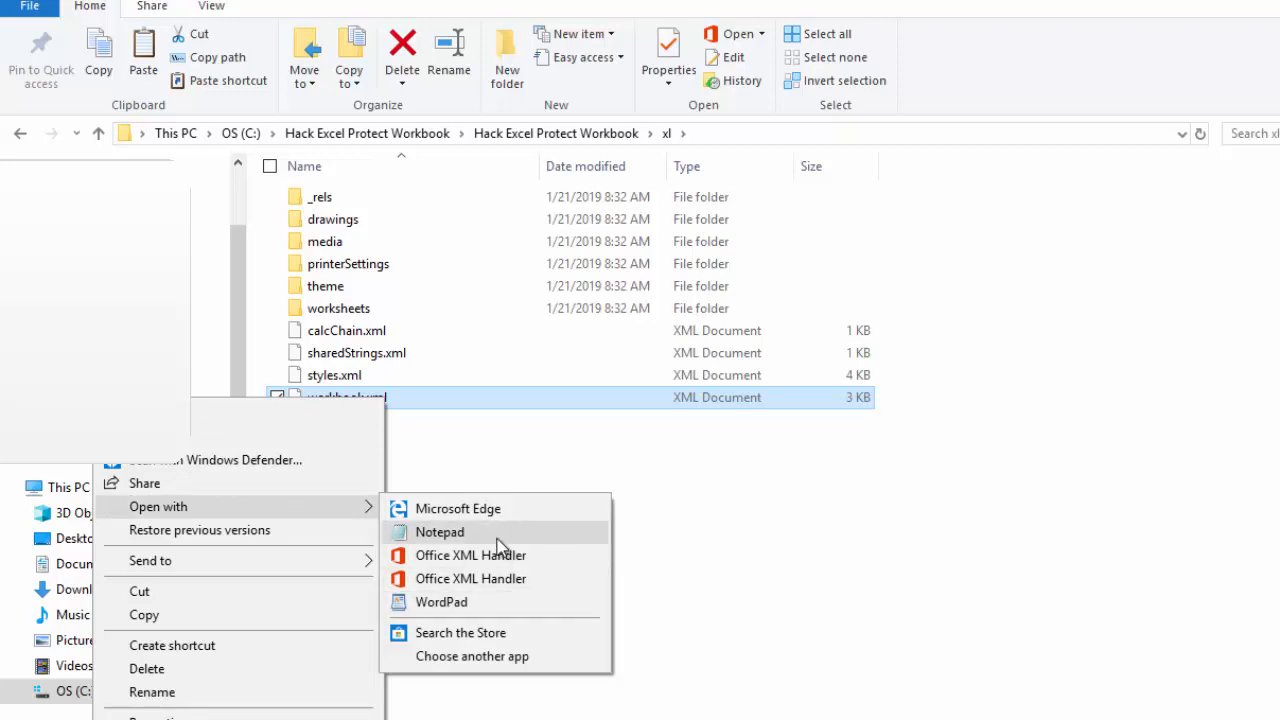
{"action": "mouse_move", "coordinate": [488, 602]}
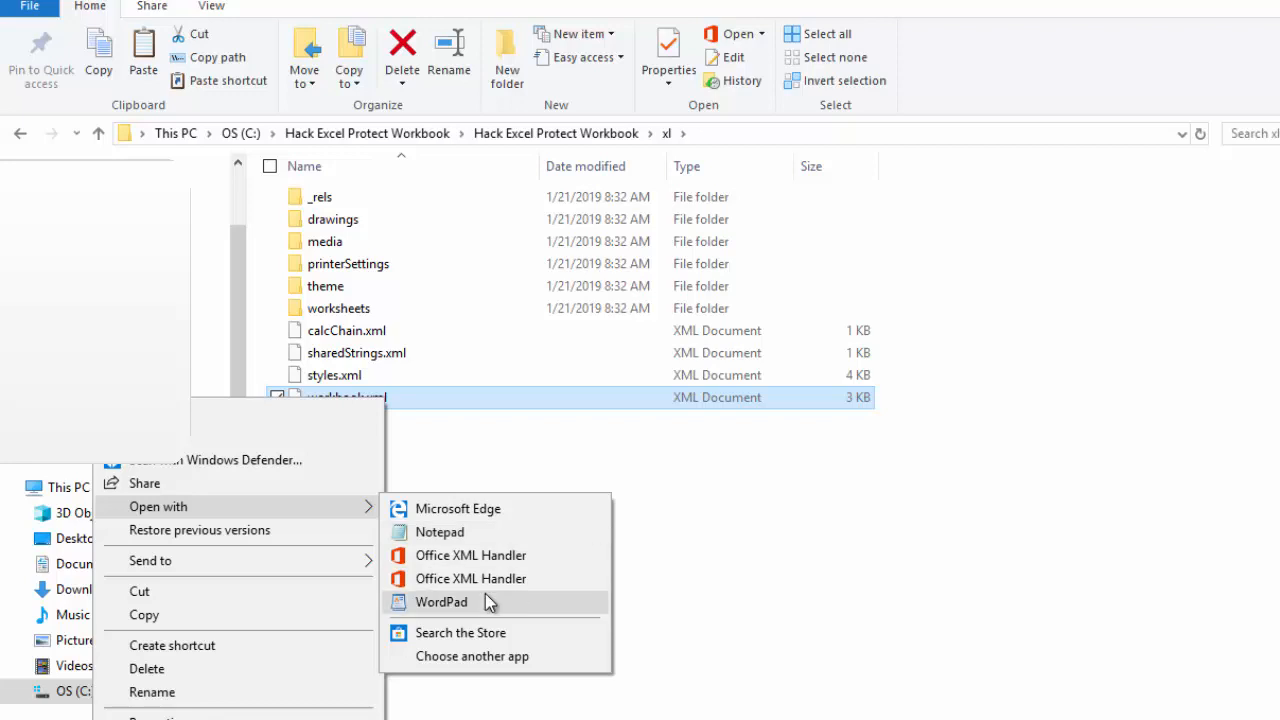
Step: Open workbook.xml in WordPad and glance through its markup
{"action": "left_click", "coordinate": [444, 602]}
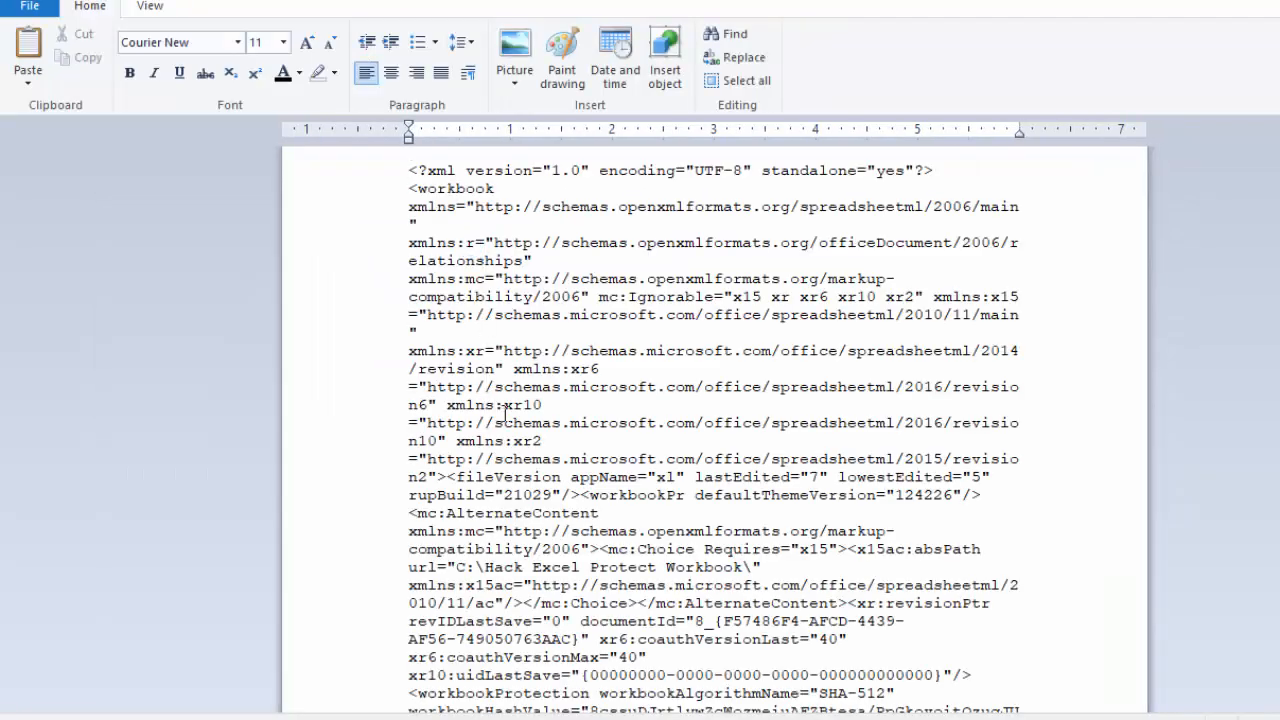
{"action": "scroll", "scroll_direction": "down", "scroll_amount": 3}
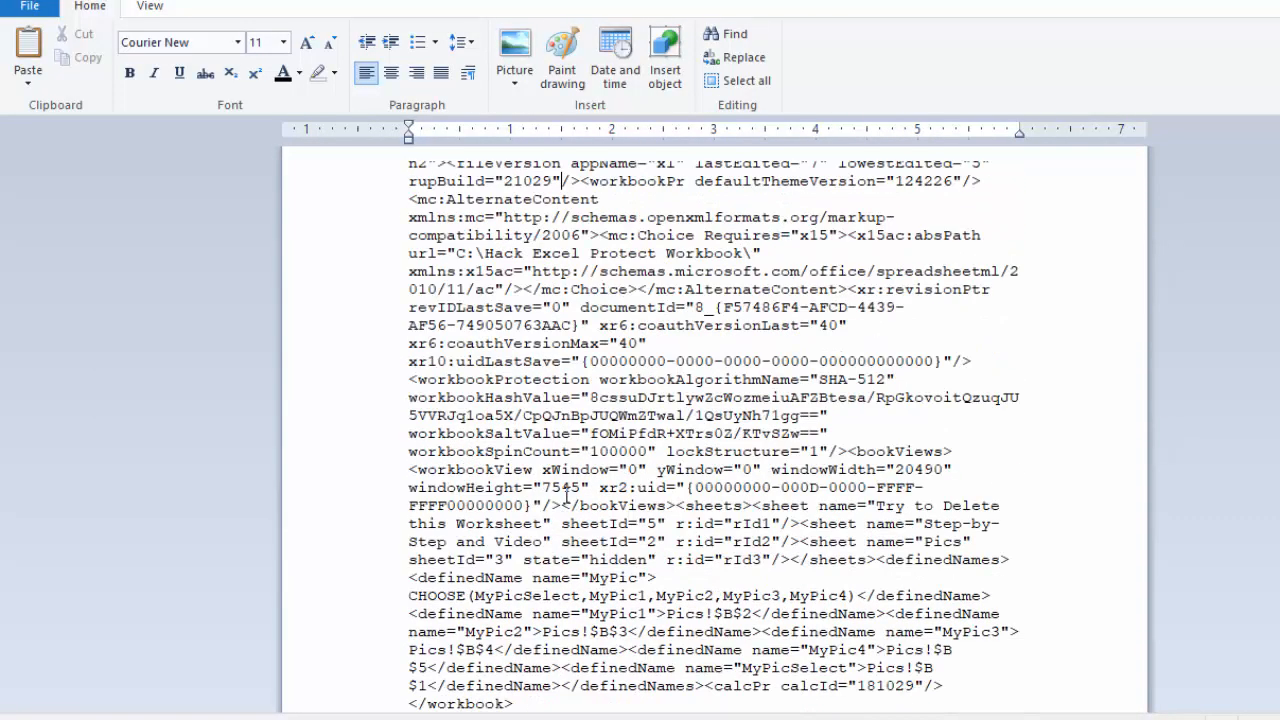
{"action": "scroll", "scroll_direction": "up", "scroll_amount": 3}
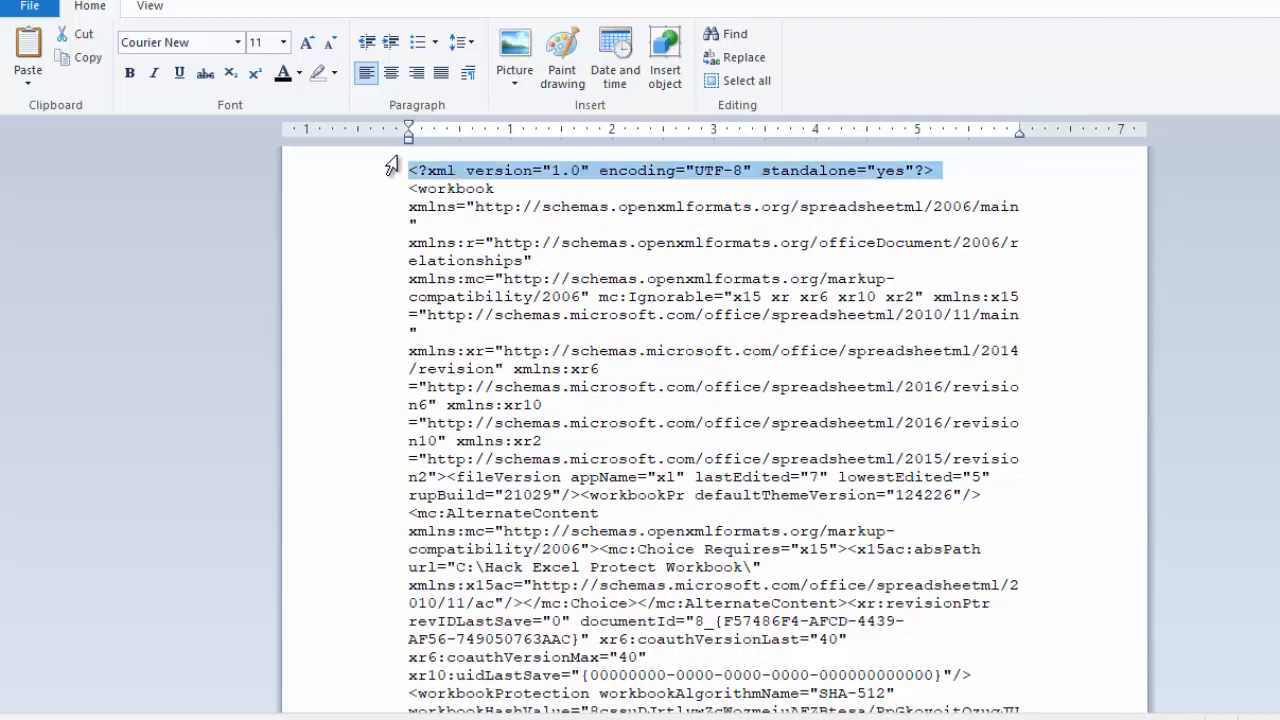
Step: Search the XML for 'prote' until the workbookProtection match is found
{"action": "left_click", "coordinate": [444, 206]}
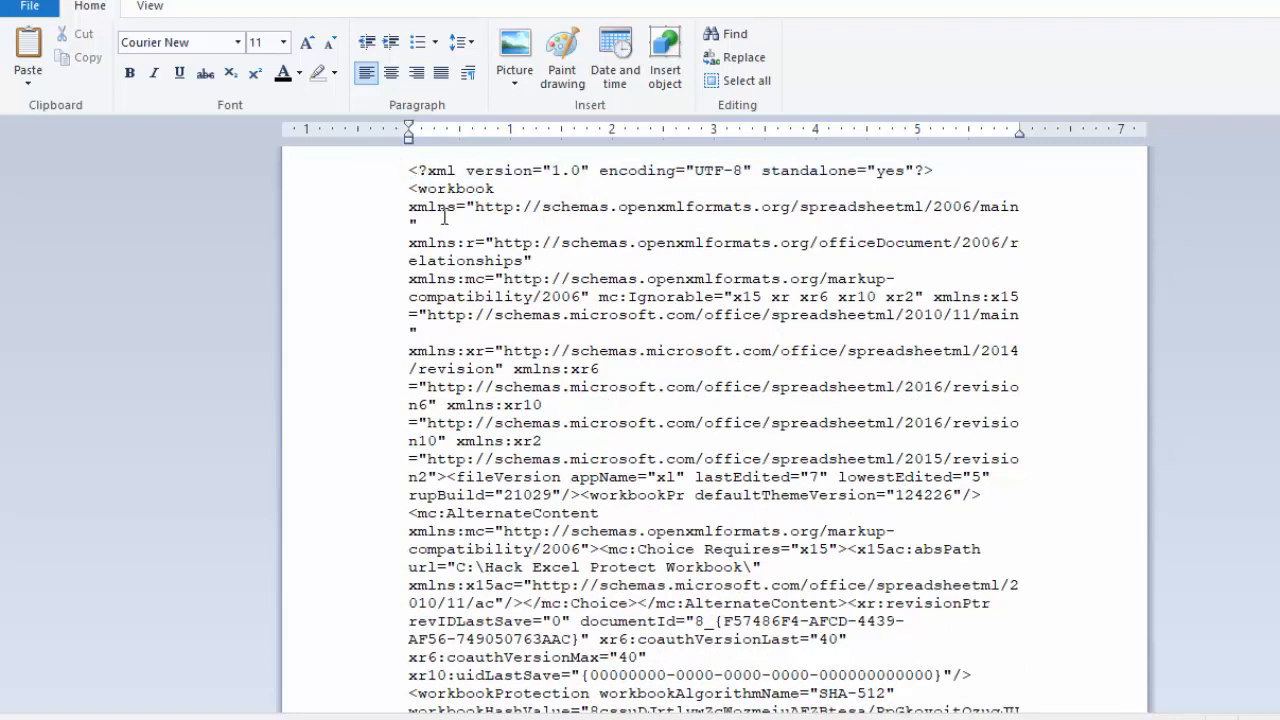
{"action": "left_click", "coordinate": [726, 32]}
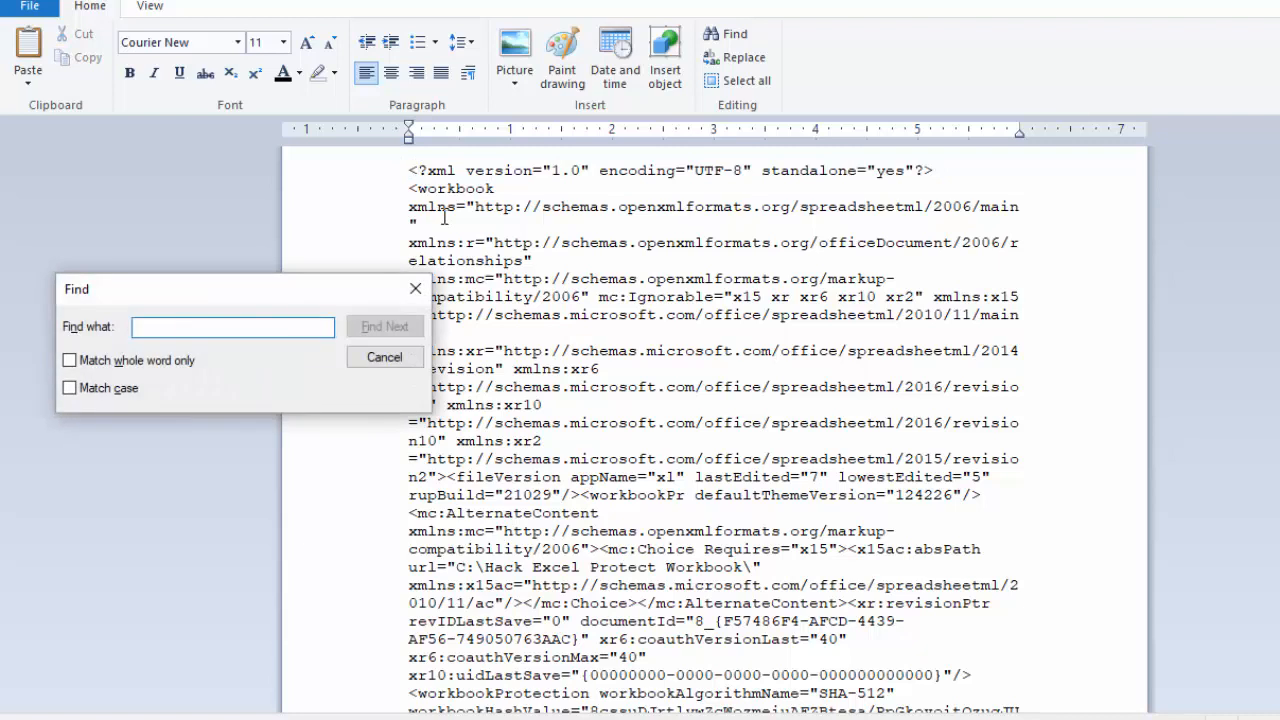
{"action": "type", "text": "prote"}
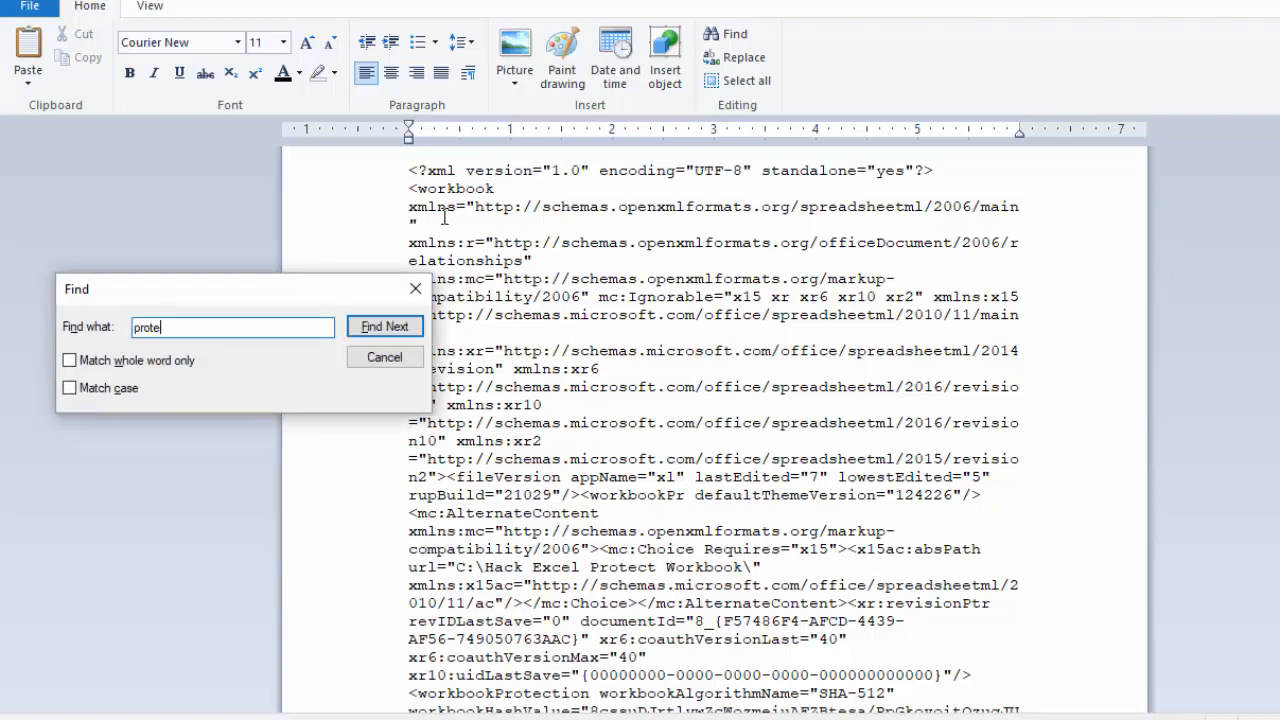
{"action": "left_click", "coordinate": [384, 326]}
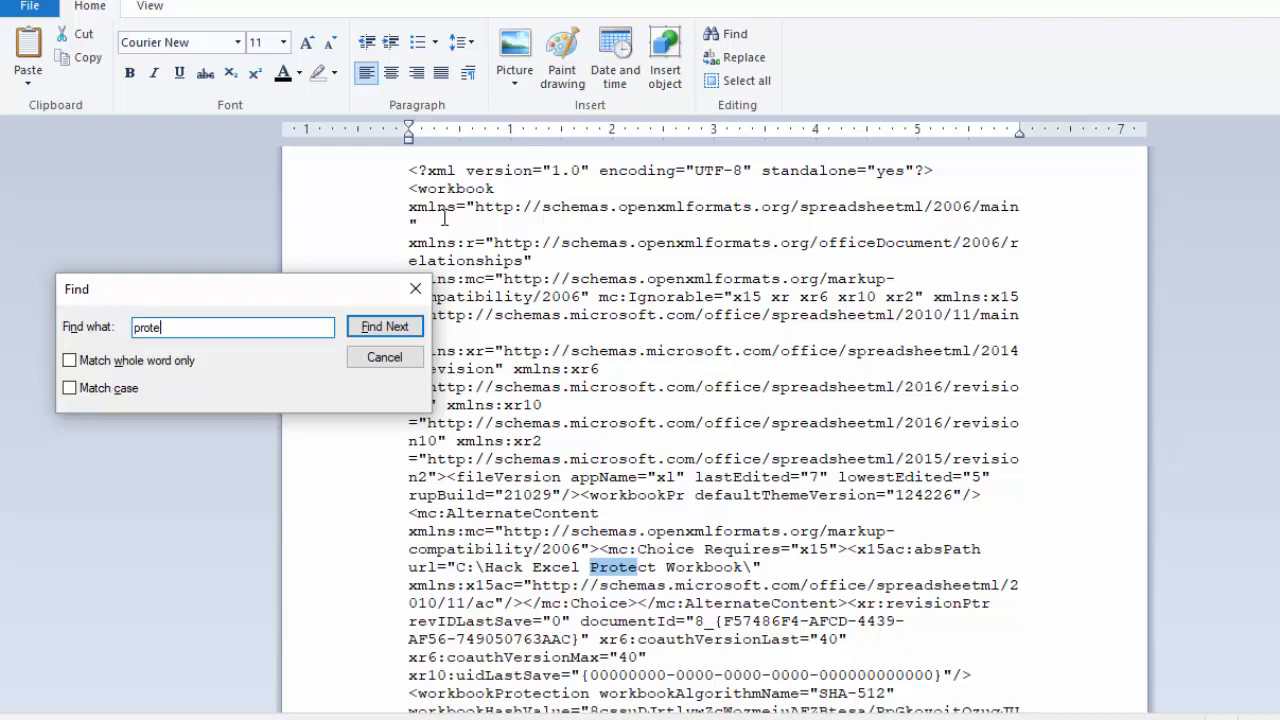
{"action": "left_click", "coordinate": [384, 326]}
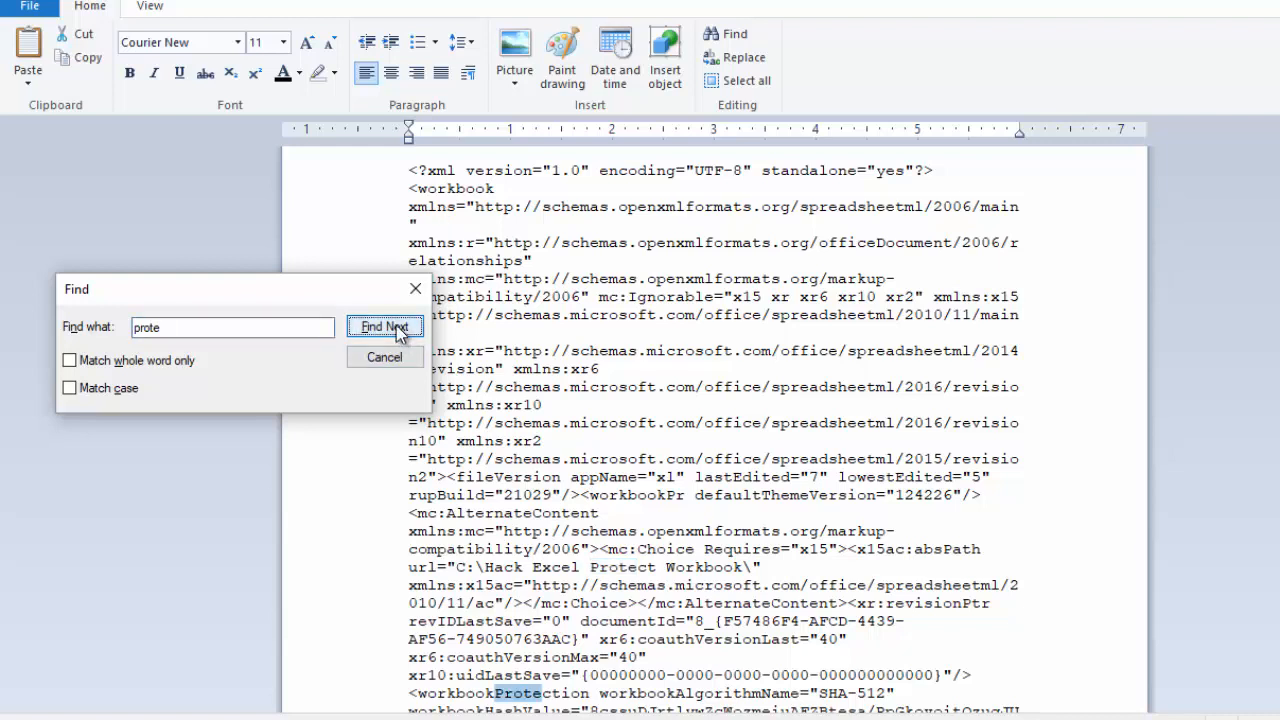
{"action": "left_click", "coordinate": [384, 328]}
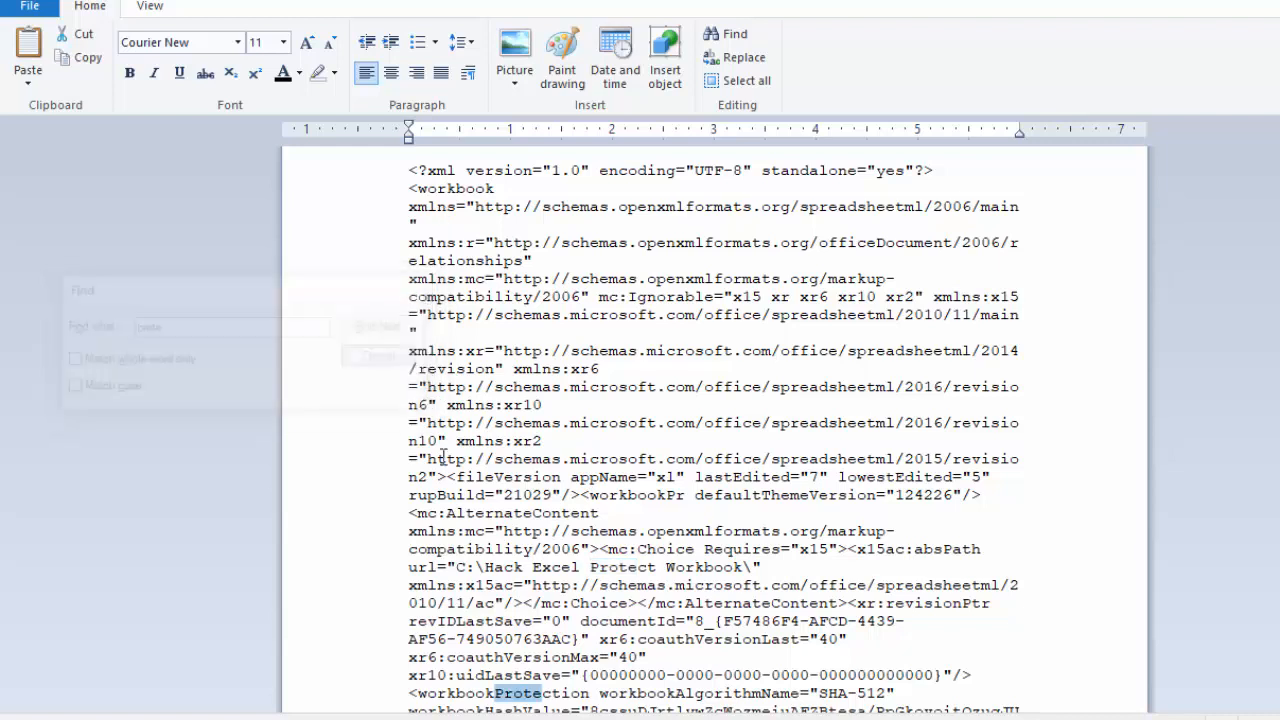
Step: Bring the workbookProtection element into view and mark its start
{"action": "scroll", "scroll_direction": "down", "scroll_amount": 3}
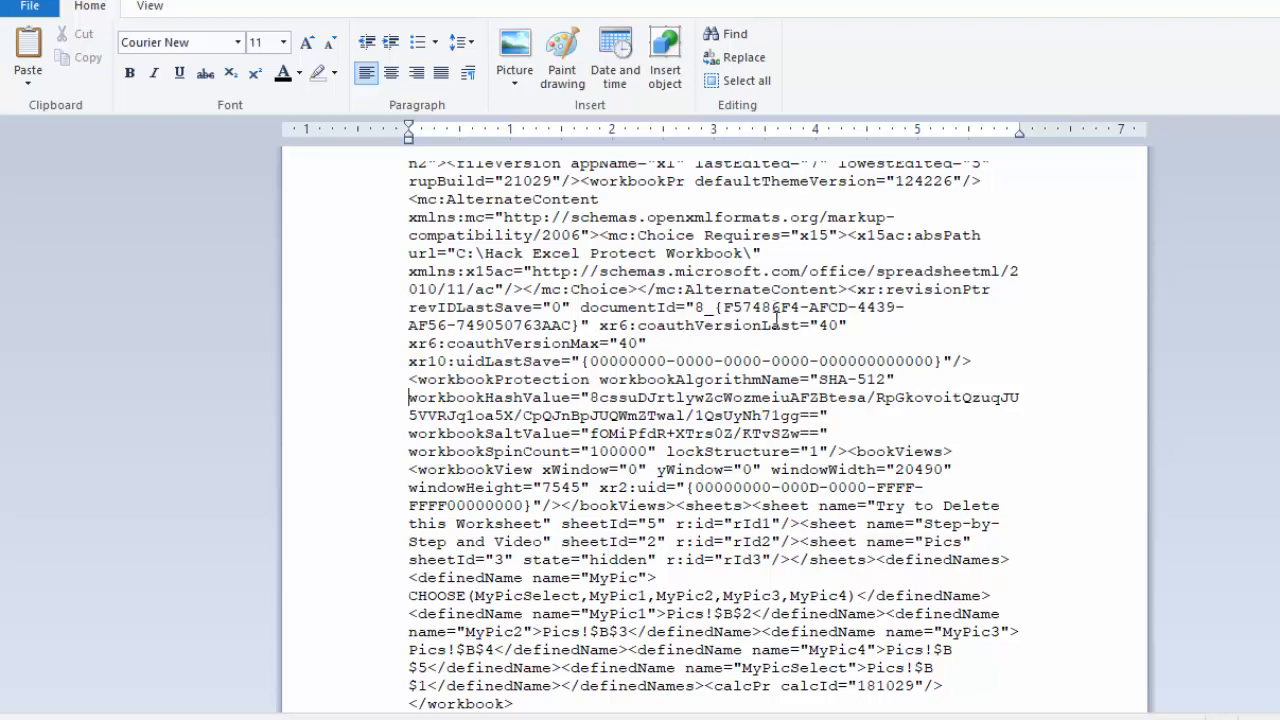
{"action": "left_click_drag", "start_coordinate": [592, 396], "coordinate": [872, 396]}
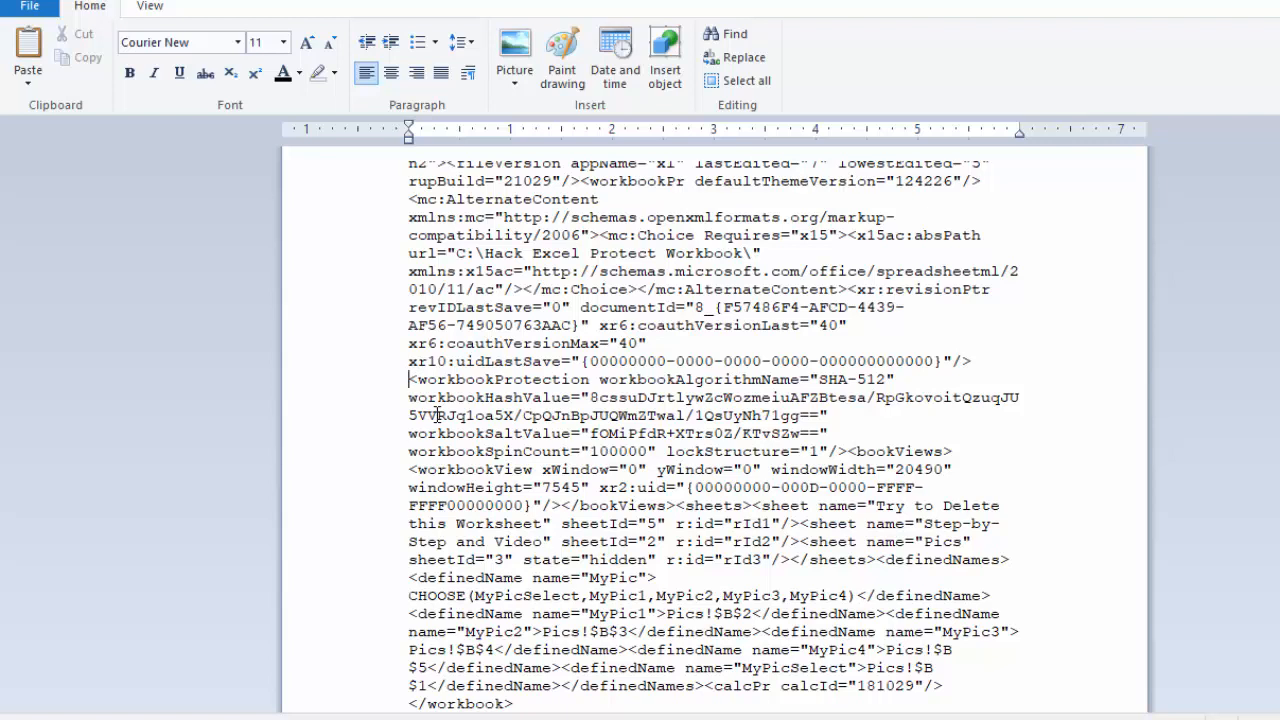
{"action": "double_click", "coordinate": [502, 380]}
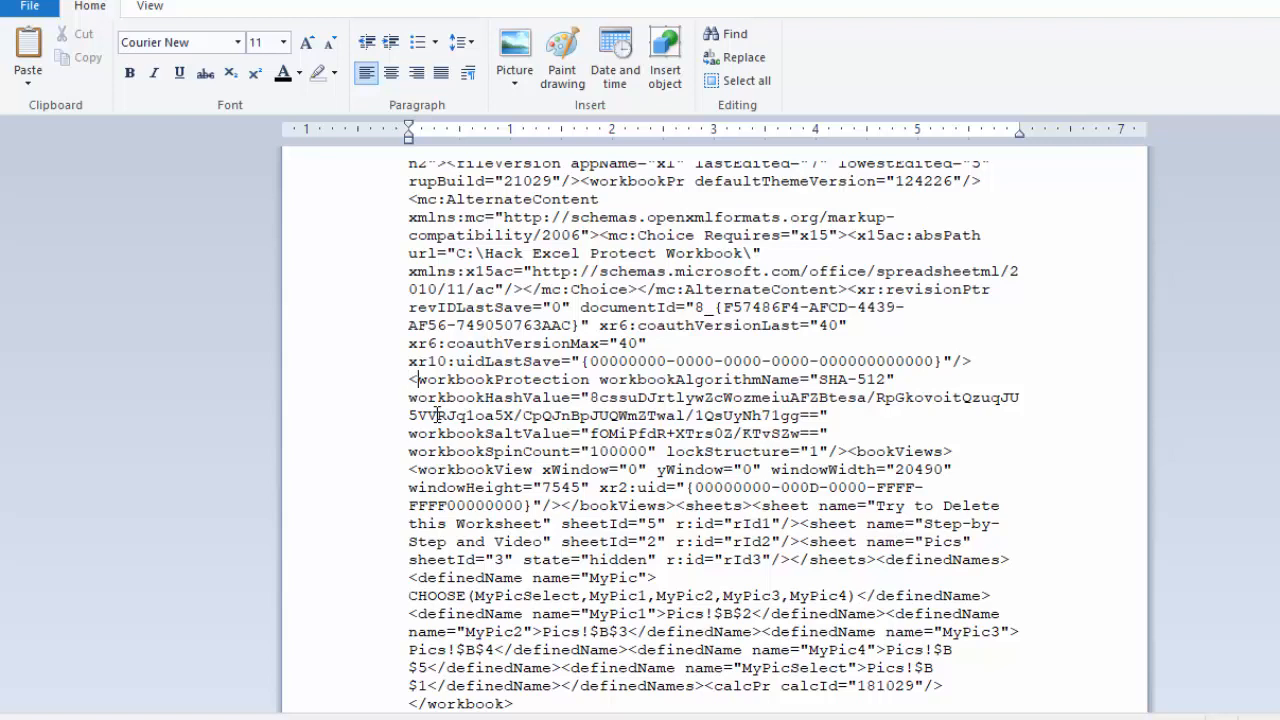
Step: Search for '>' to find the end of the workbookProtection element
{"action": "left_click", "coordinate": [724, 32]}
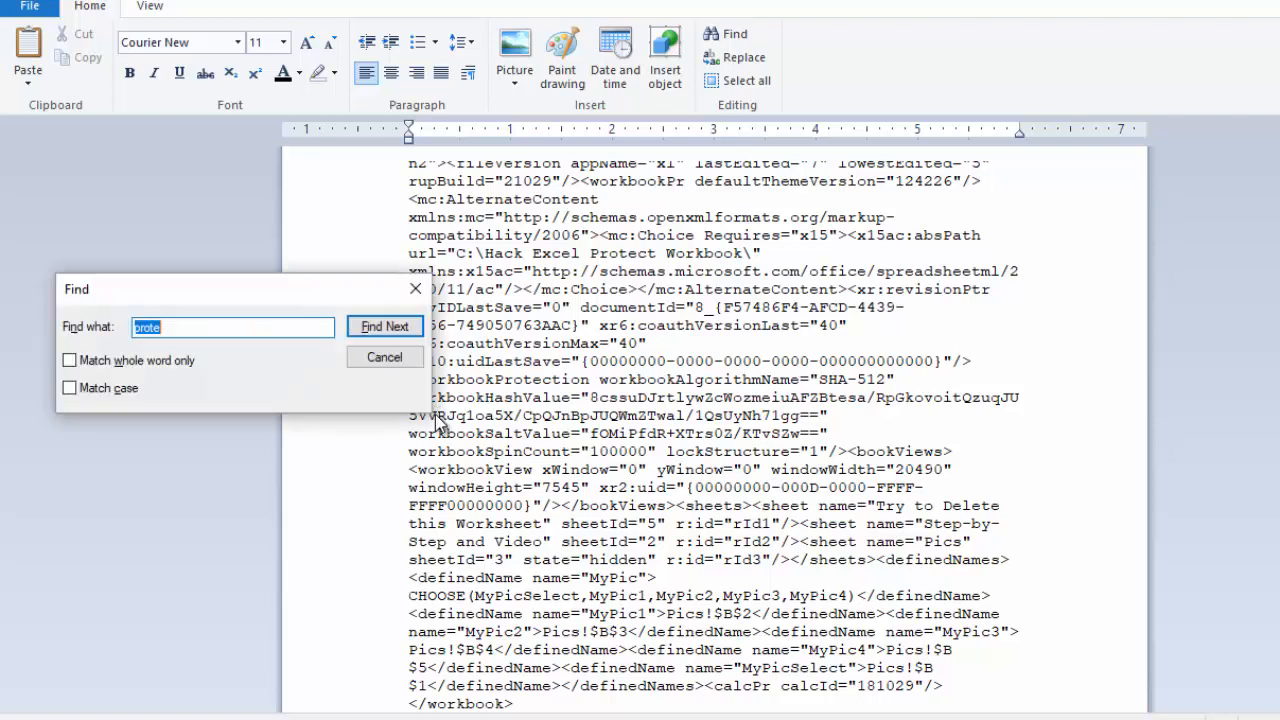
{"action": "type", "text": ">"}
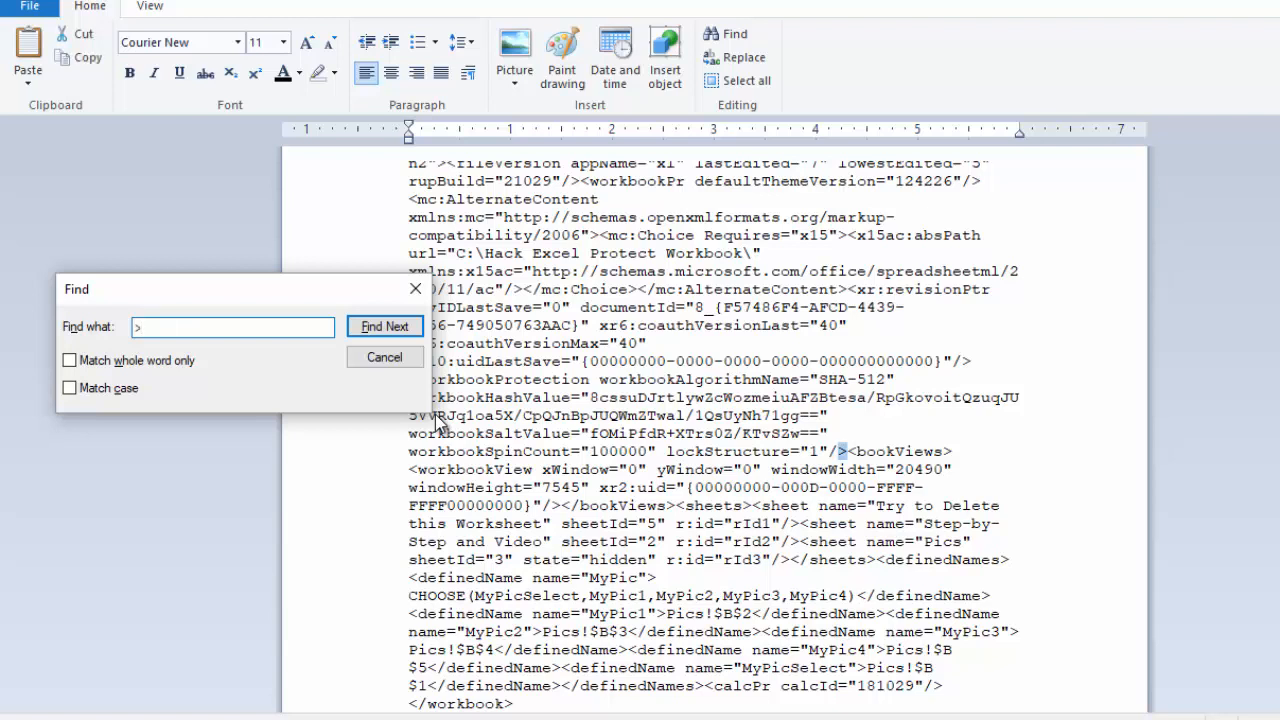
{"action": "left_click", "coordinate": [384, 356]}
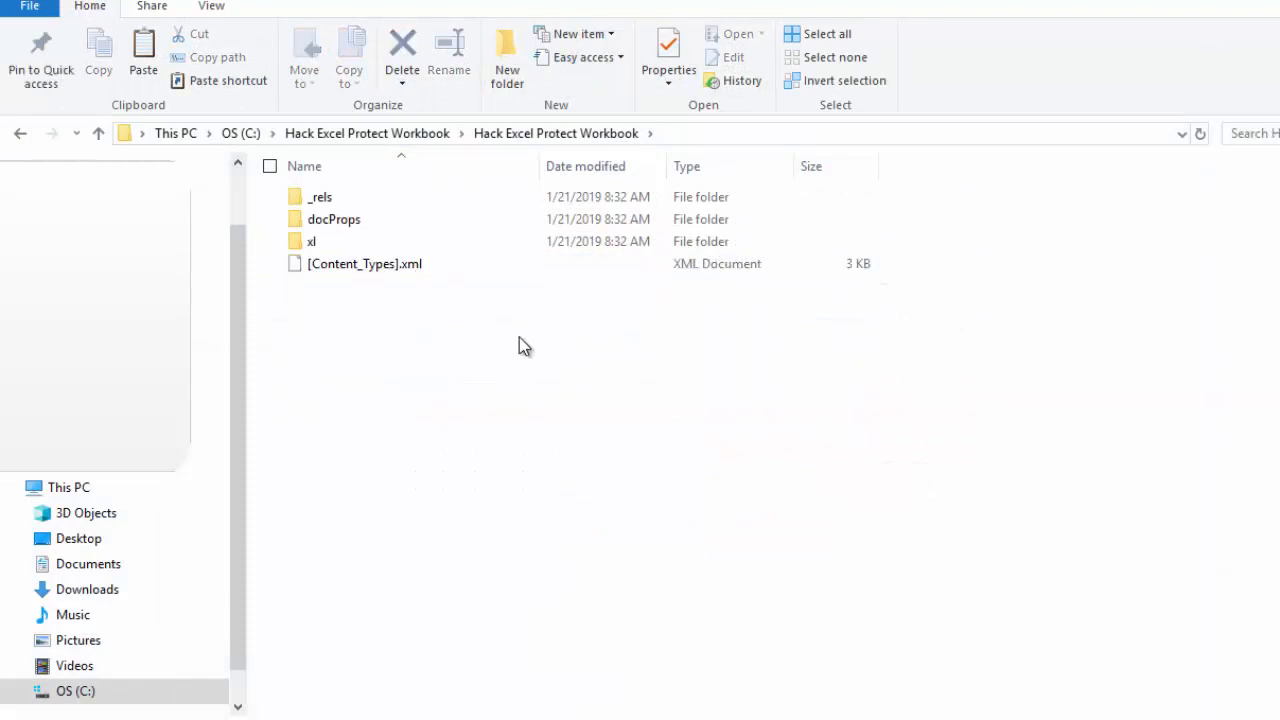
{"action": "mouse_move", "coordinate": [464, 346]}
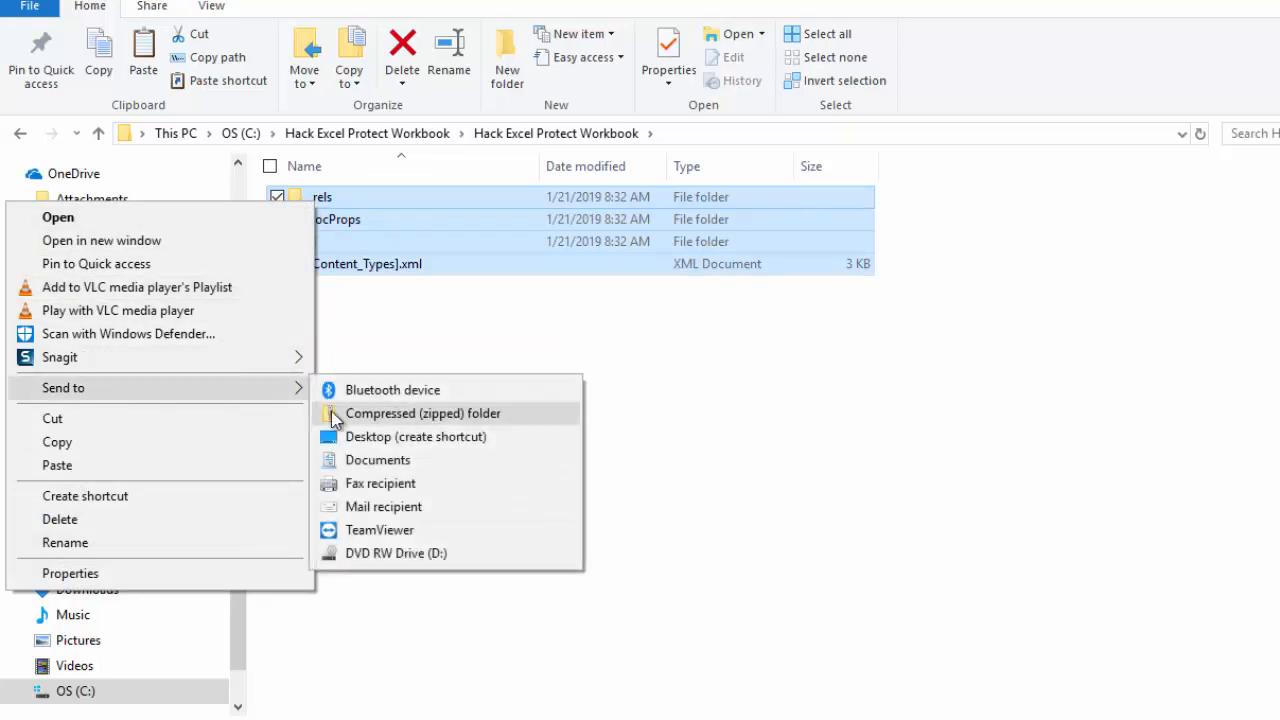
{"action": "mouse_move", "coordinate": [440, 428]}
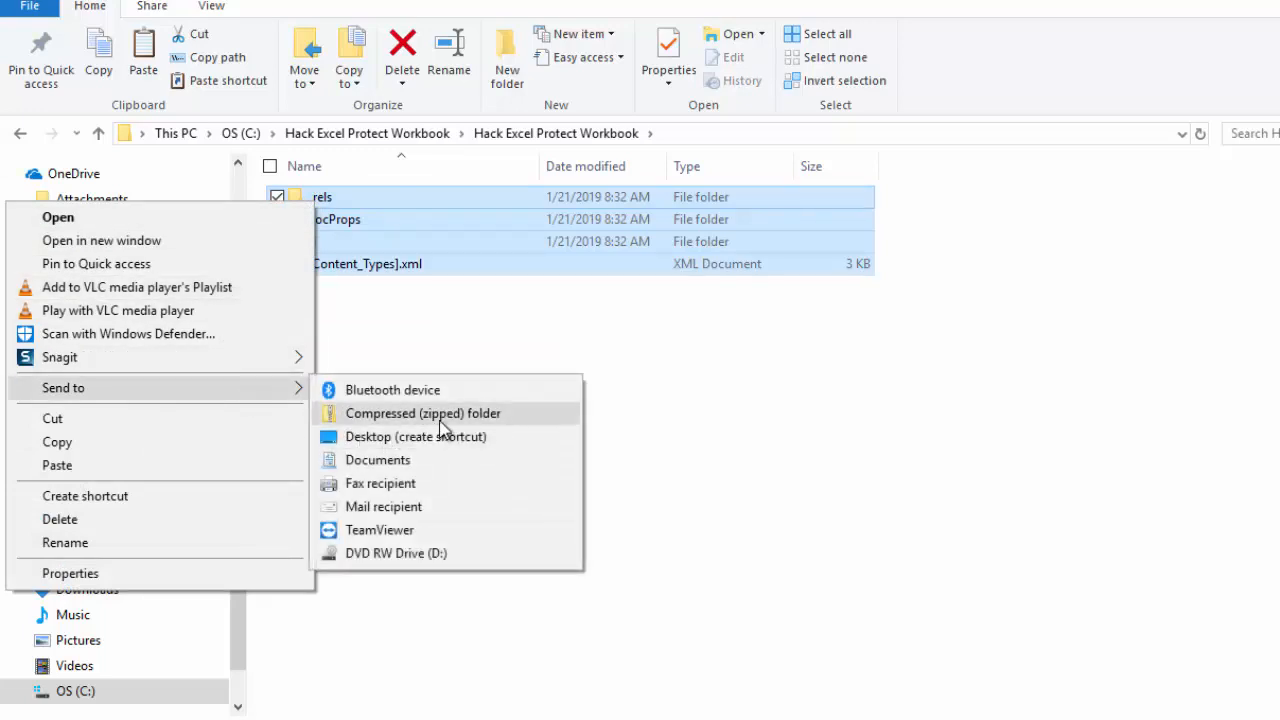
Step: Compress the selected parts into a zip and name it HackExcelProtectWorkbookv2
{"action": "left_click", "coordinate": [424, 412]}
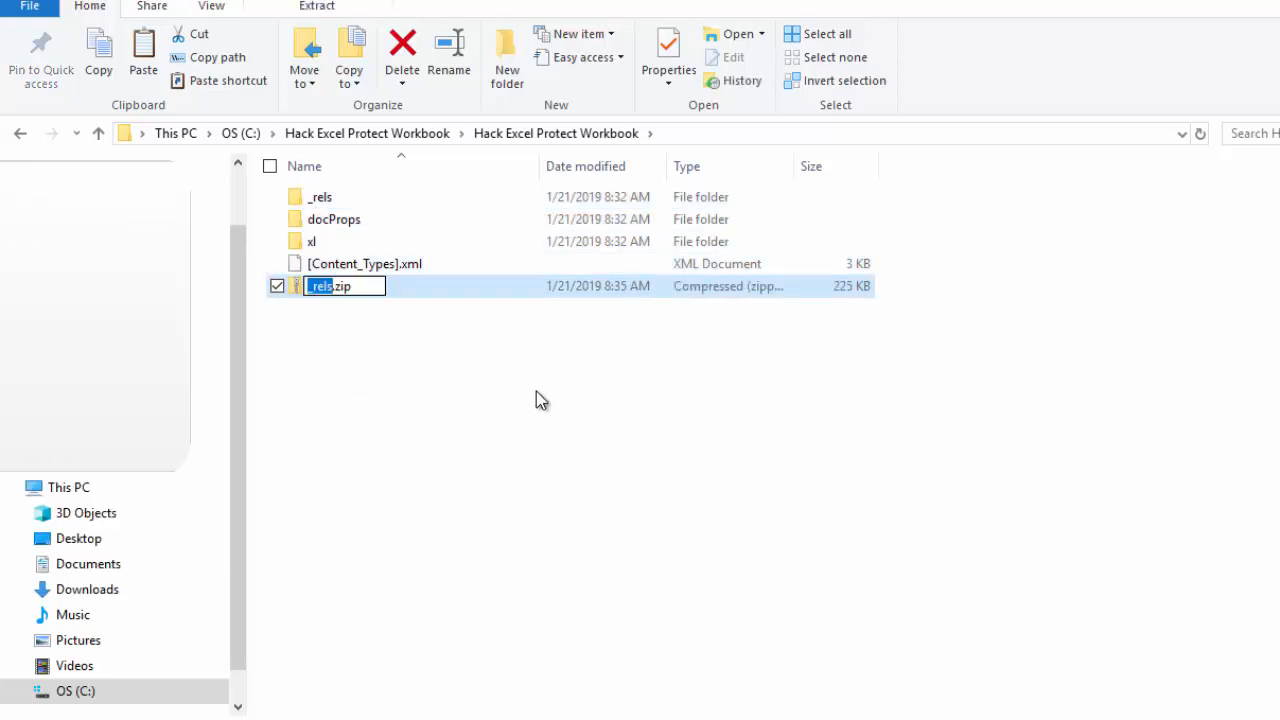
{"action": "type", "text": "HackE.zip"}
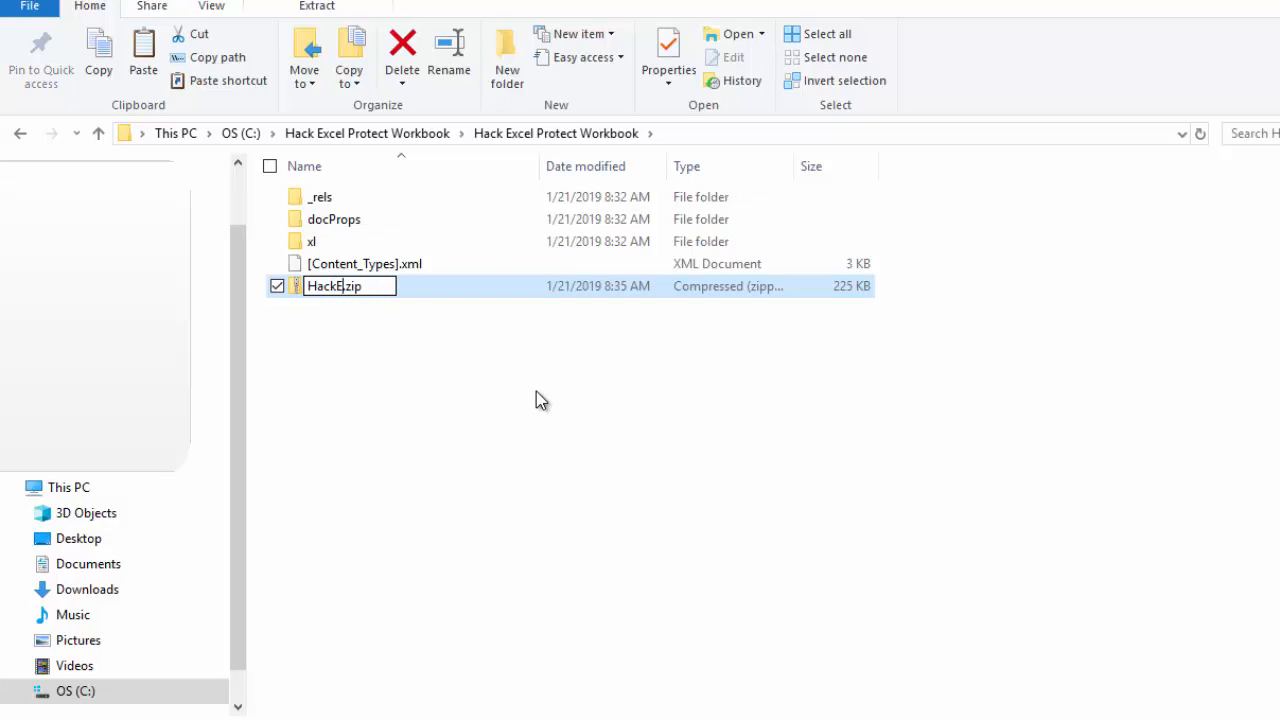
{"action": "type", "text": "xcel"}
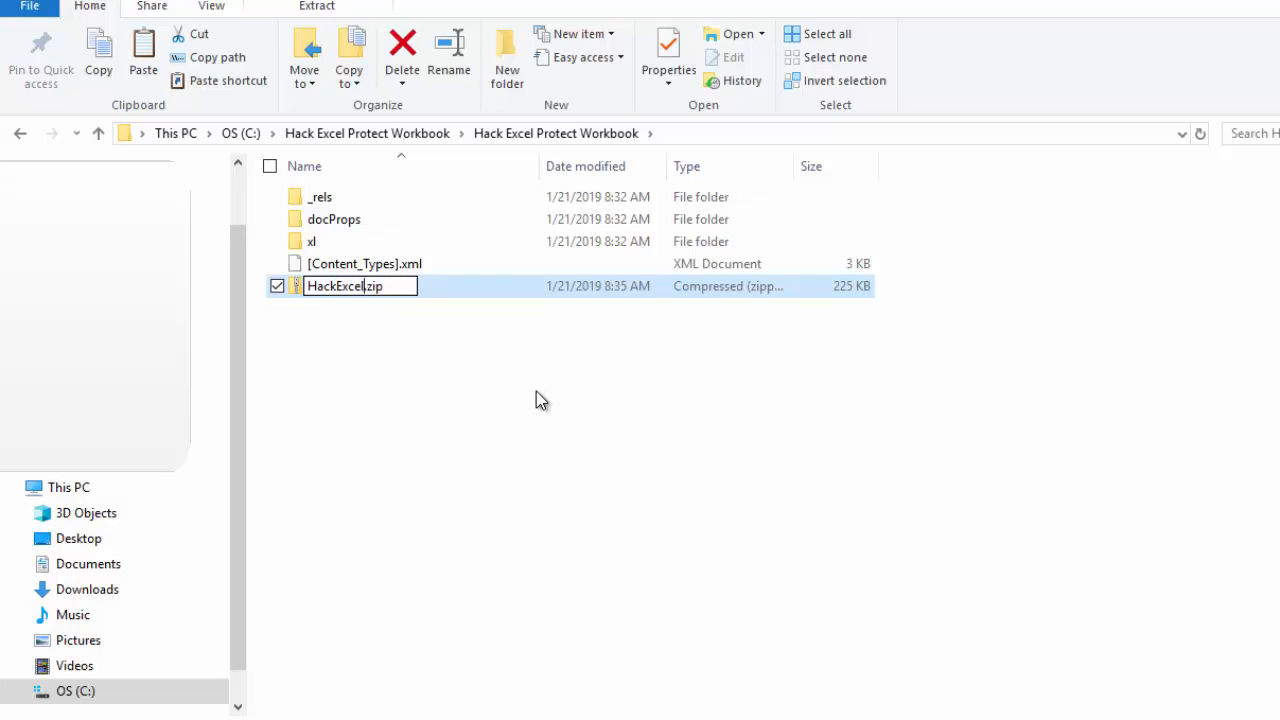
{"action": "type", "text": "ProtectWorkbookv2"}
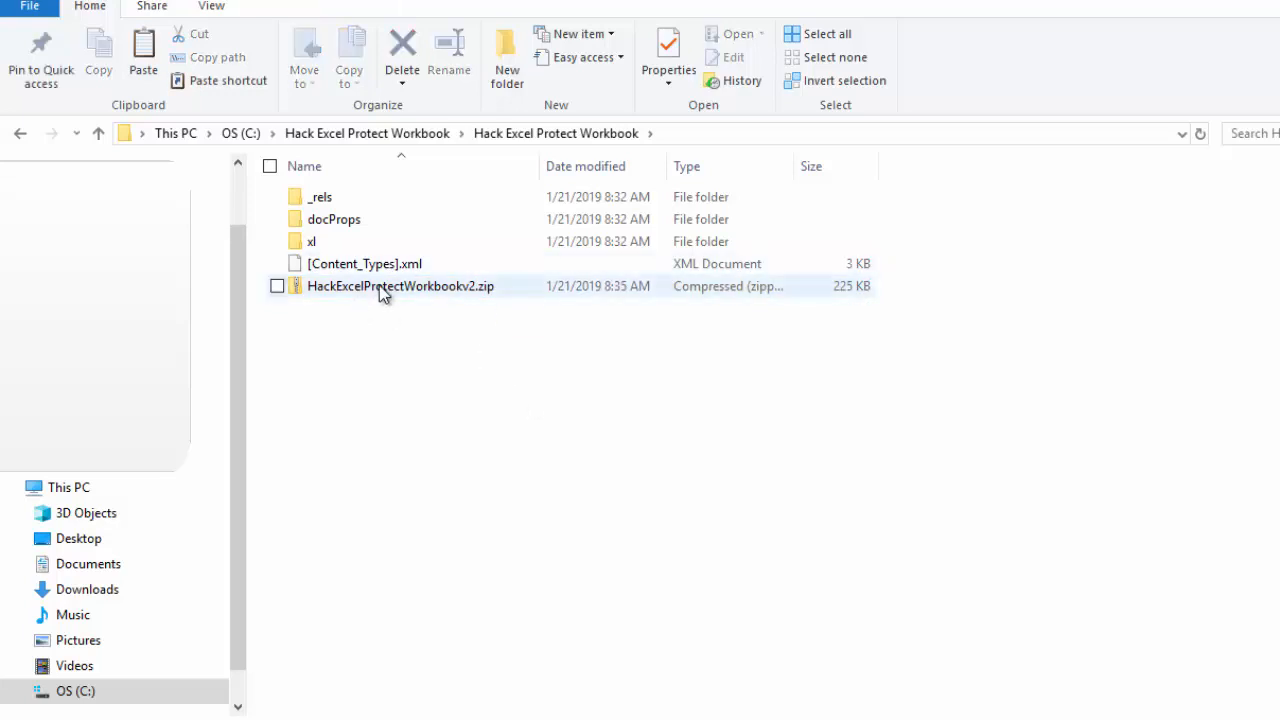
{"action": "mouse_move", "coordinate": [356, 198]}
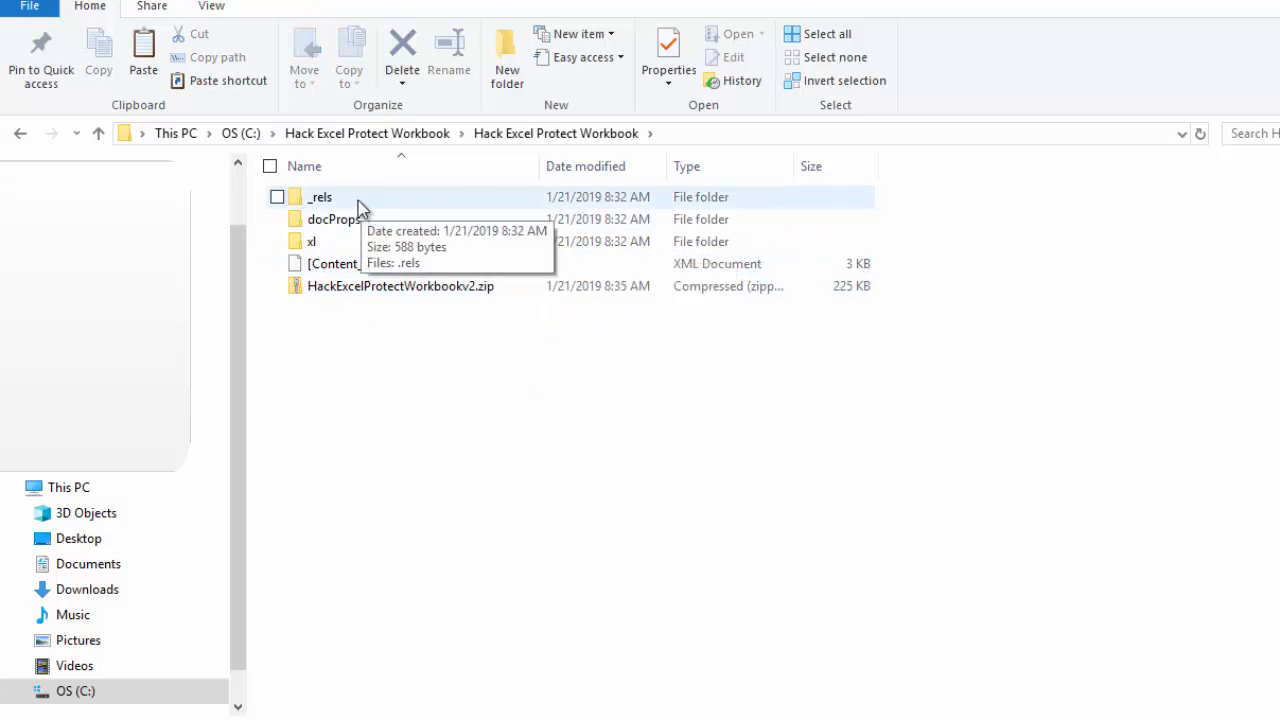
{"action": "mouse_move", "coordinate": [480, 320]}
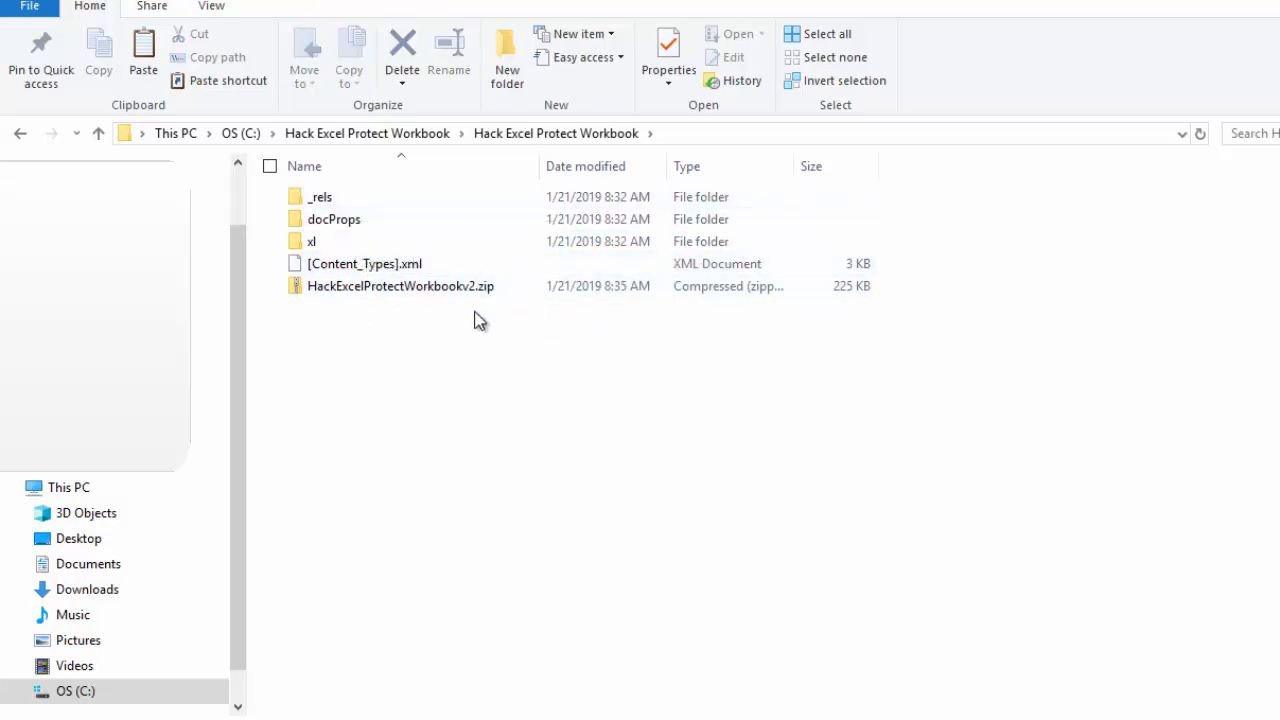
{"action": "mouse_move", "coordinate": [484, 292]}
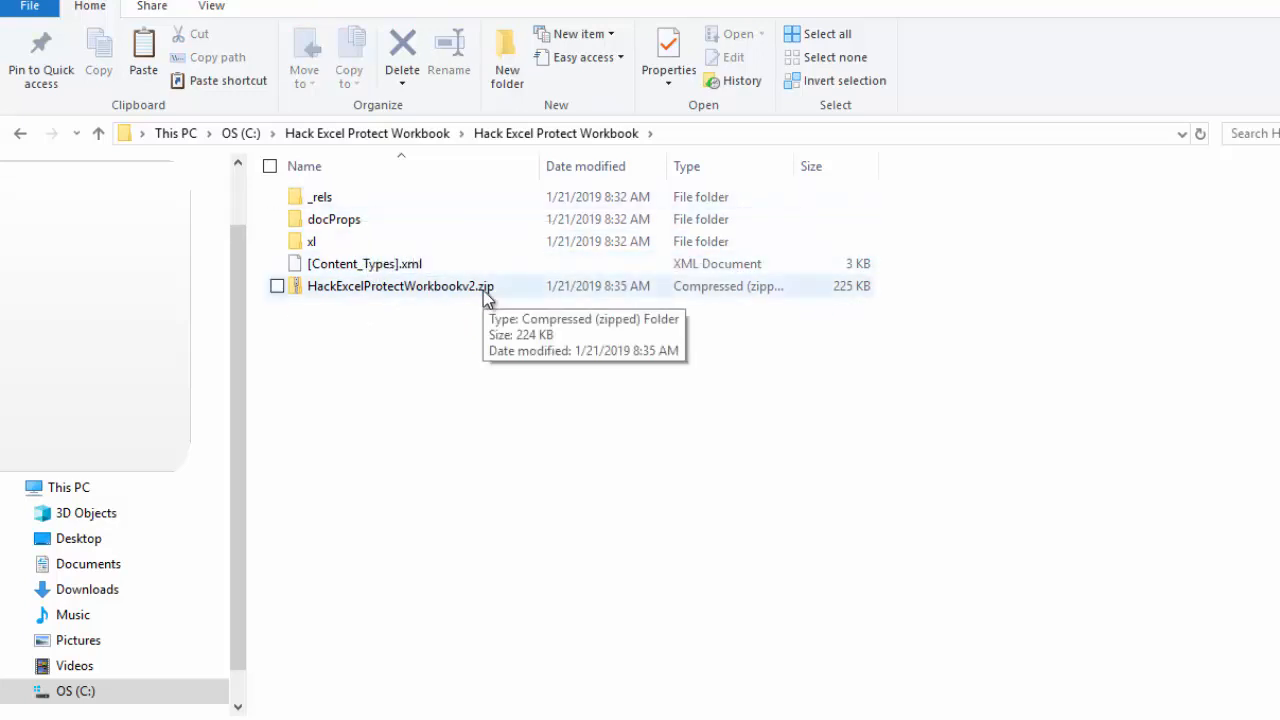
Step: Rename the new zip archive to HackExcelProtectWorkbookv2.xlsx, accepting the extension-change warning
{"action": "left_click", "coordinate": [400, 286]}
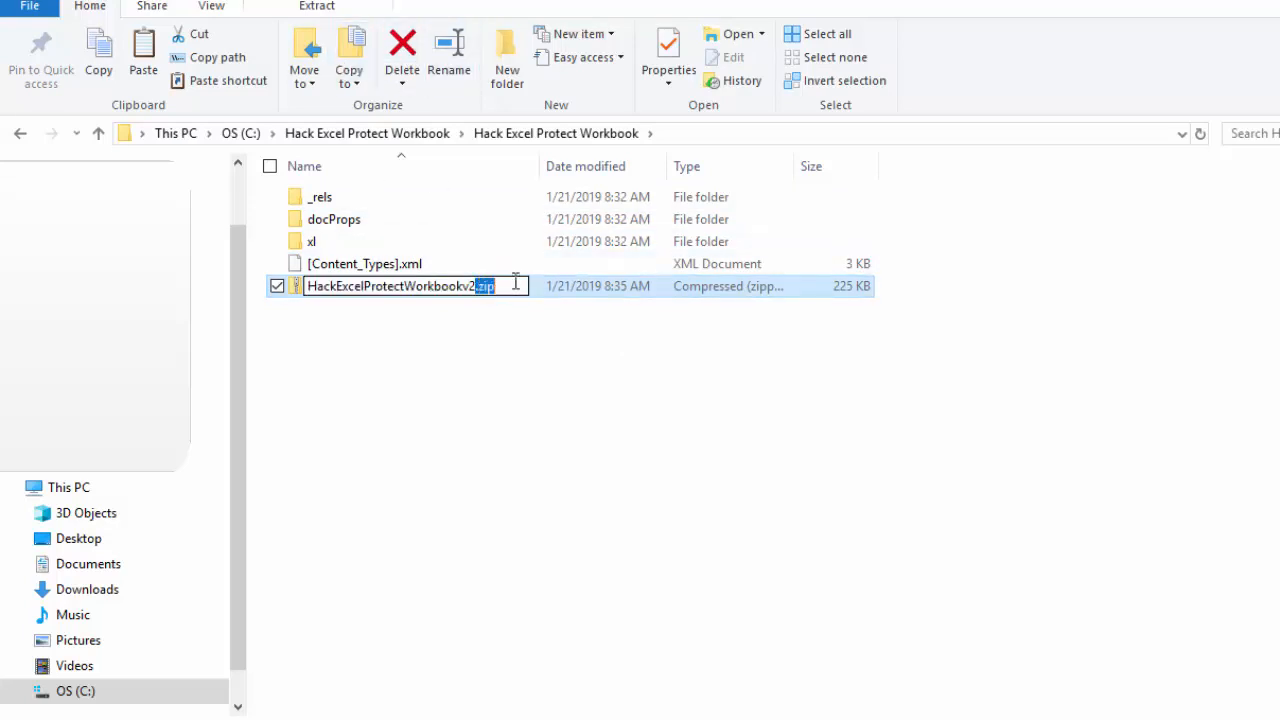
{"action": "type", "text": "xlsx"}
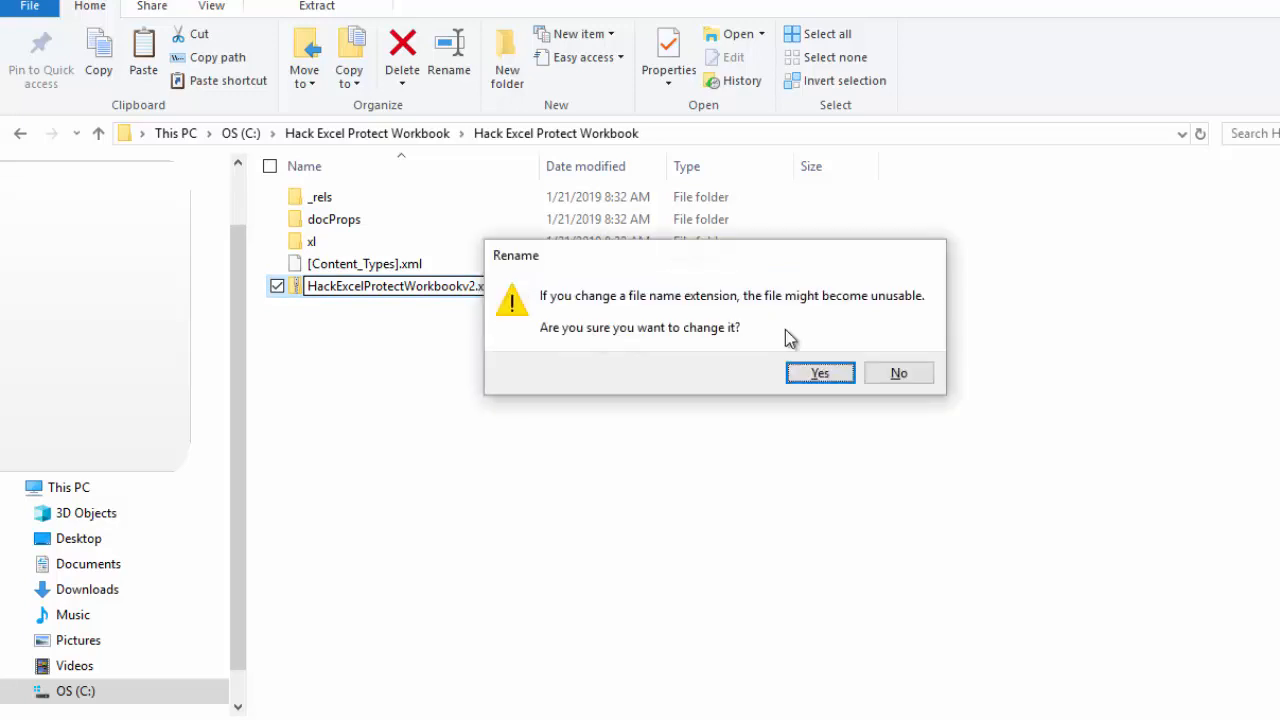
{"action": "left_click", "coordinate": [820, 374]}
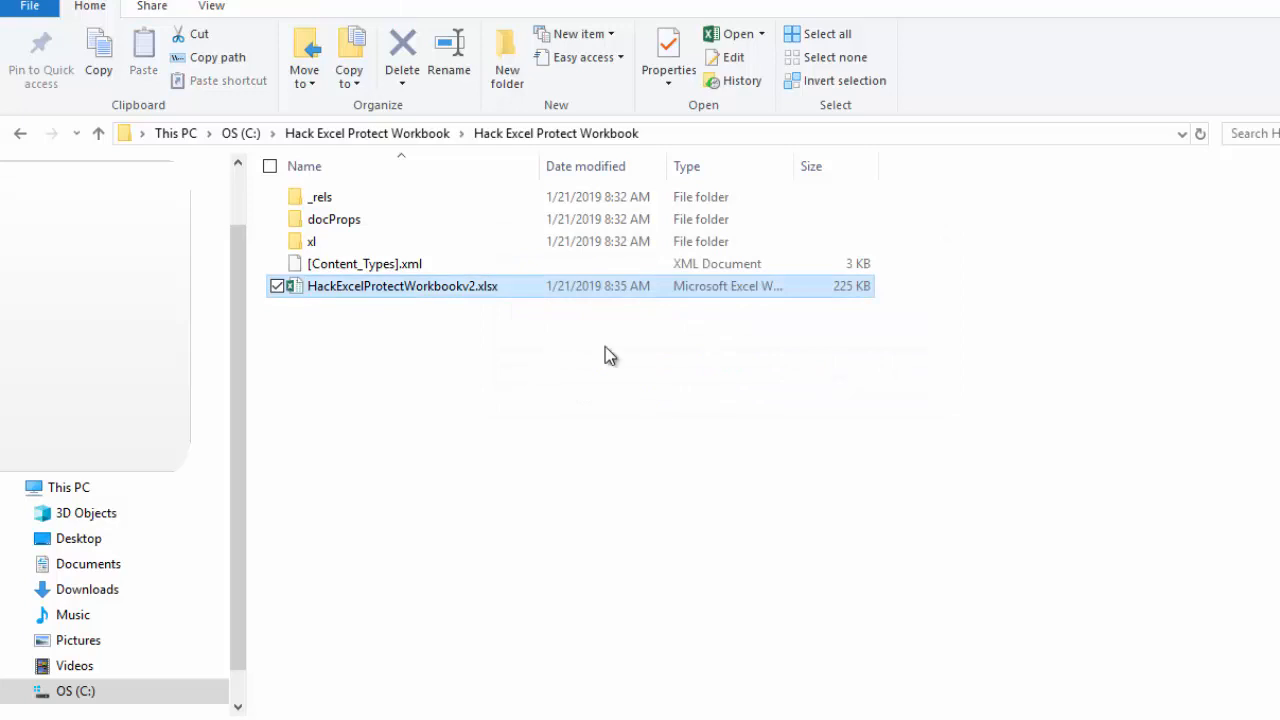
{"action": "mouse_move", "coordinate": [384, 288]}
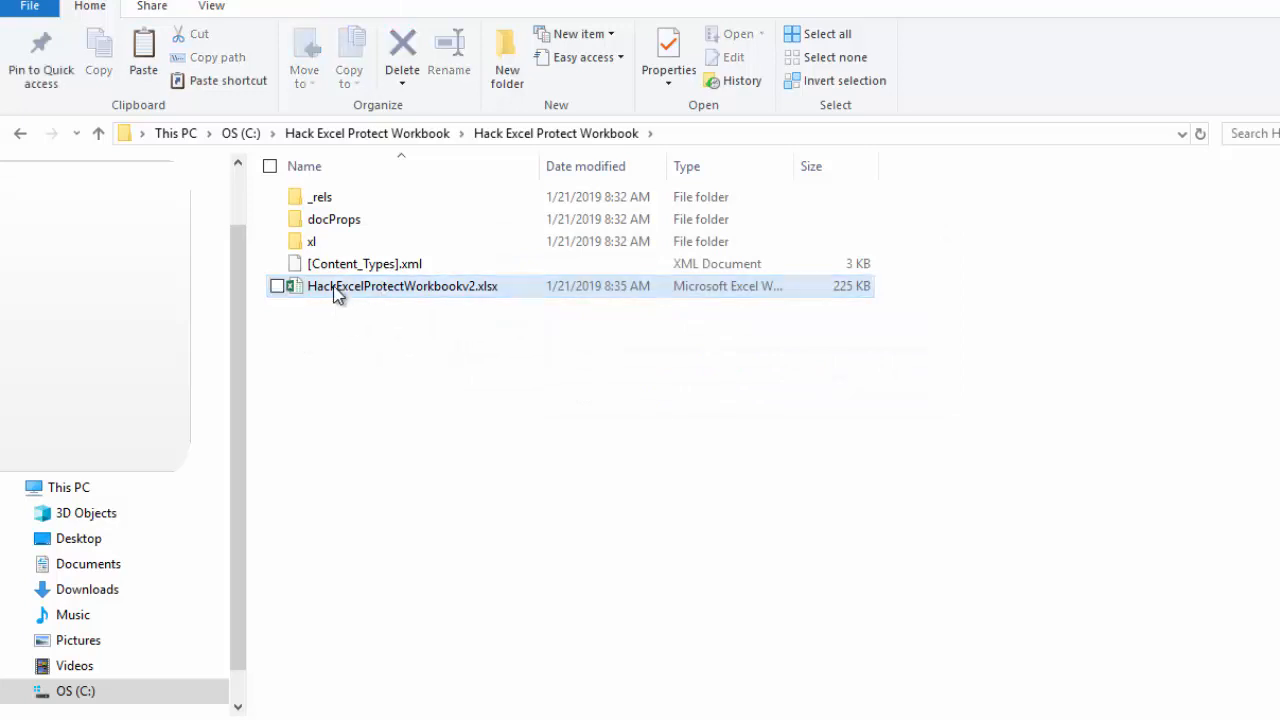
{"action": "mouse_move", "coordinate": [458, 290]}
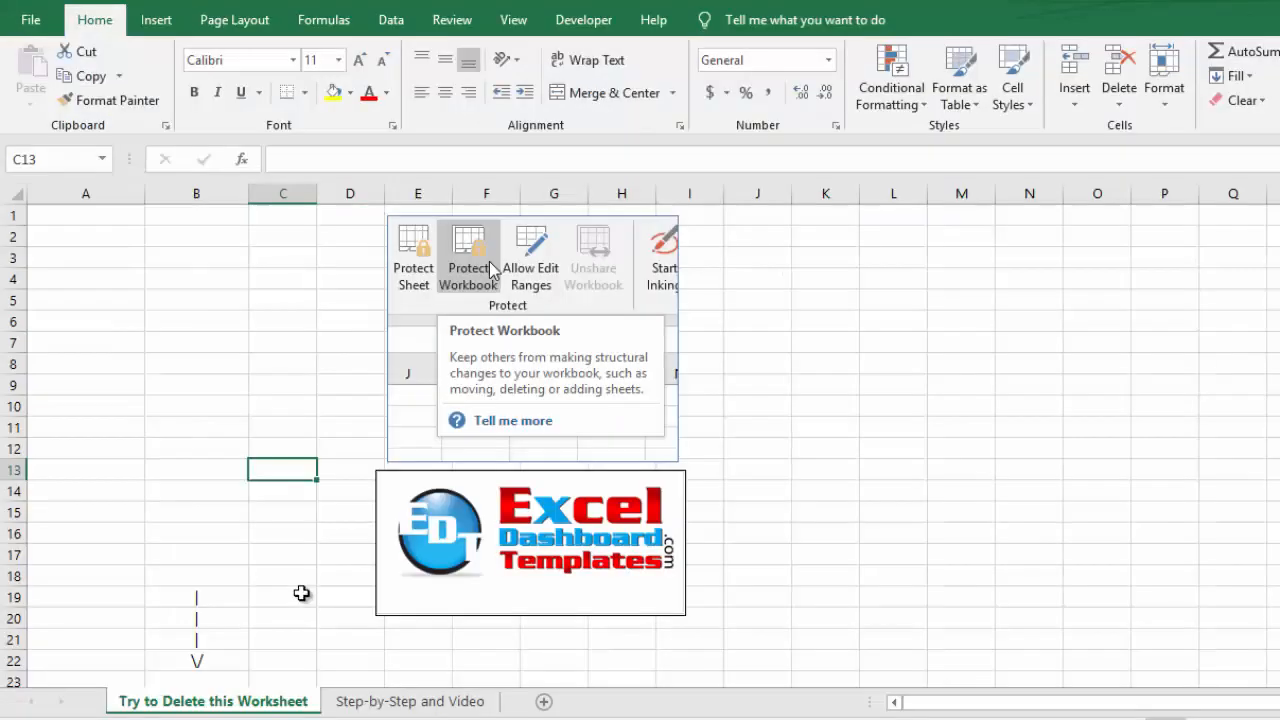
{"action": "left_click", "coordinate": [452, 20]}
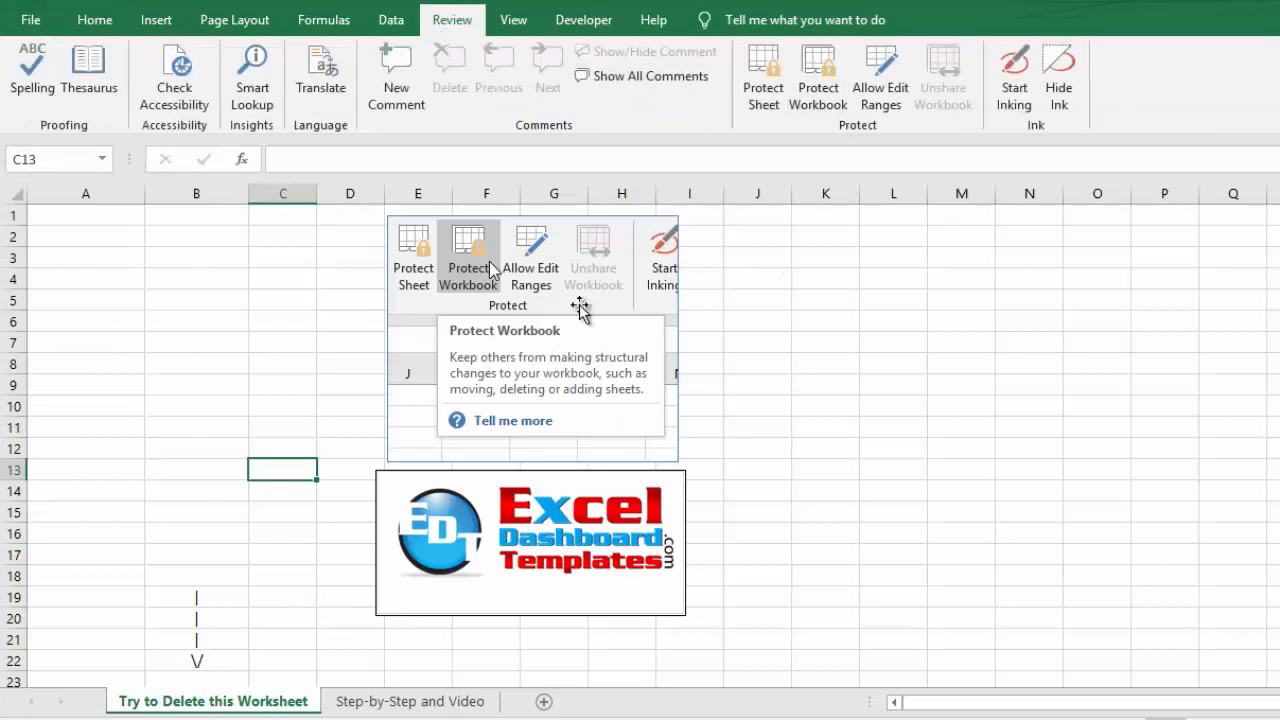
{"action": "mouse_move", "coordinate": [234, 708]}
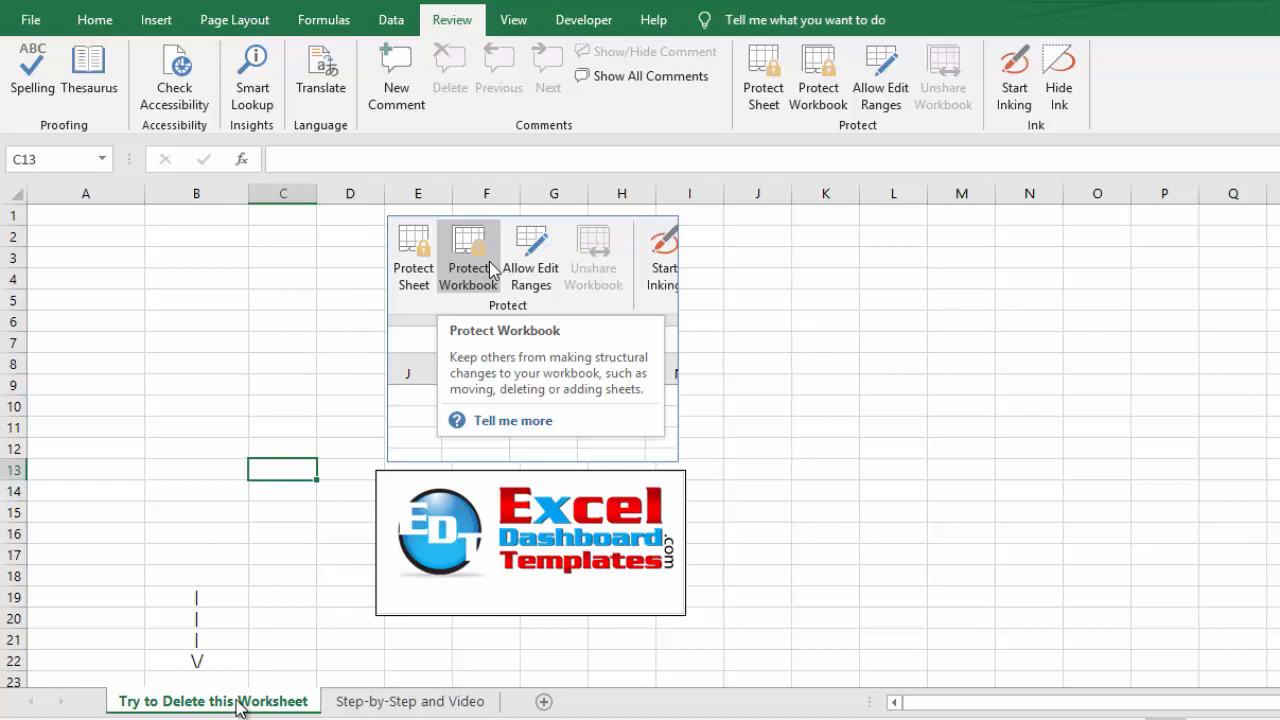
{"action": "right_click", "coordinate": [210, 700]}
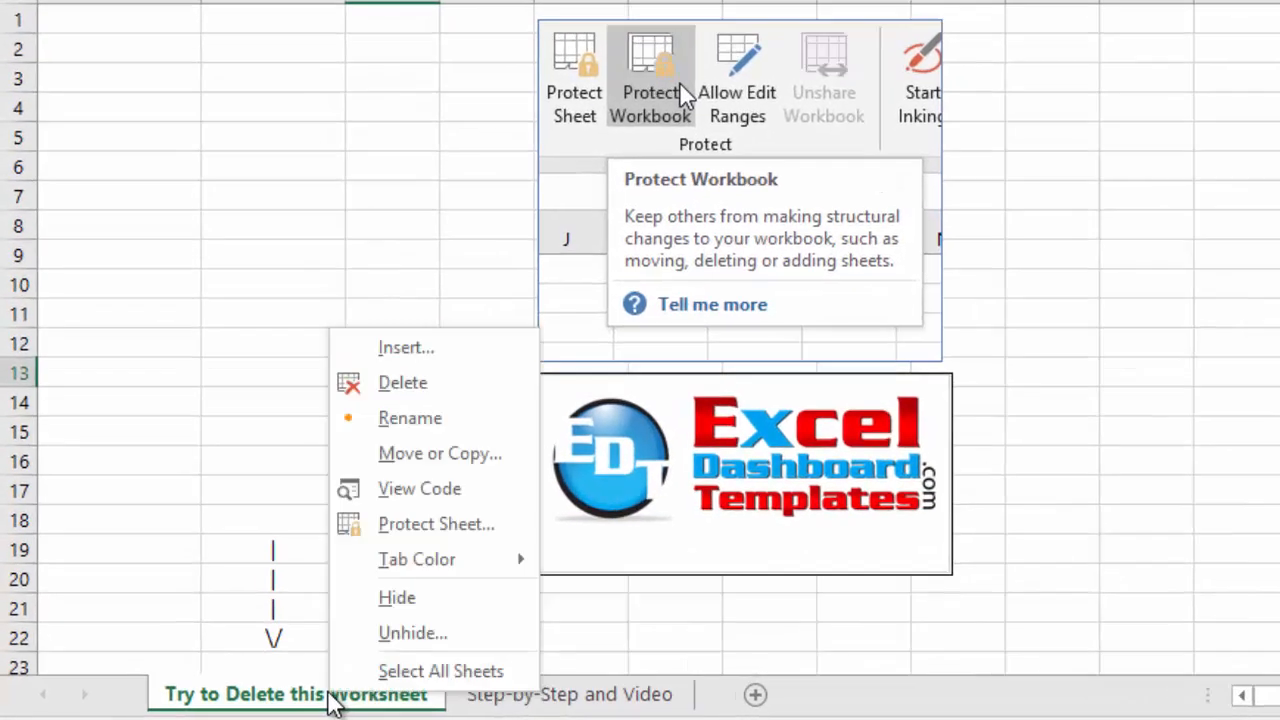
{"action": "mouse_move", "coordinate": [368, 632]}
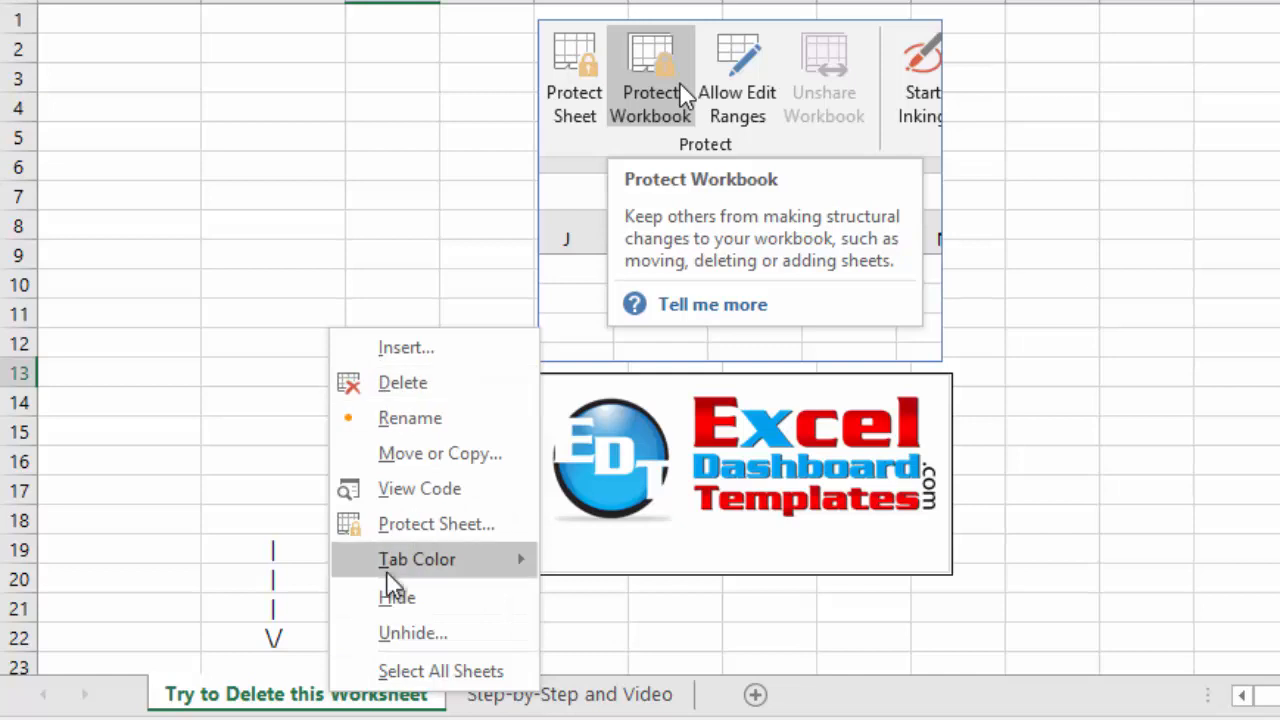
{"action": "left_click", "coordinate": [412, 632]}
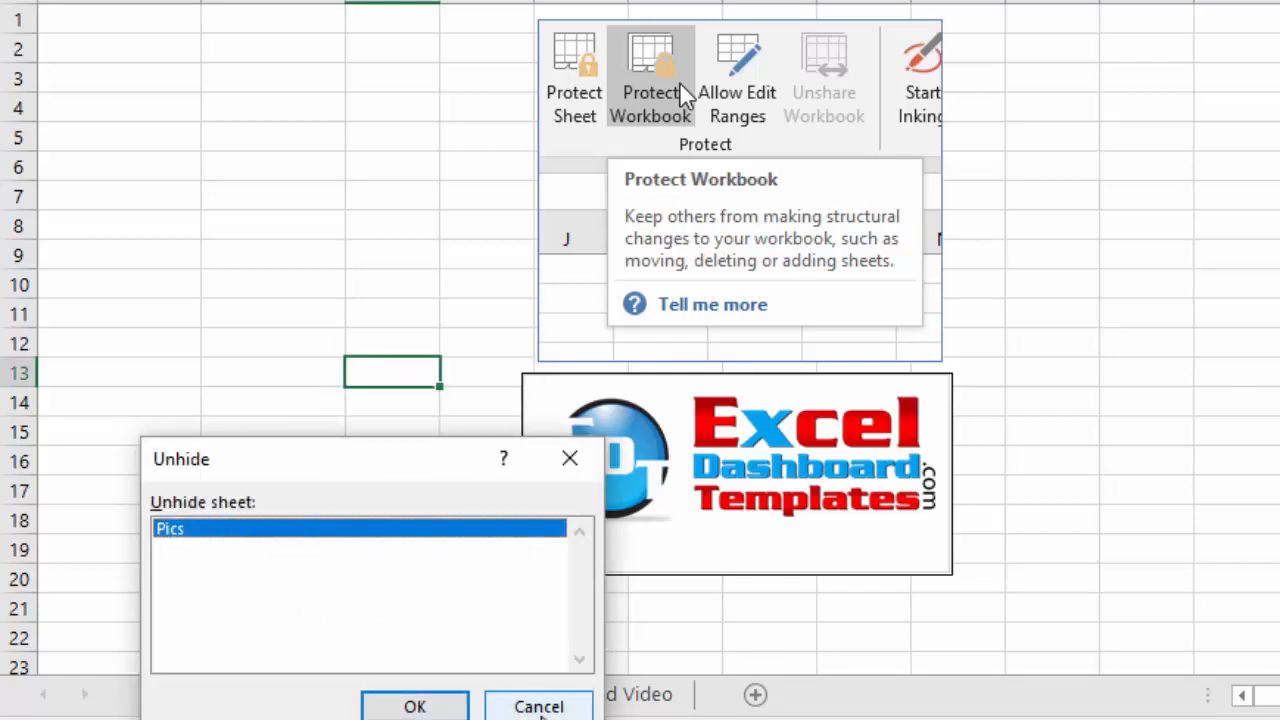
{"action": "left_click", "coordinate": [538, 706]}
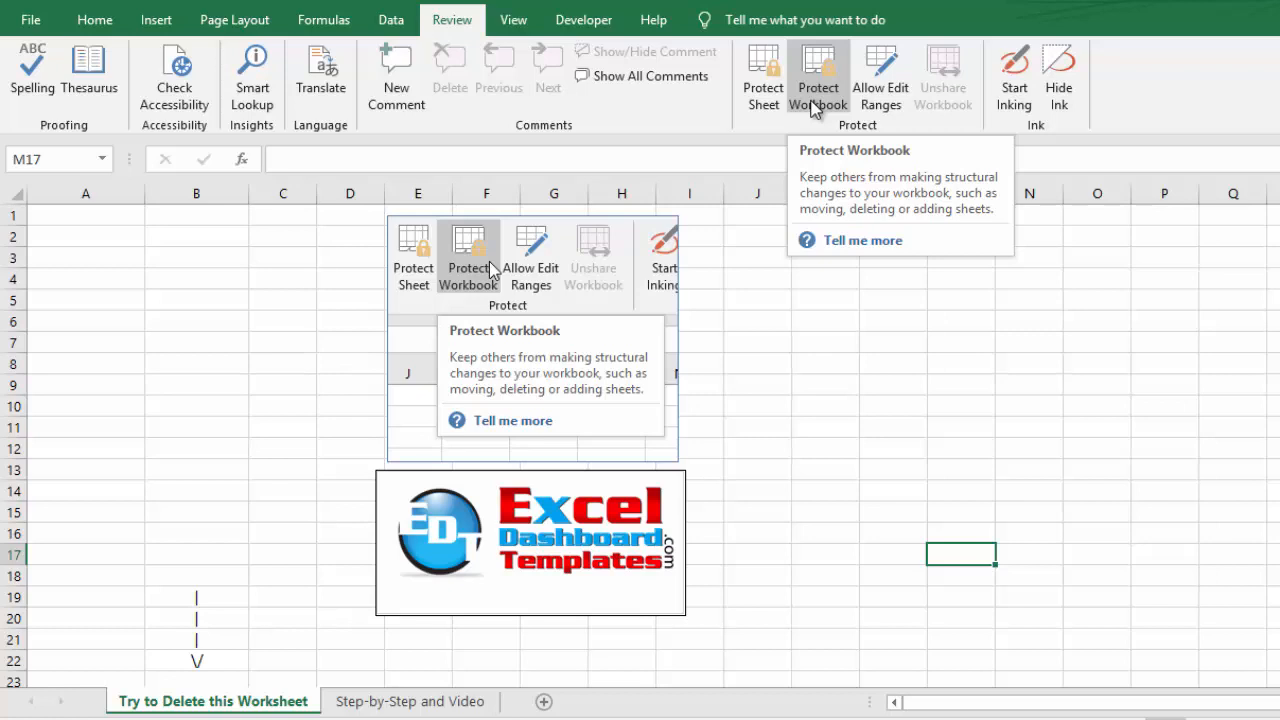
{"action": "mouse_move", "coordinate": [764, 108]}
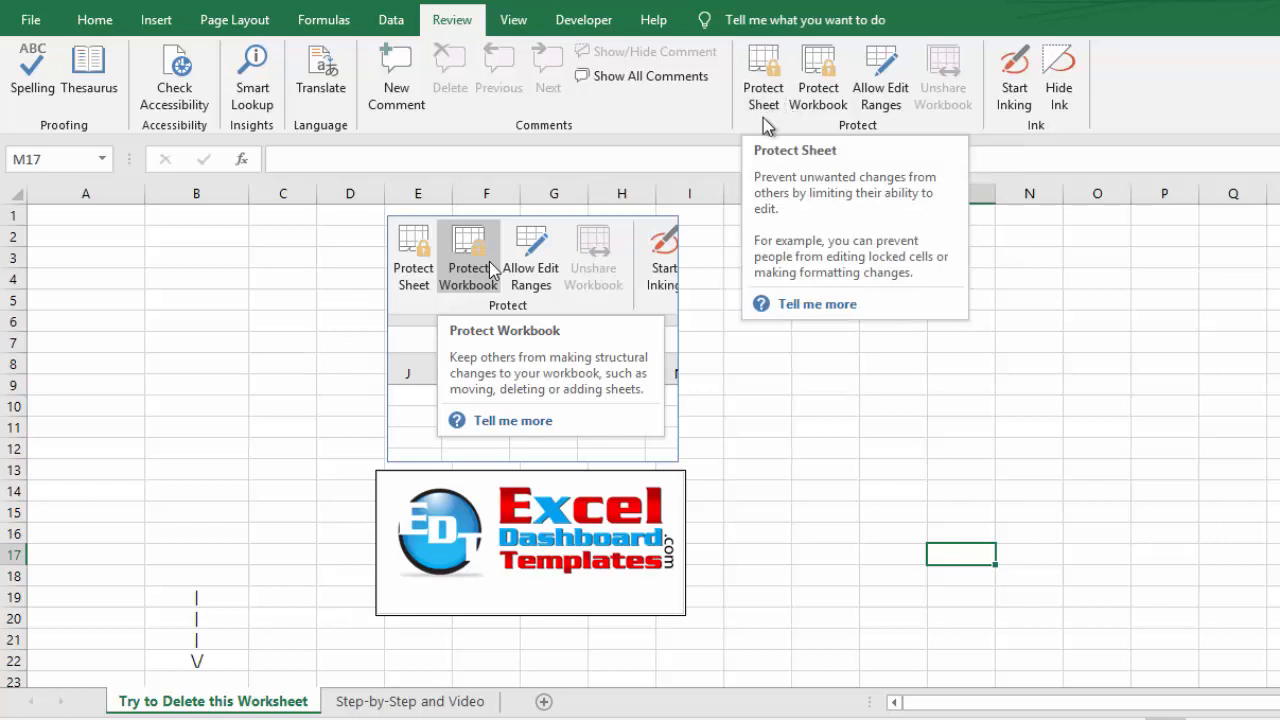
{"action": "mouse_move", "coordinate": [228, 304]}
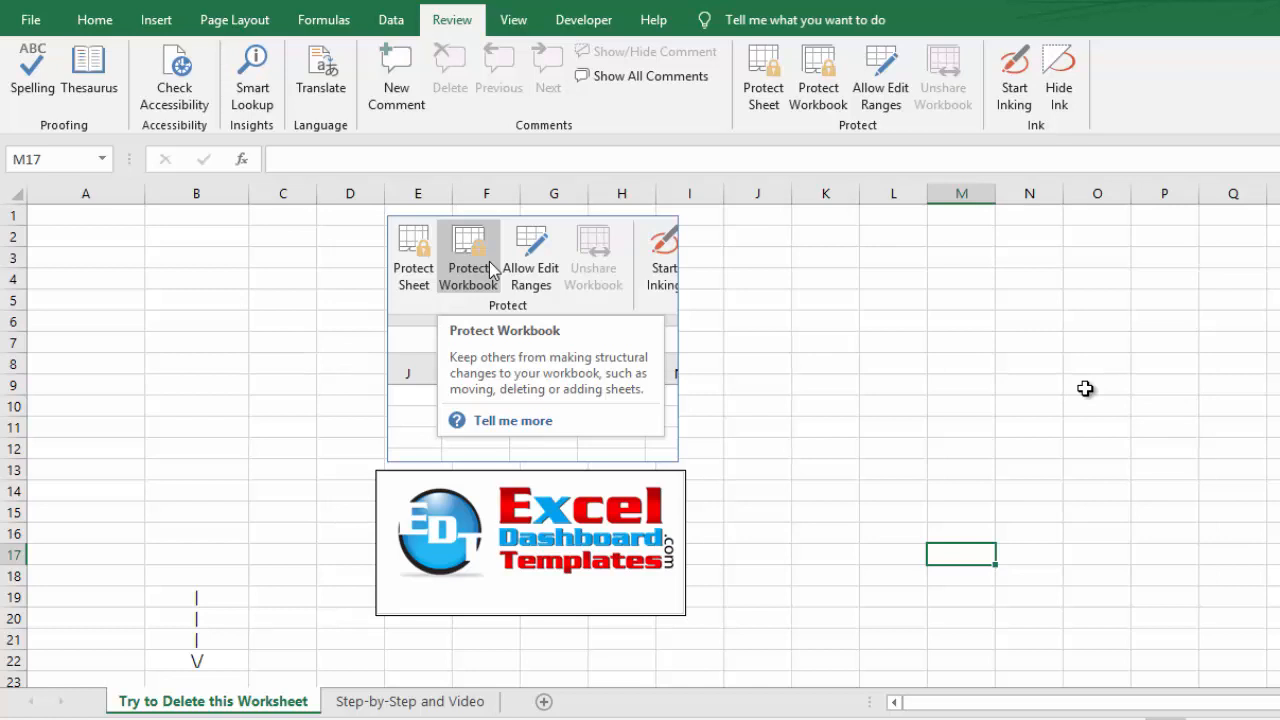
{"action": "mouse_move", "coordinate": [1024, 396]}
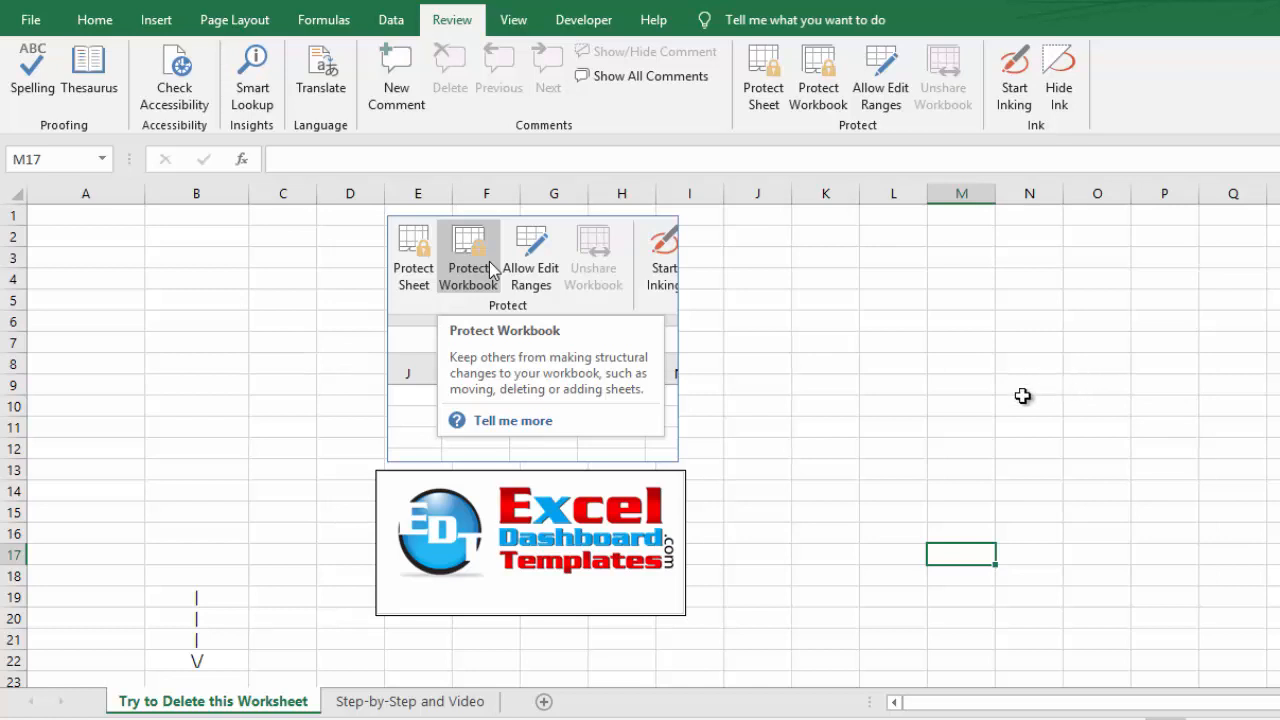
{"action": "mouse_move", "coordinate": [980, 404]}
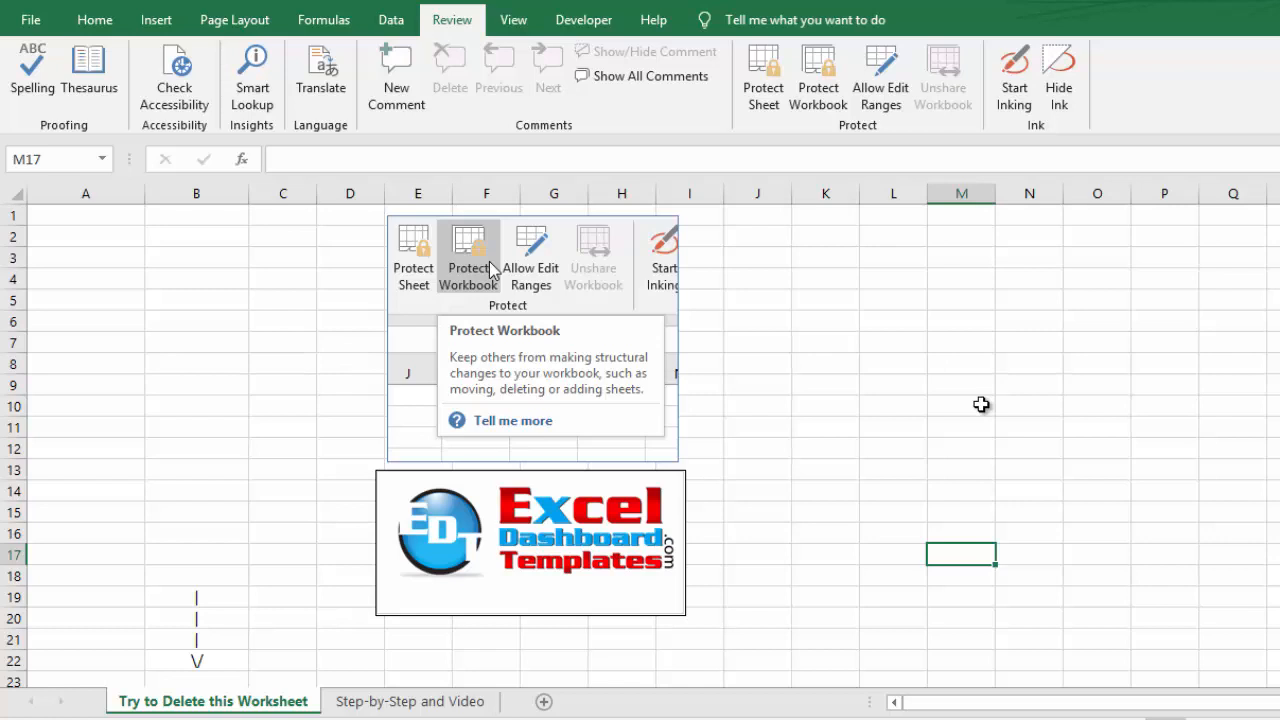
{"action": "mouse_move", "coordinate": [880, 422]}
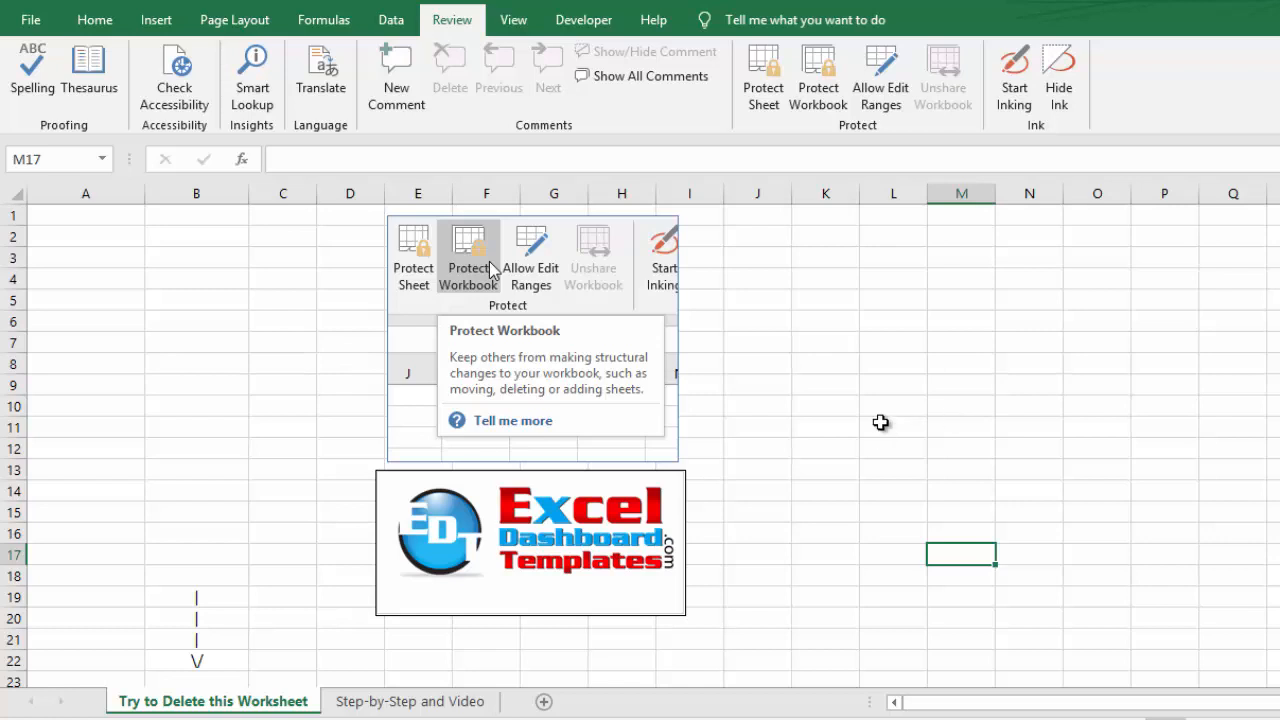